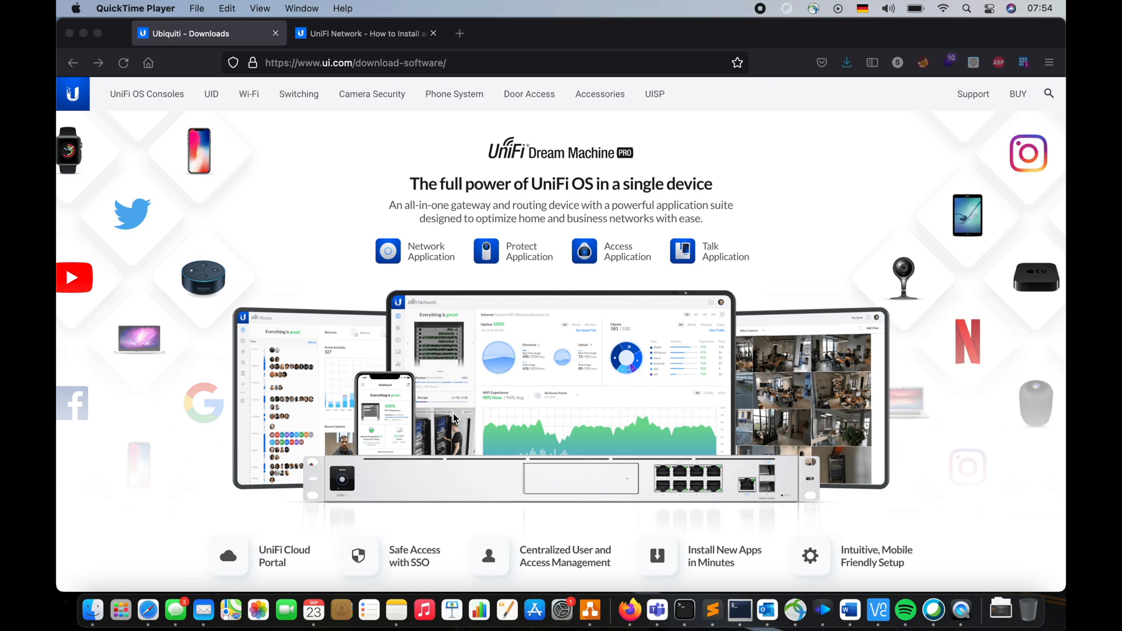
mouse_move(226, 450)
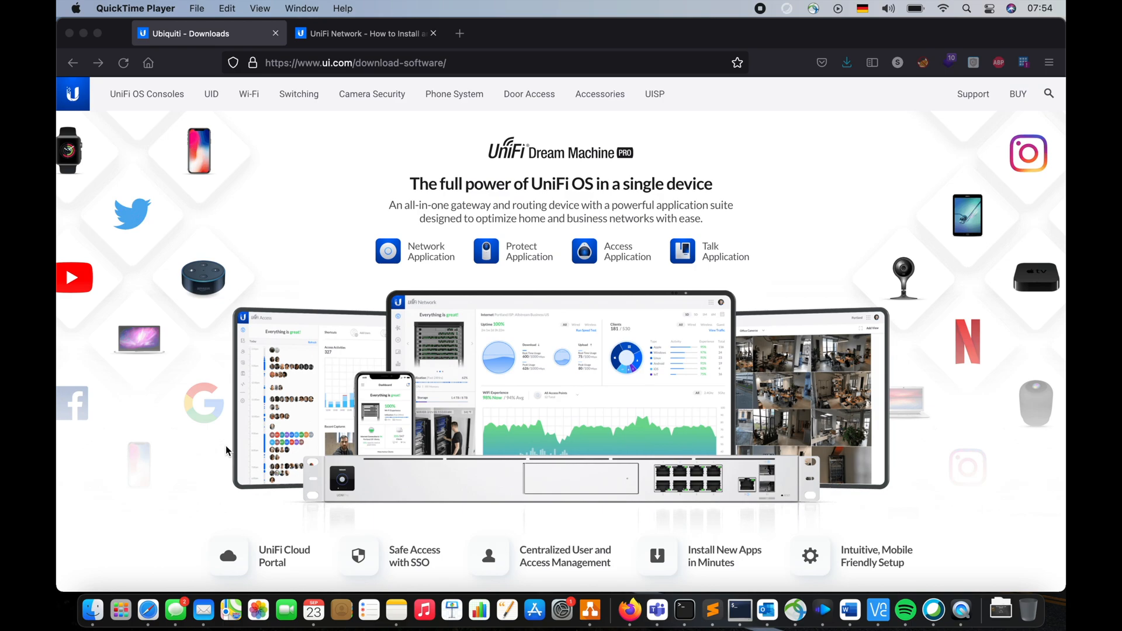
mouse_move(211, 455)
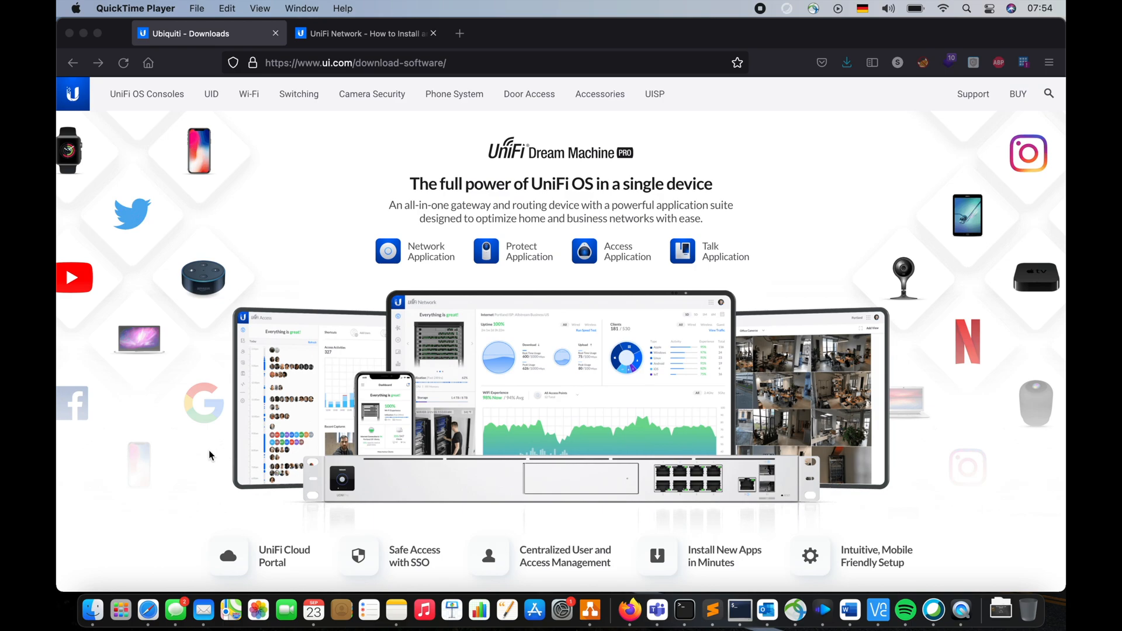
Step: Scroll the downloads page to 'Optionally, run the UniFi Network application on a PC or server'
scroll("down", 3)
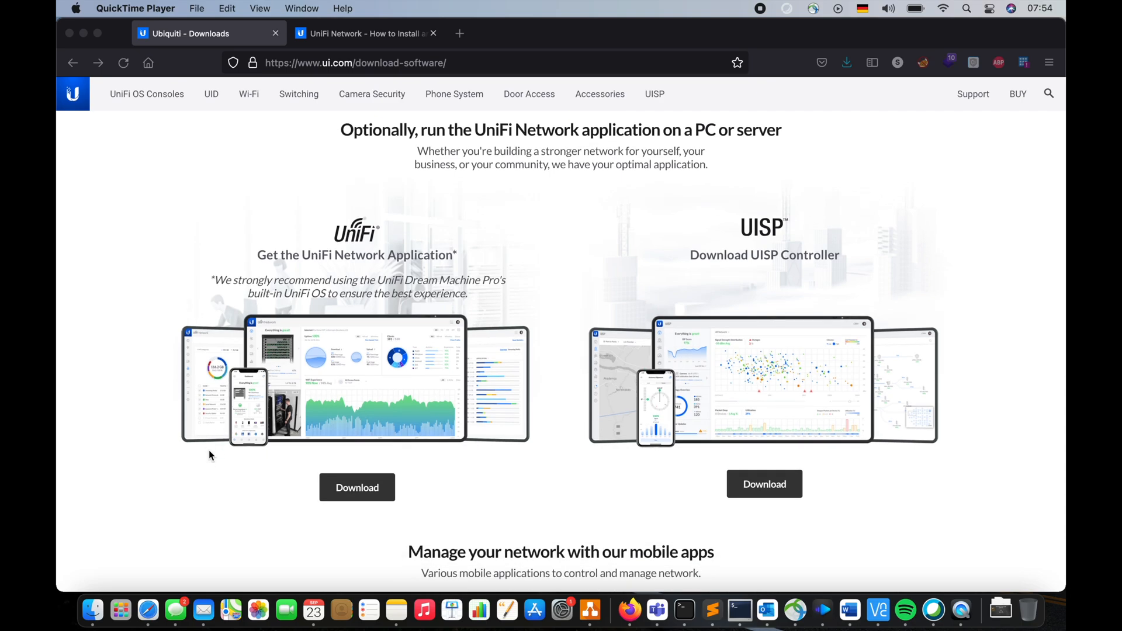
scroll("down", 3)
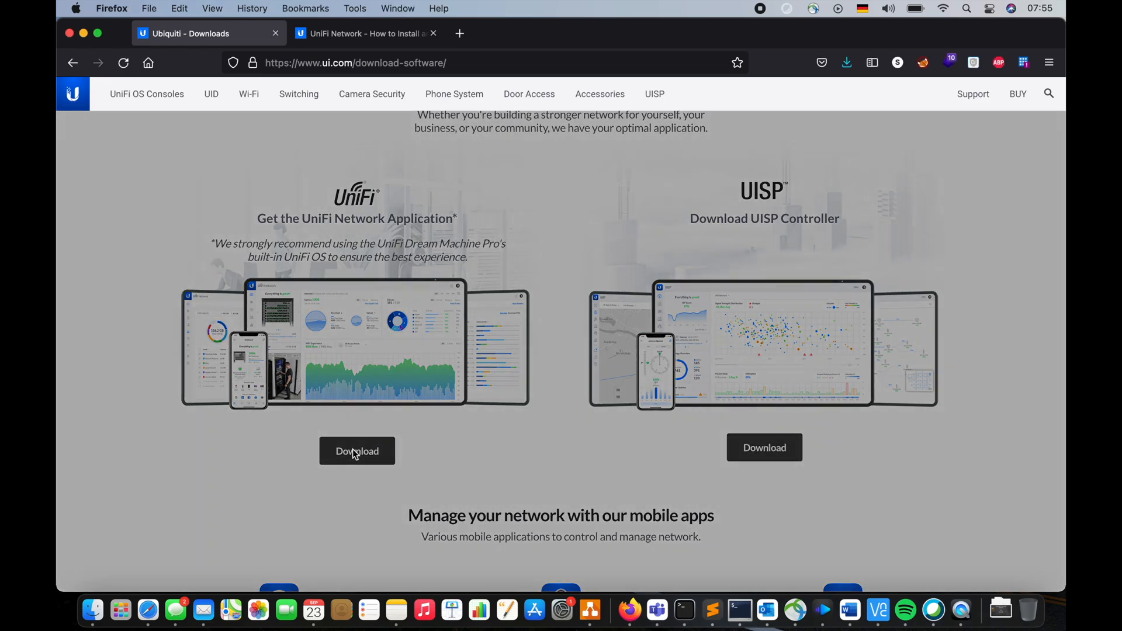
Step: Reveal and select the Linux direct download URL for UniFi Network 6.4.54, then close the popup
left_click(357, 450)
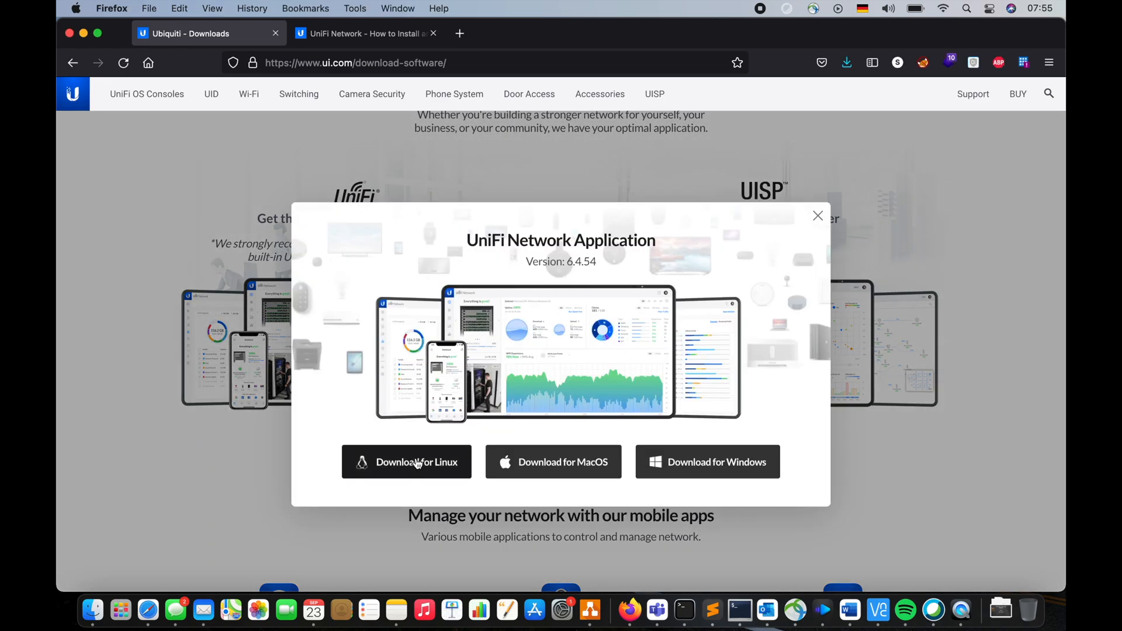
left_click(817, 216)
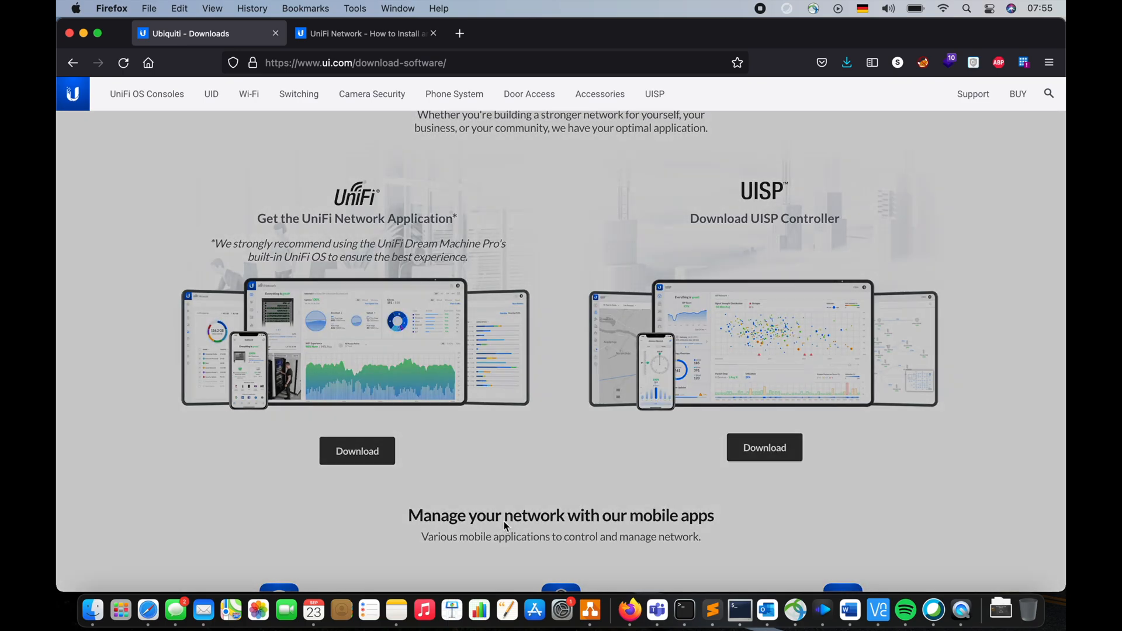
left_click(357, 451)
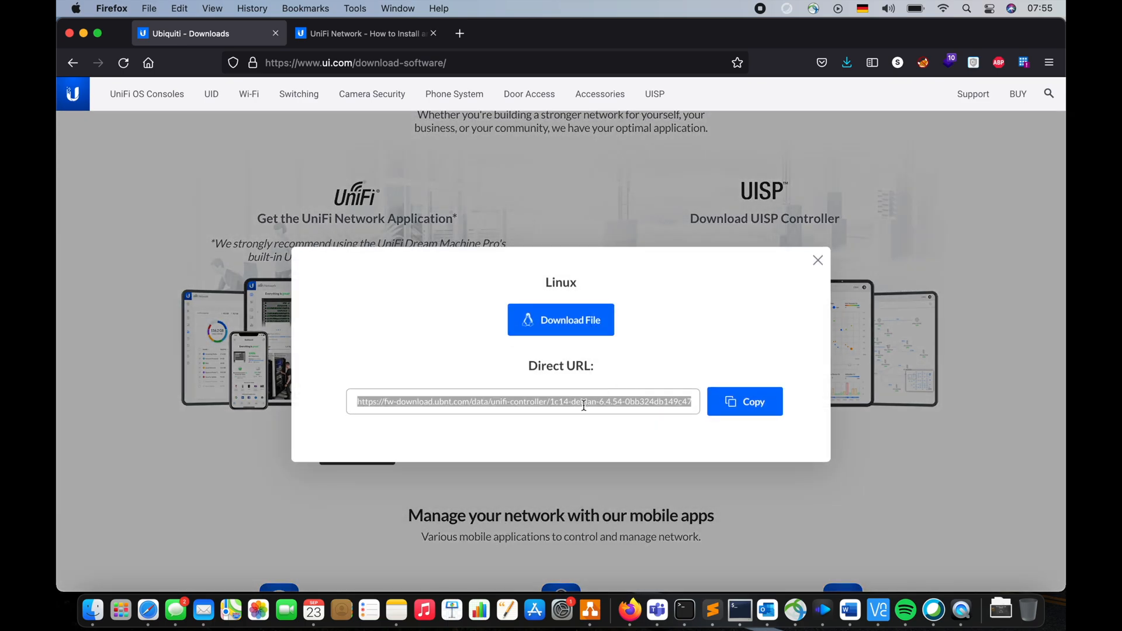
mouse_move(818, 259)
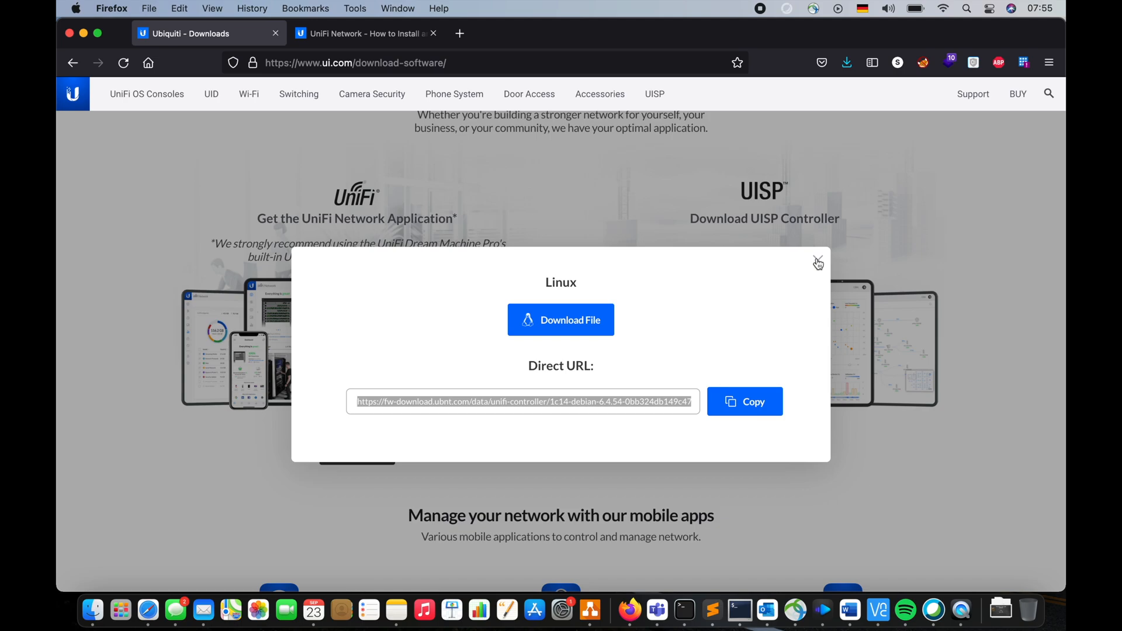
left_click(818, 261)
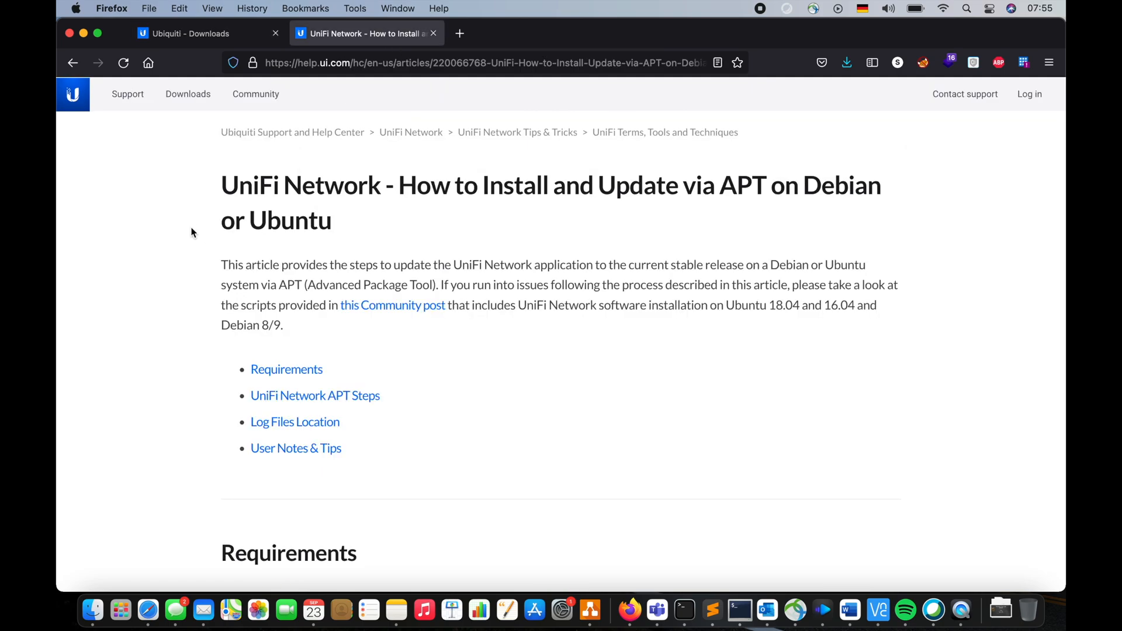
Step: Scroll the APT install article down to the 'UniFi Network APT Steps' commands
scroll("down", 3)
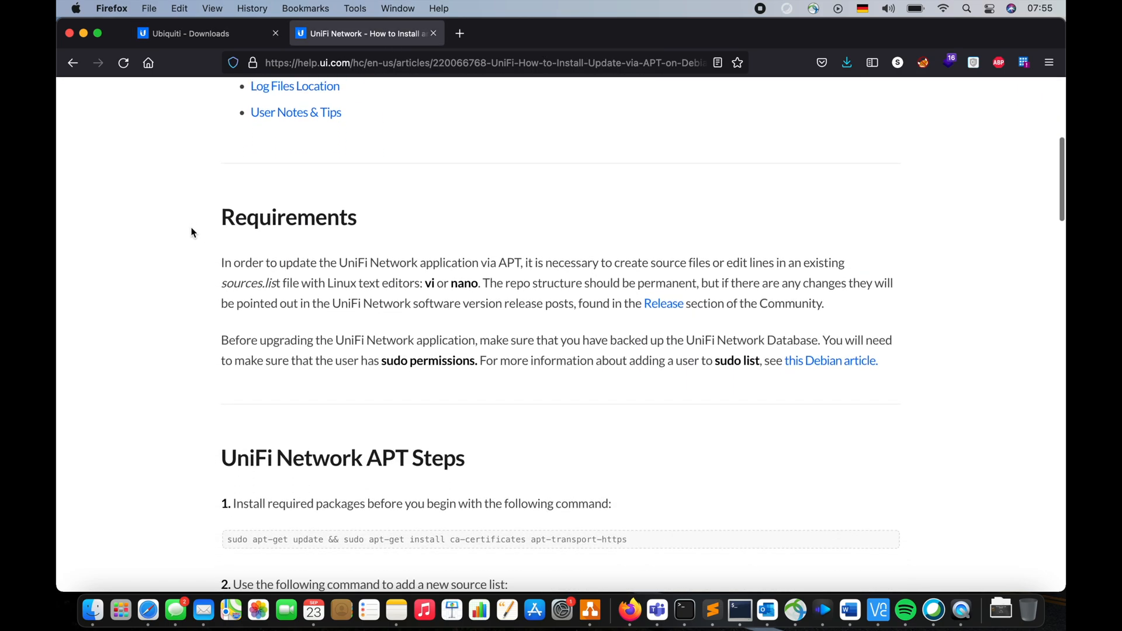
scroll("down", 3)
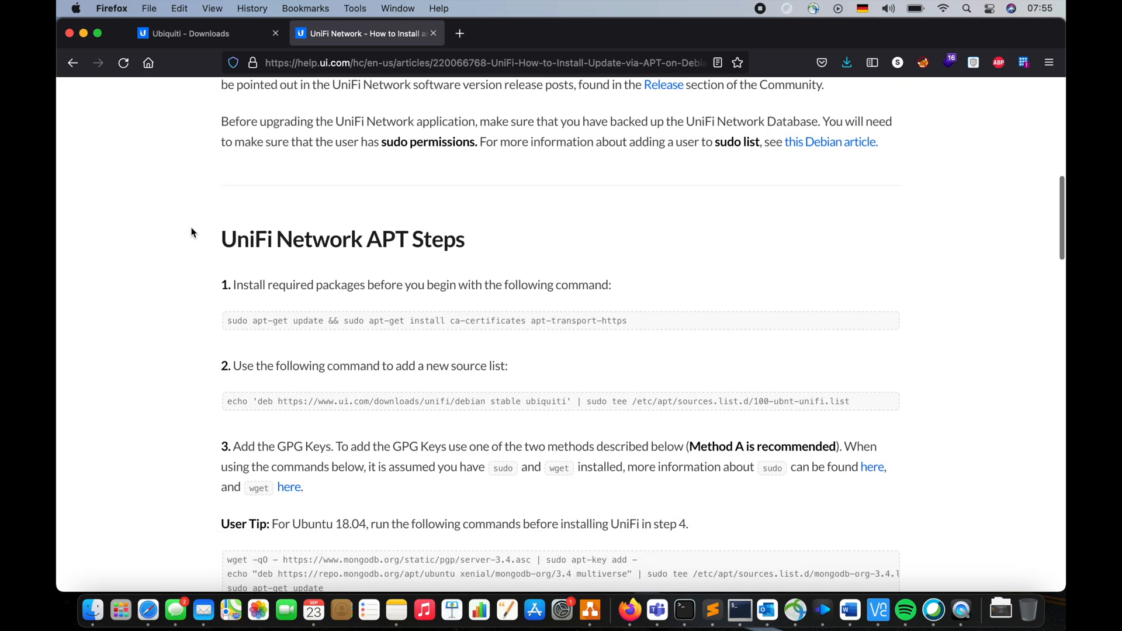
mouse_move(194, 219)
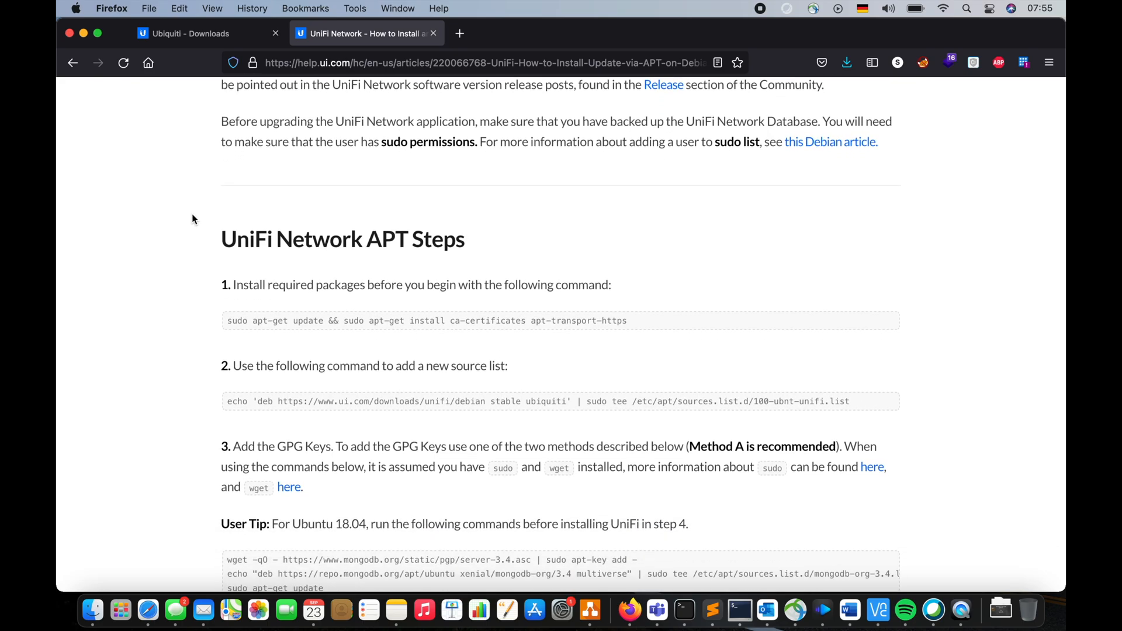
scroll("down", 3)
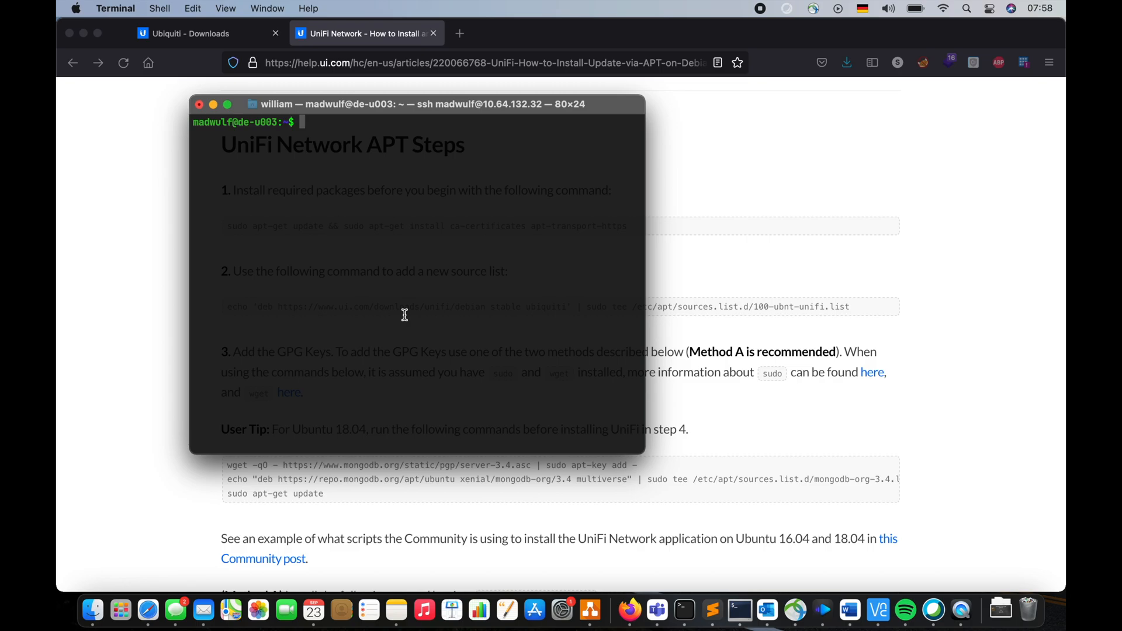
mouse_move(165, 261)
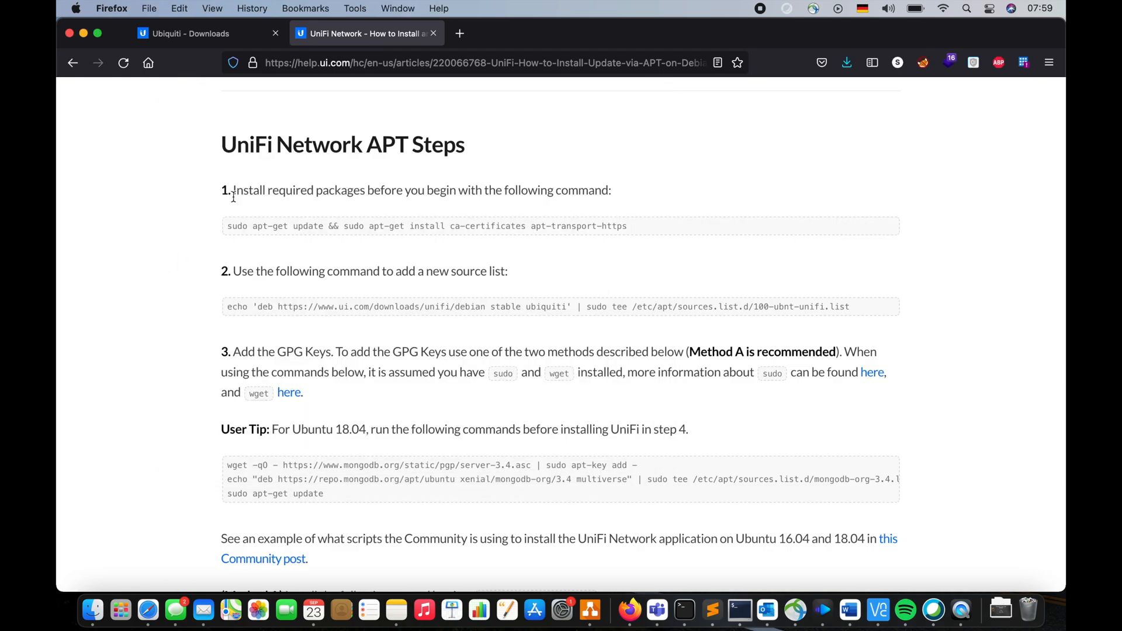
mouse_move(442, 239)
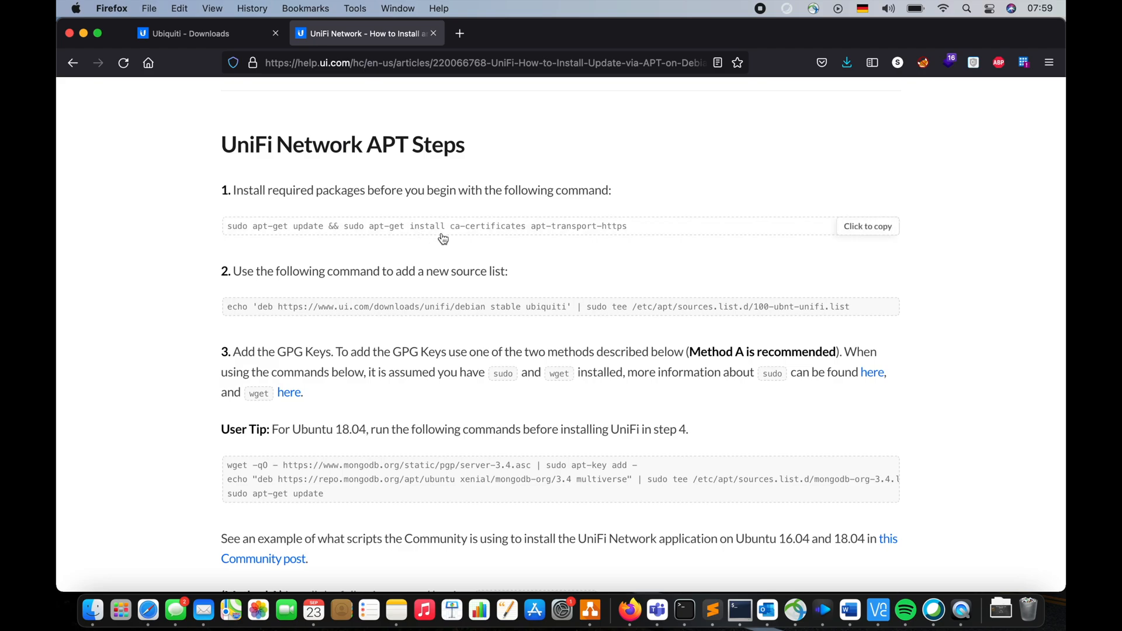
Step: Run 'sudo apt-get update && sudo apt-get install ca-certificates apt-transport-https' and confirm with y
left_click(683, 610)
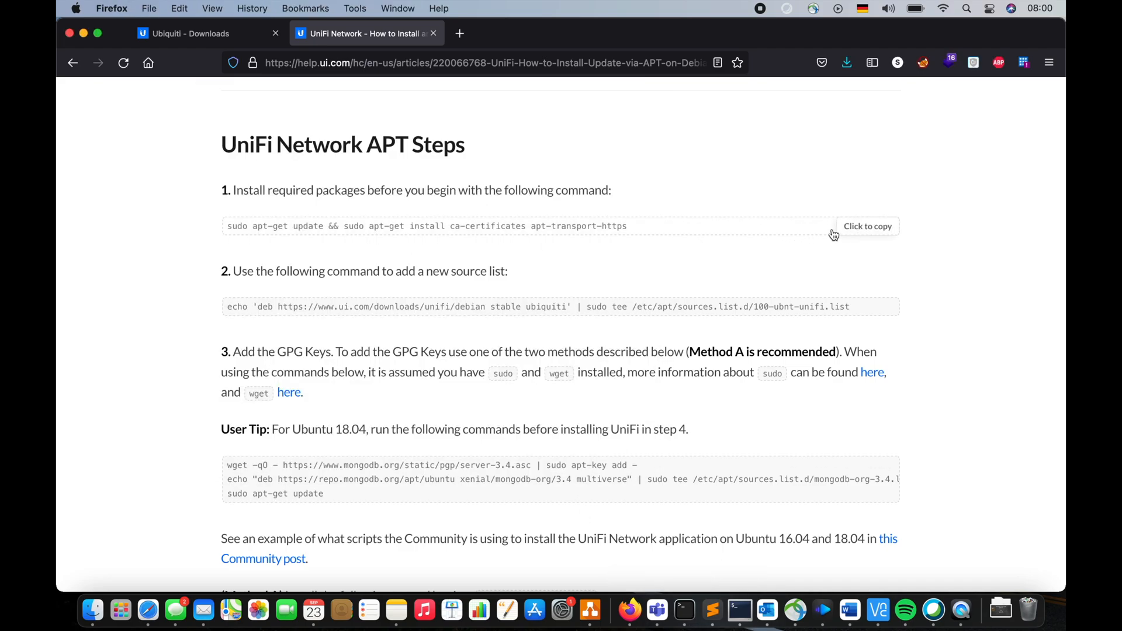
left_click(685, 609)
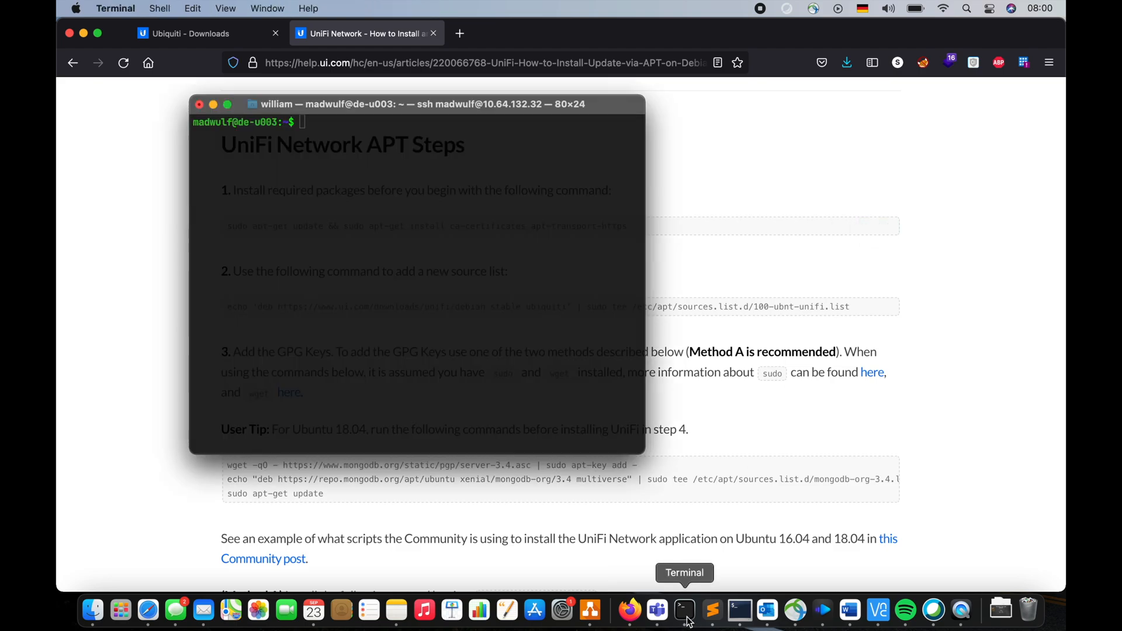
type("sudo apt-get update && sudo apt-get install ca-certificates apt-transport-https")
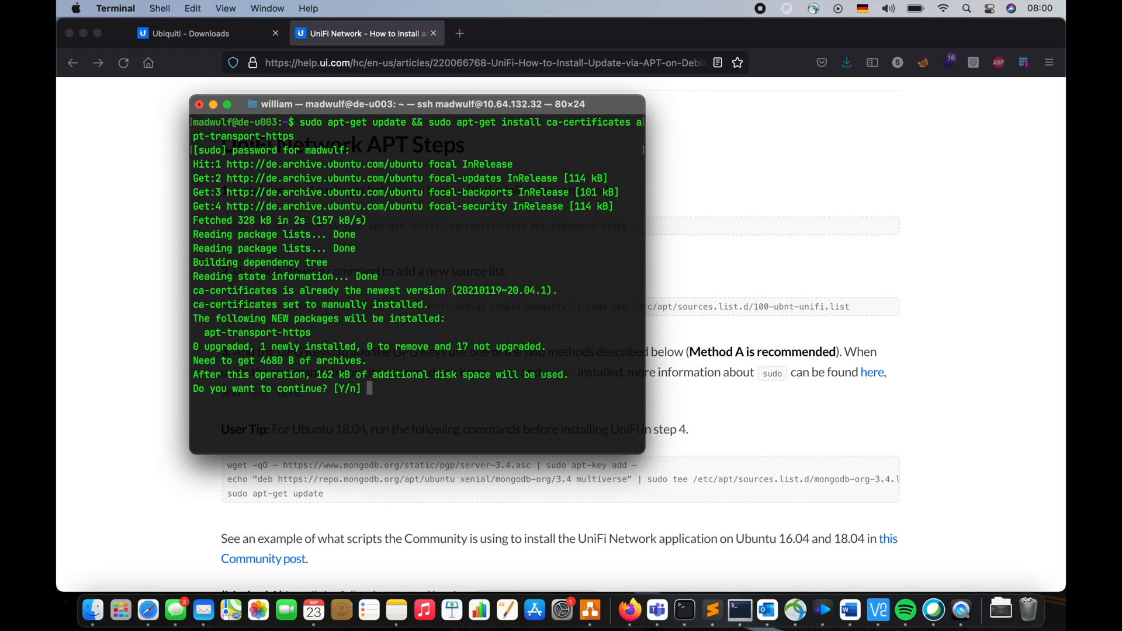
type("y")
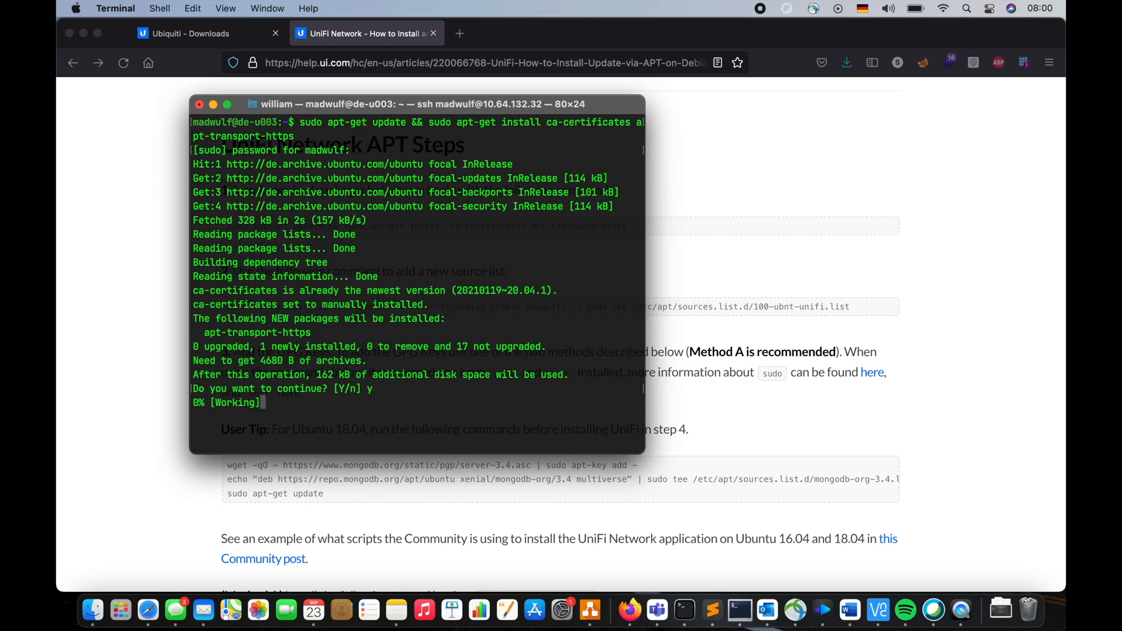
key("Return")
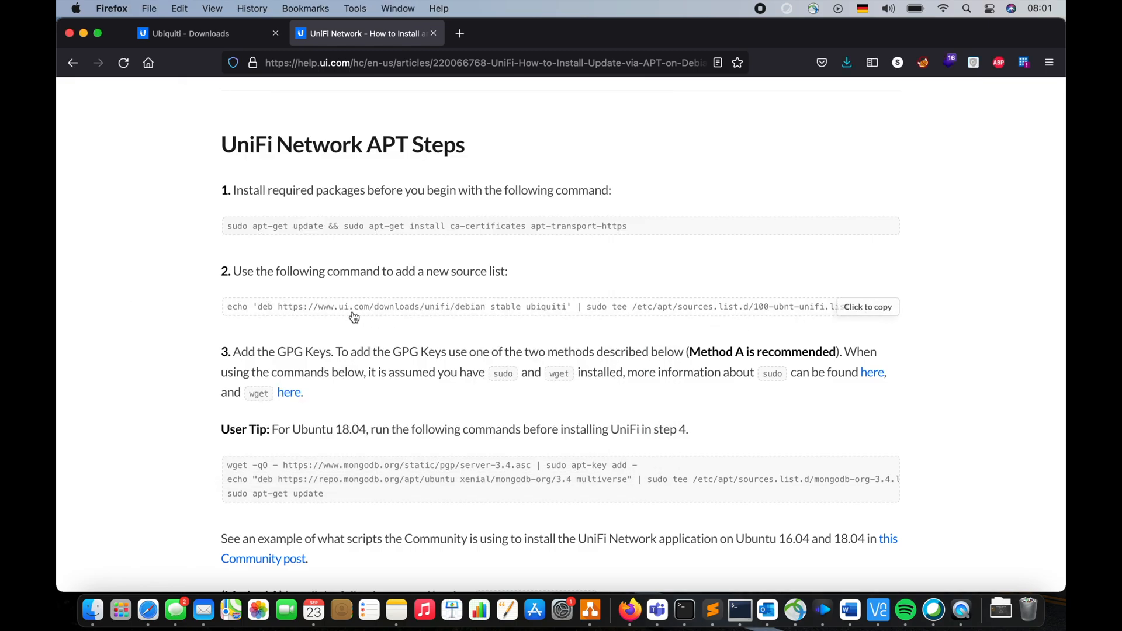
mouse_move(657, 609)
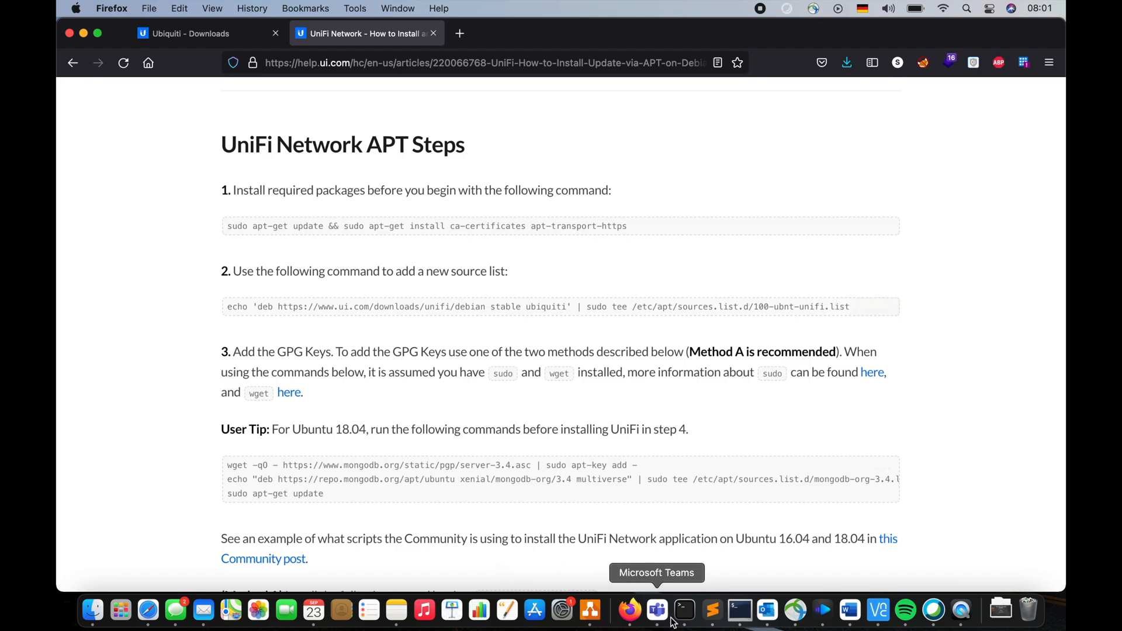
Step: Run the step 2 repository source-list command, then copy the Method A trusted-key command
left_click(683, 610)
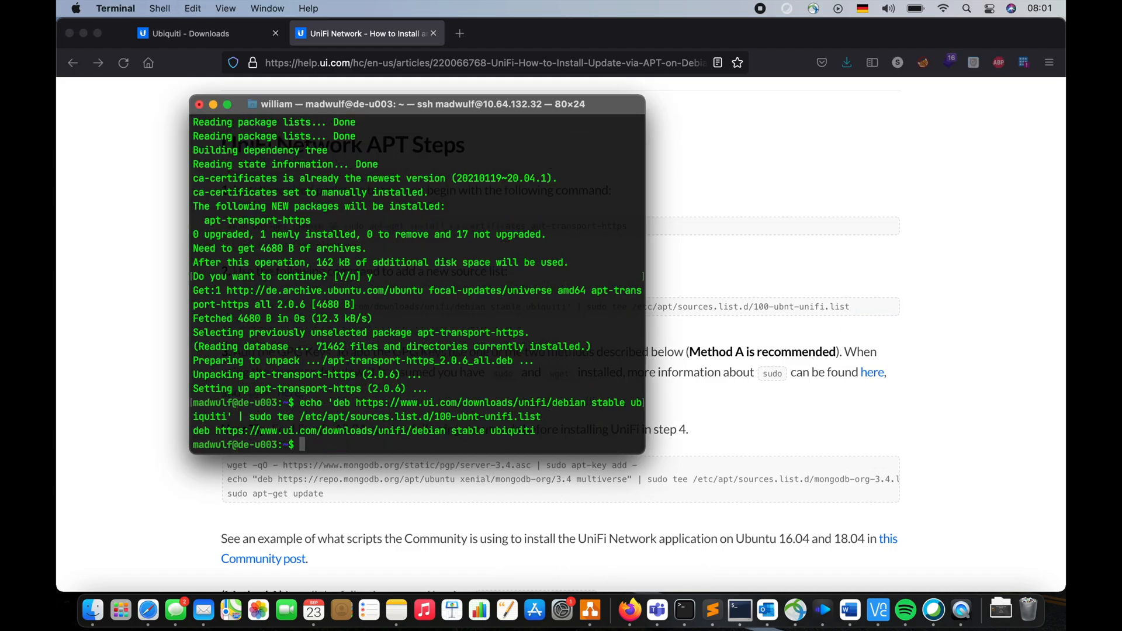
mouse_move(755, 433)
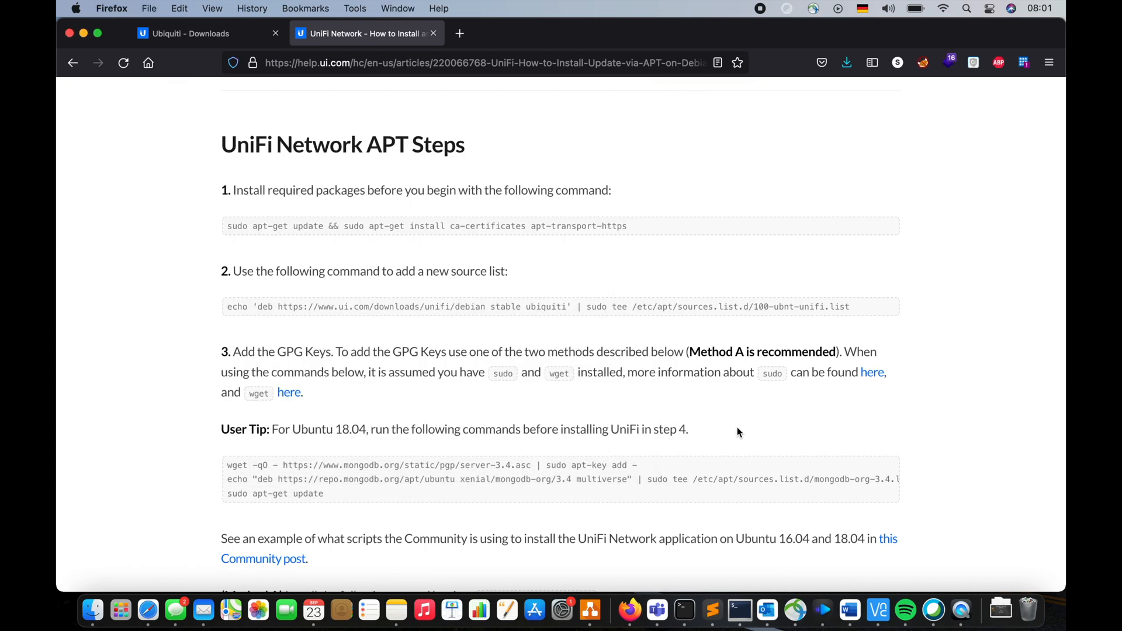
mouse_move(310, 365)
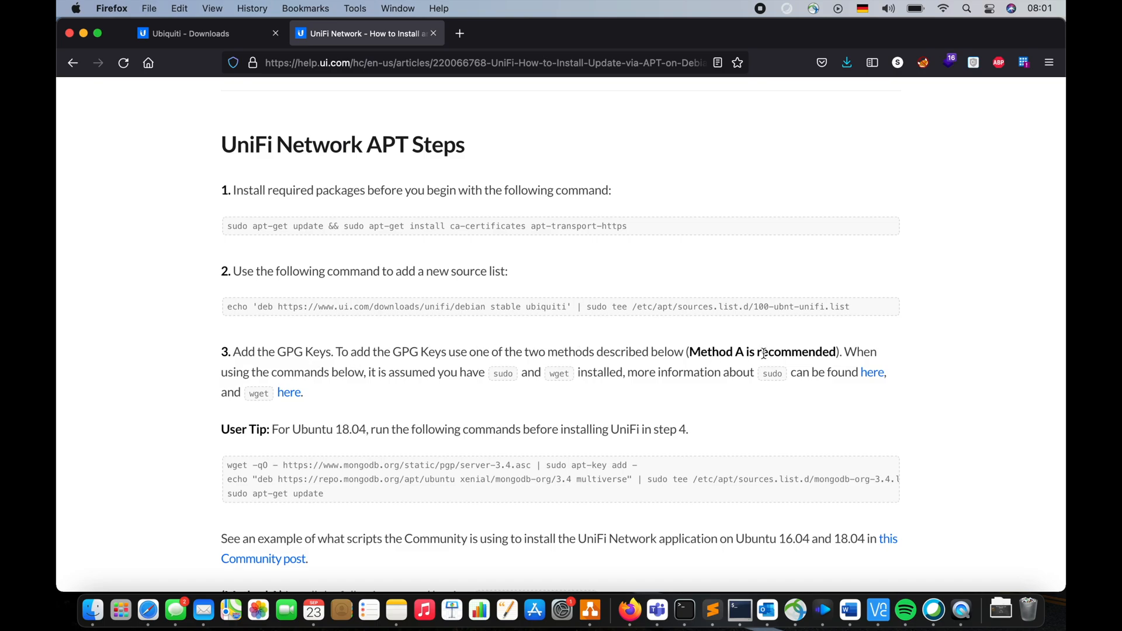
scroll("down", 3)
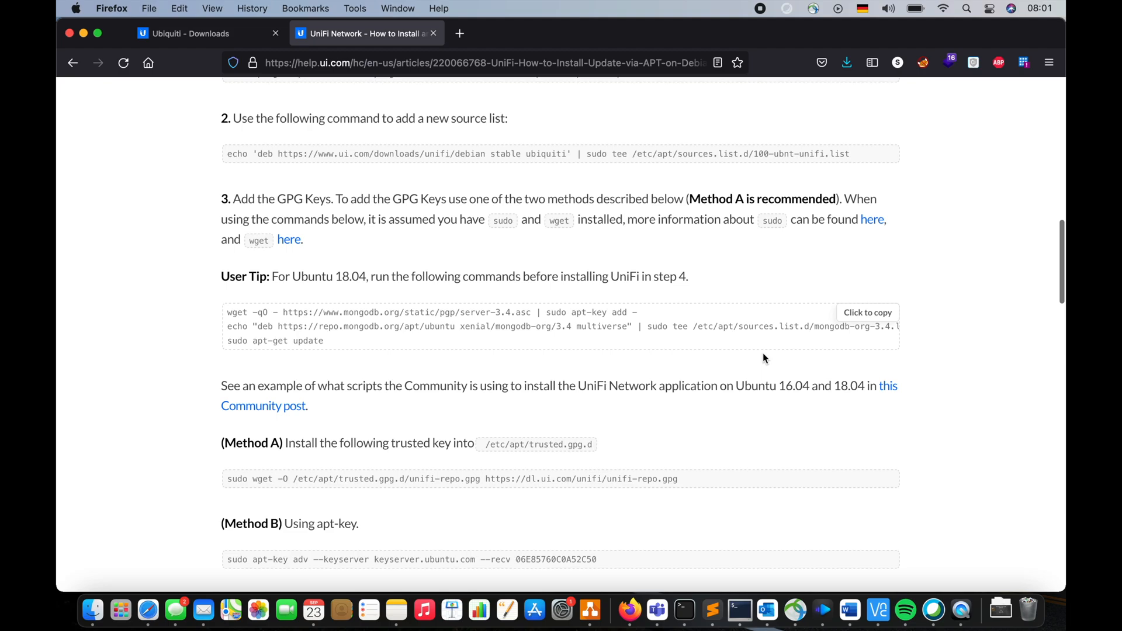
mouse_move(351, 292)
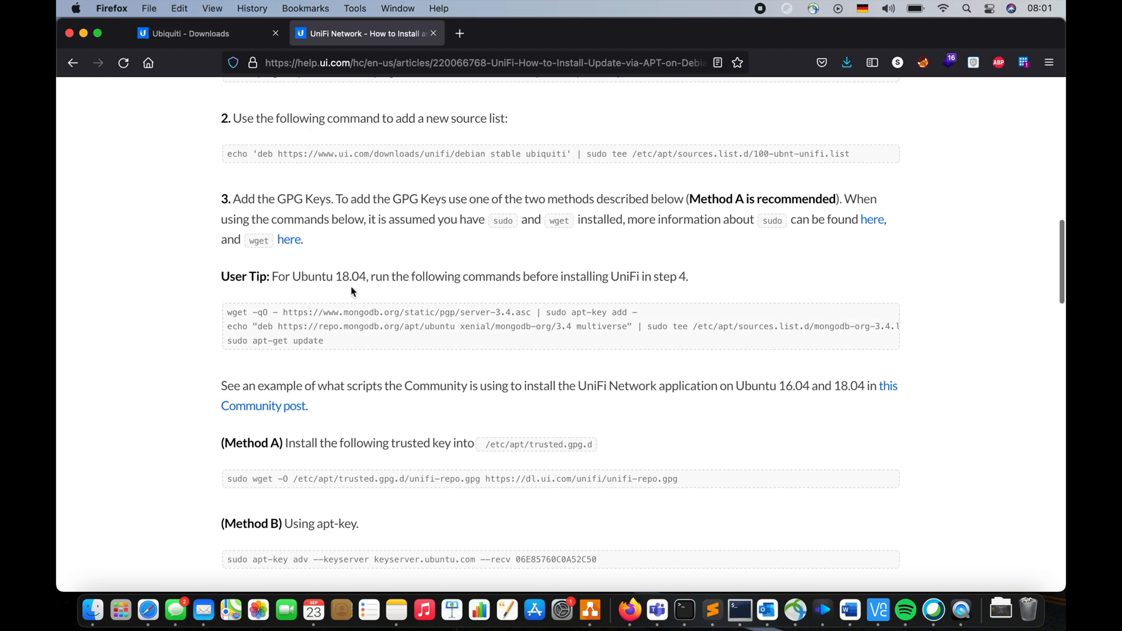
scroll("down", 3)
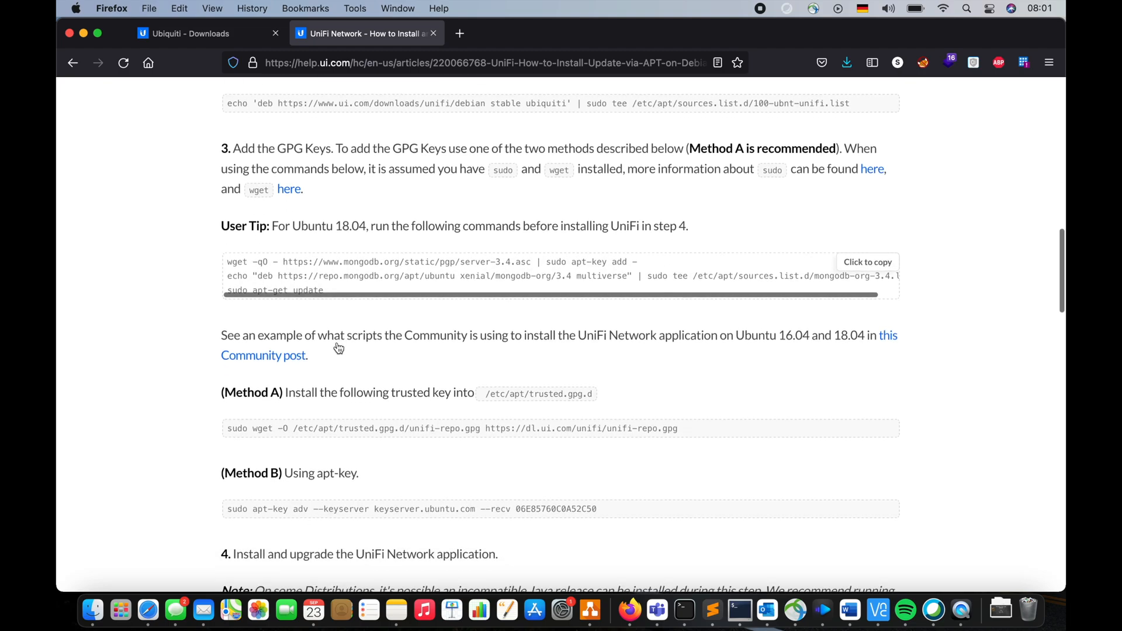
scroll("down", 3)
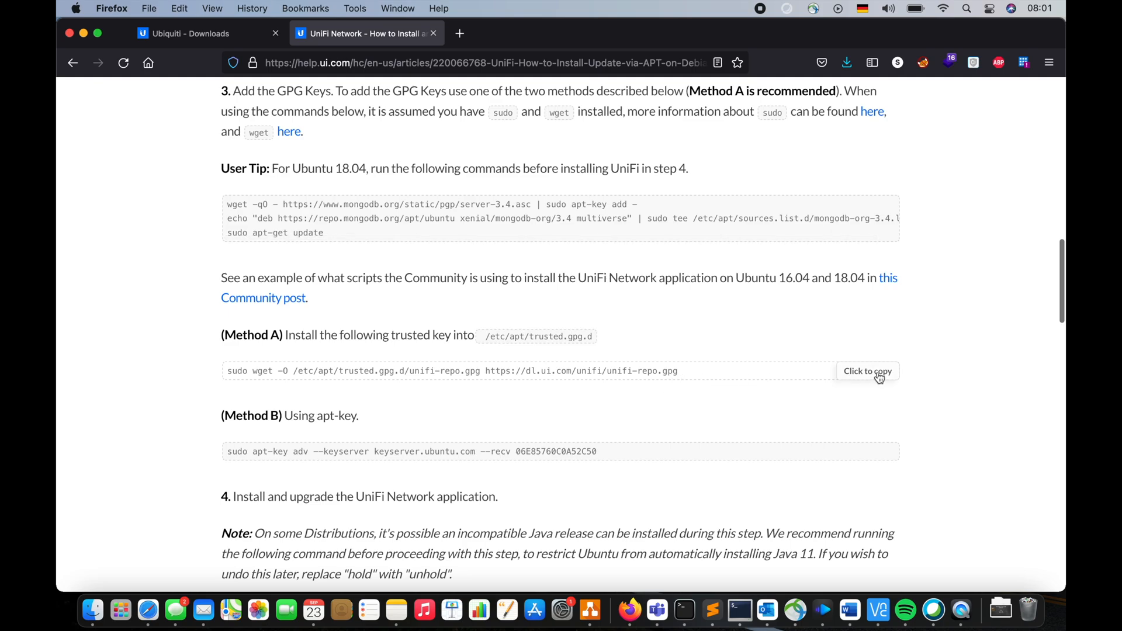
mouse_move(680, 610)
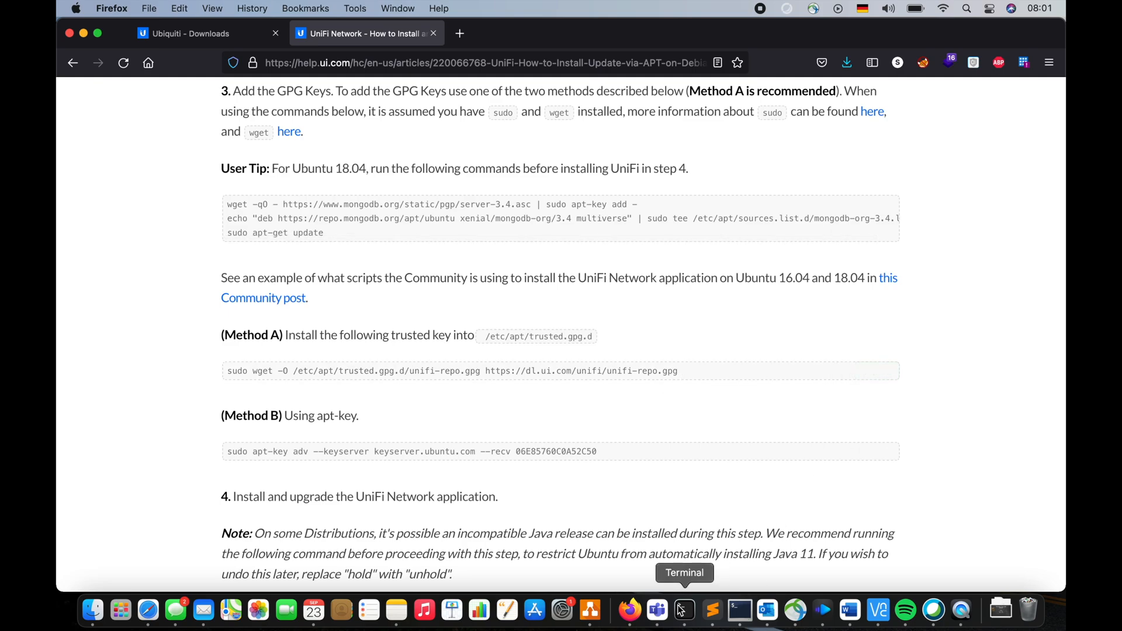
left_click(683, 609)
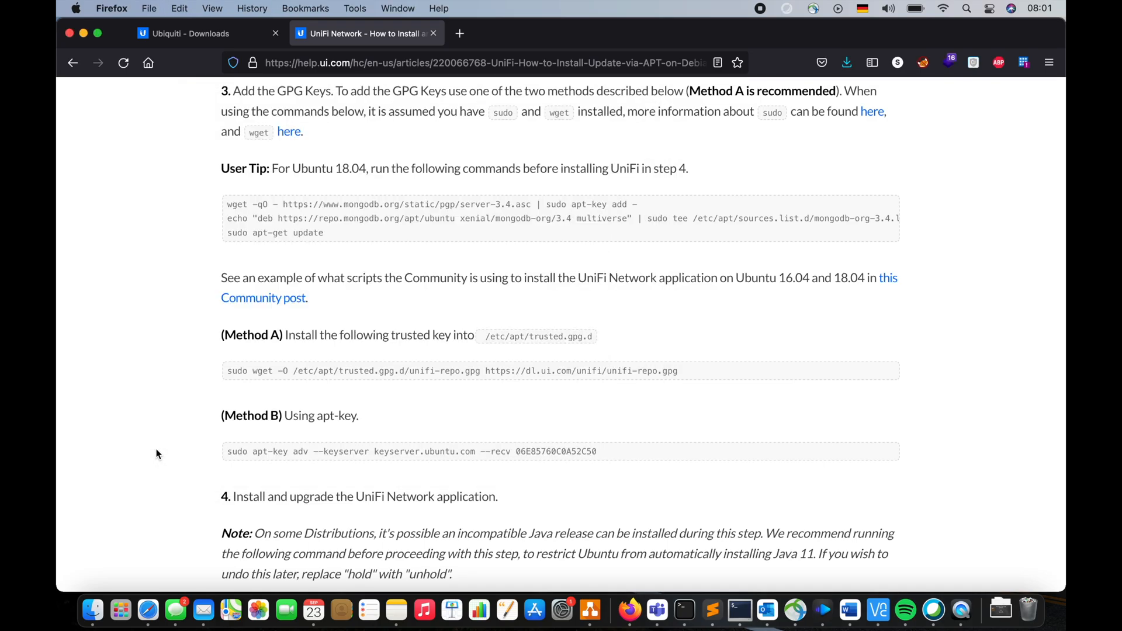
Step: Hold all OpenJDK 11 packages with 'sudo apt-mark hold openjdk-11-*'
scroll("down", 3)
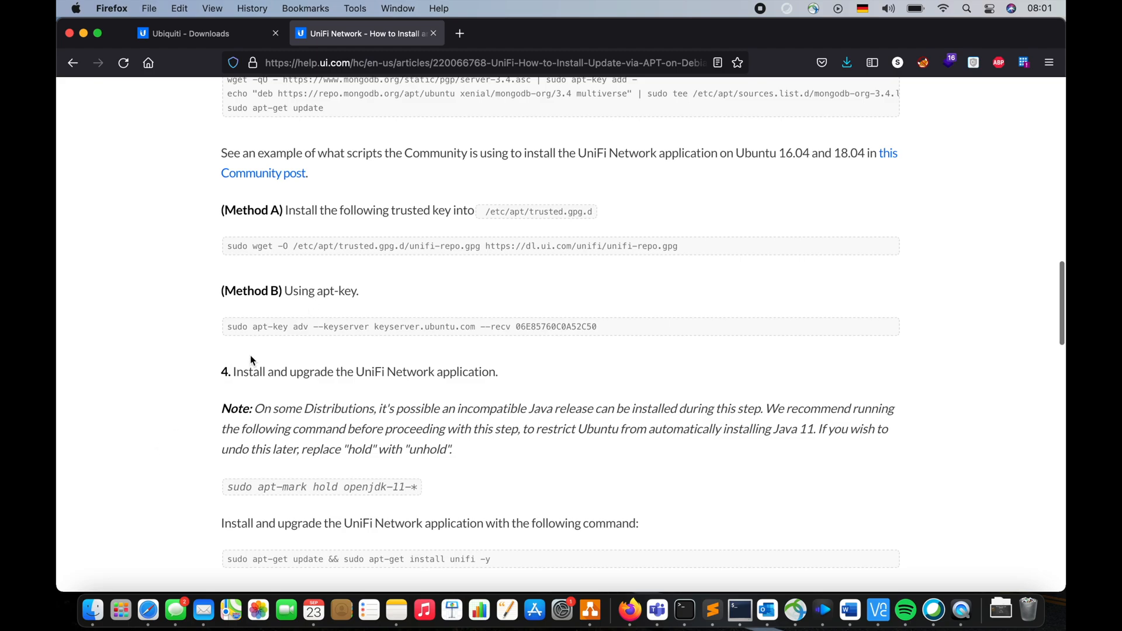
scroll("down", 3)
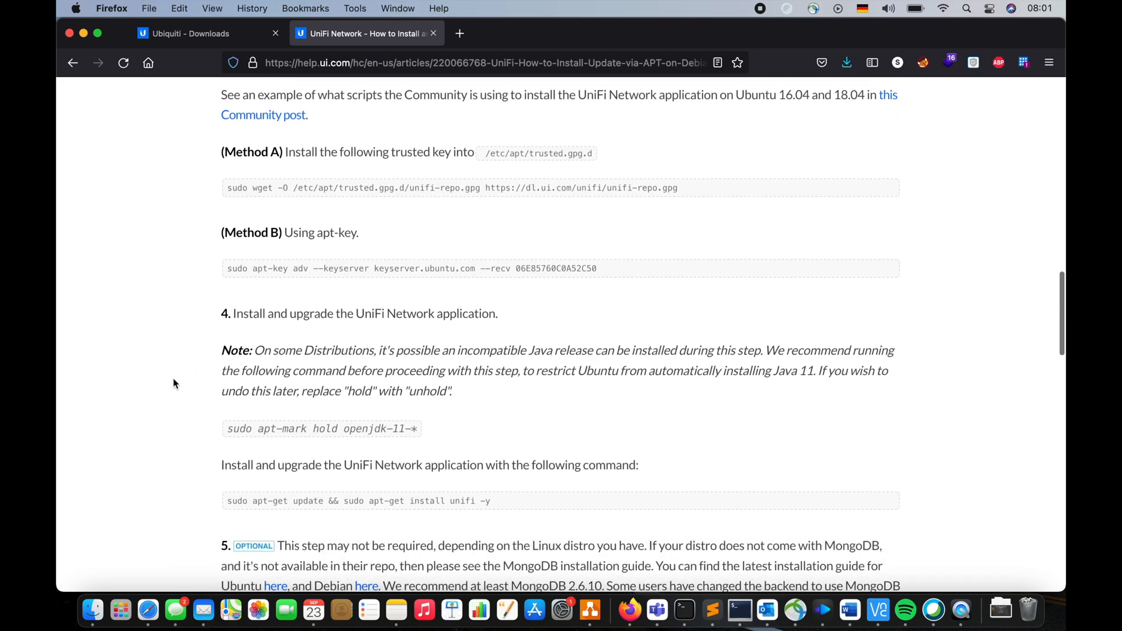
scroll("down", 3)
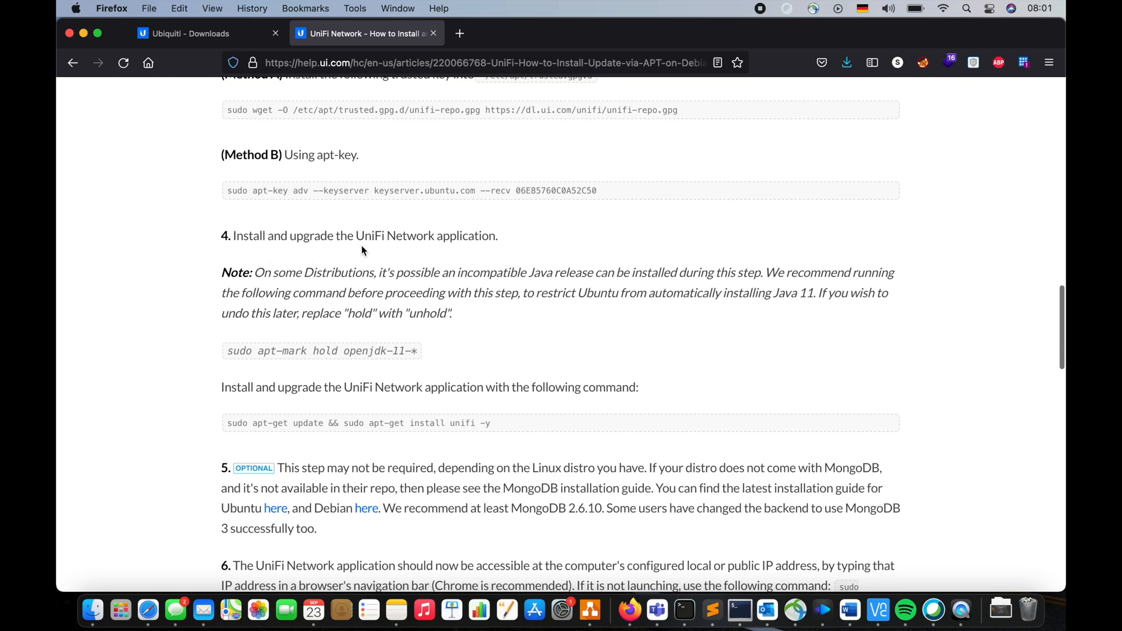
mouse_move(286, 332)
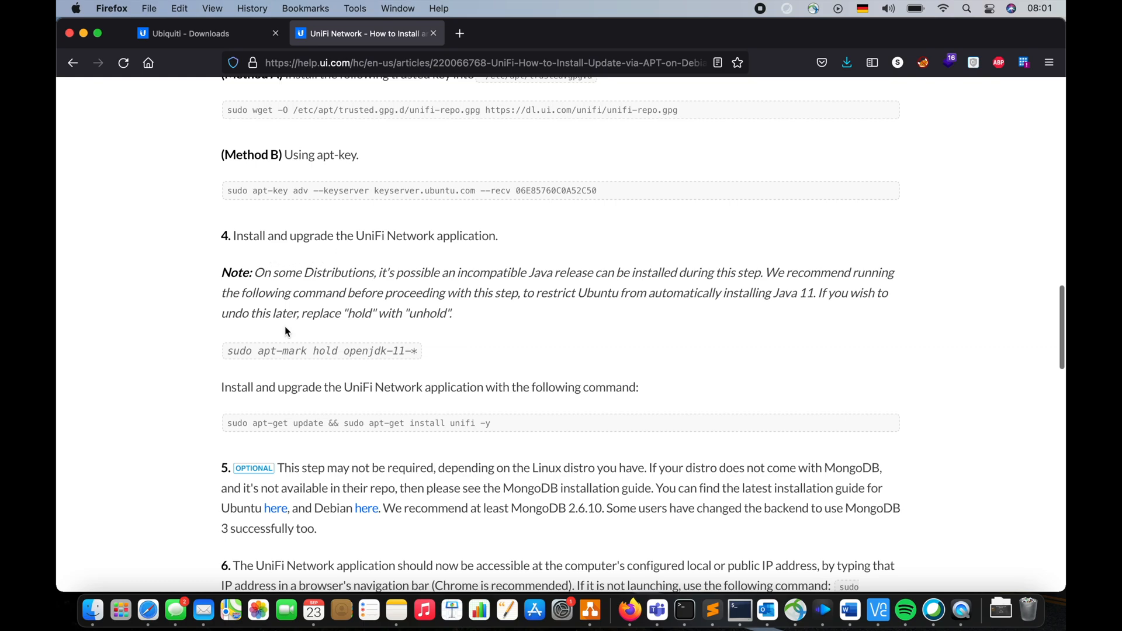
mouse_move(229, 363)
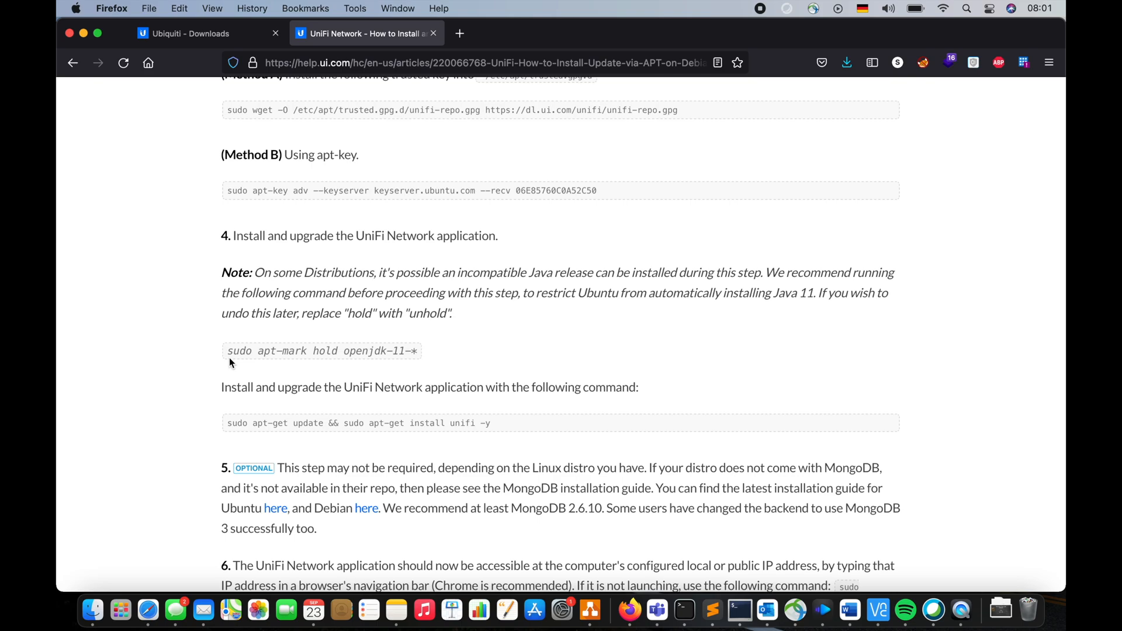
mouse_move(417, 351)
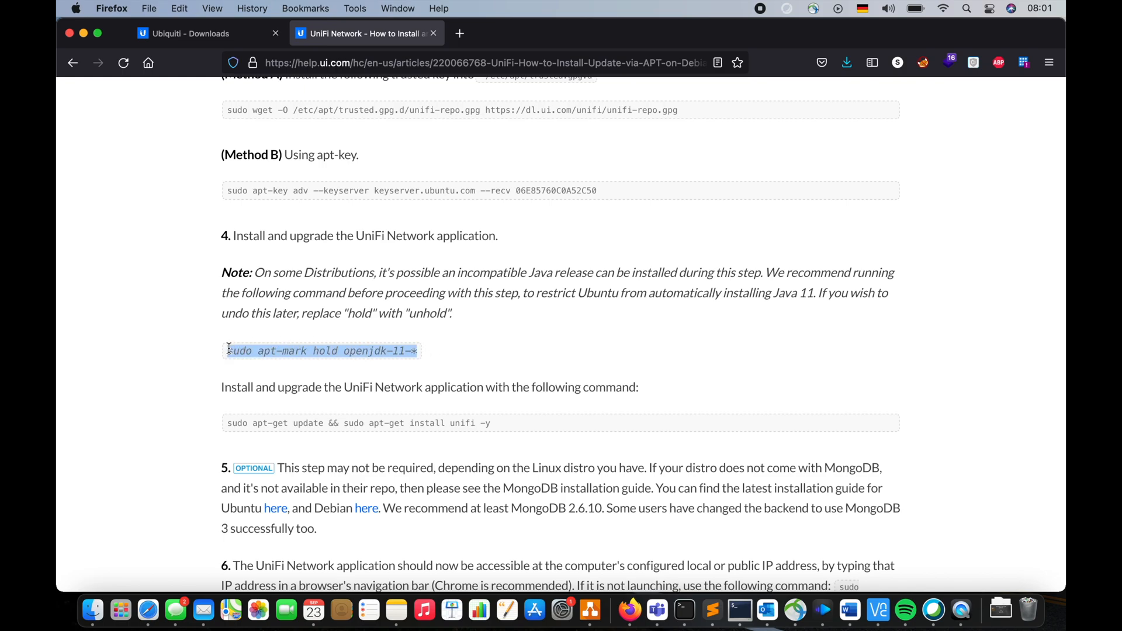
left_click(683, 610)
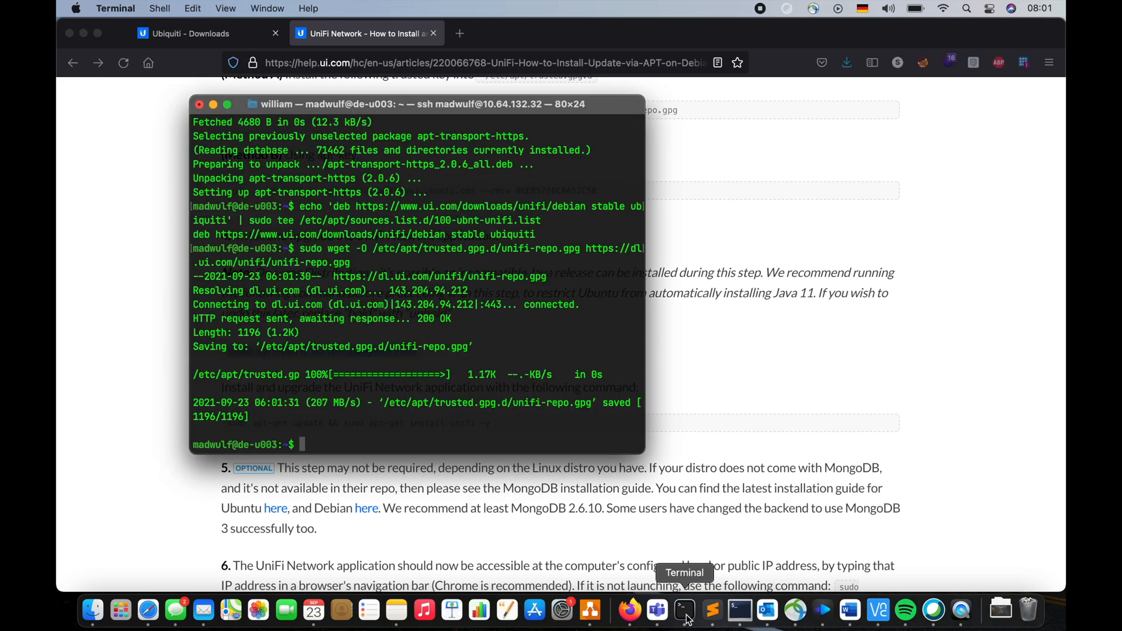
type("sudo apt-mark hold openjdk-11-*")
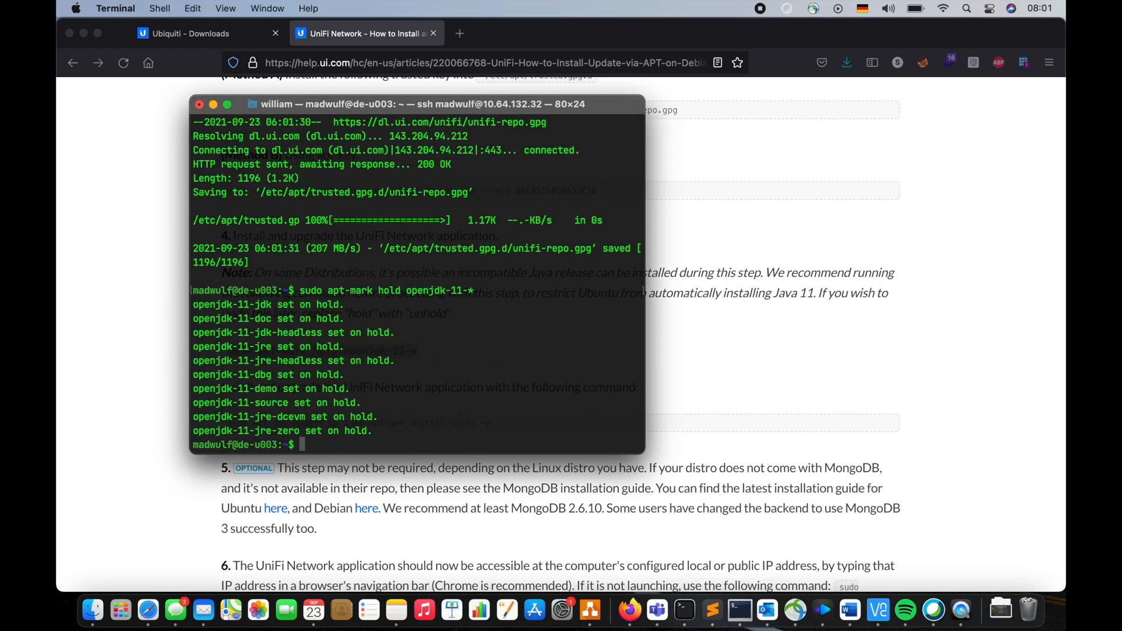
mouse_move(93, 474)
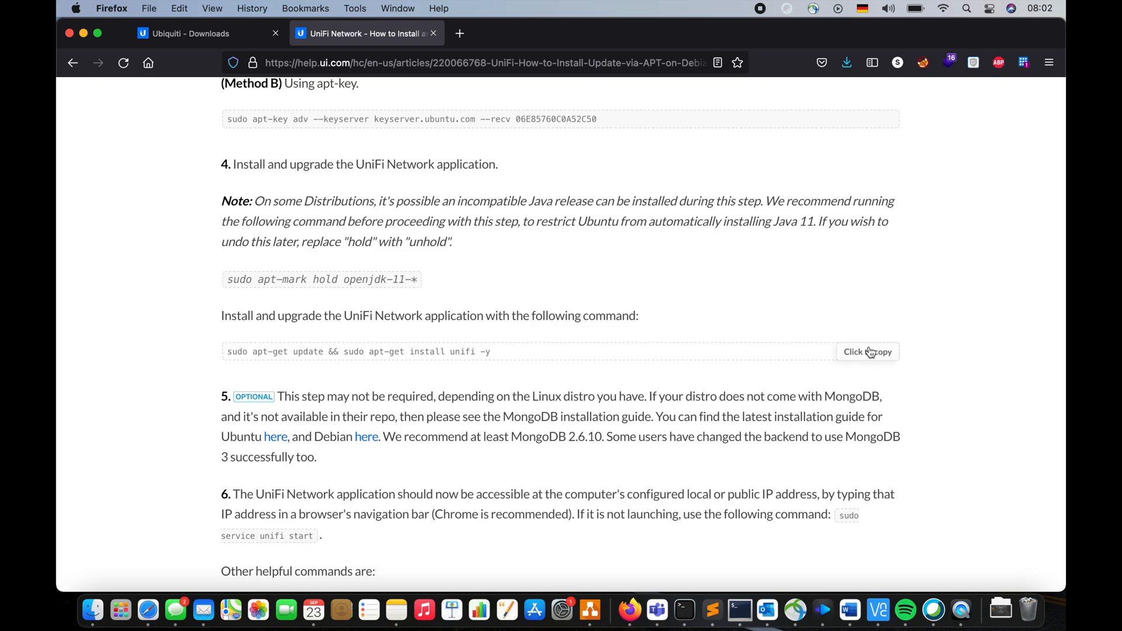
mouse_move(683, 610)
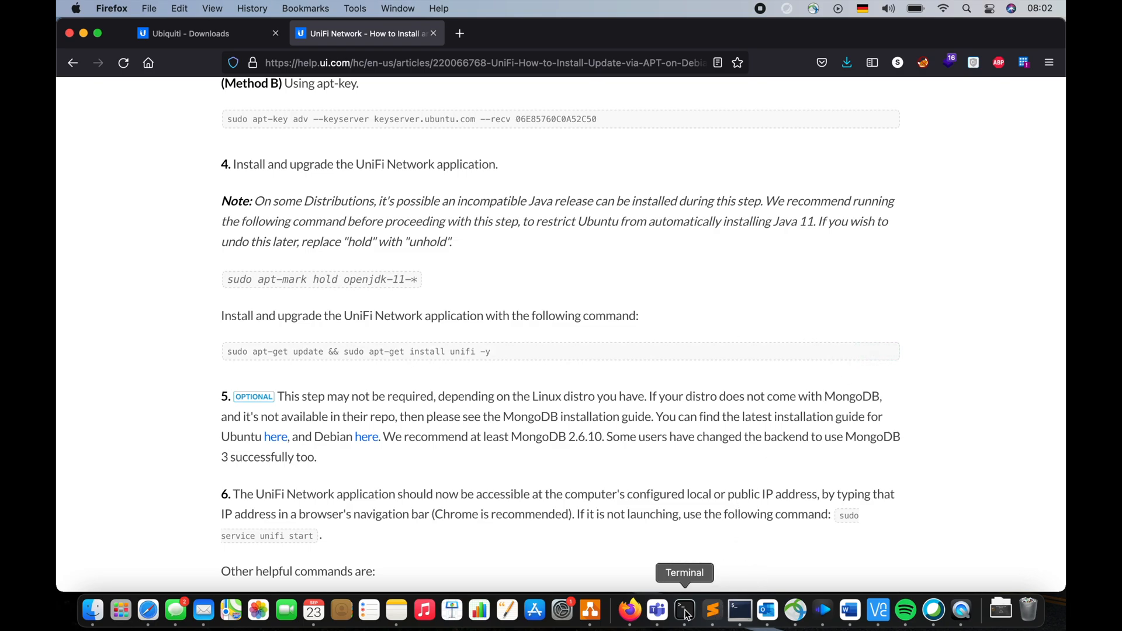
Step: Scroll the article to step 6 and select the 'sudo service unifi start' command
left_click(684, 610)
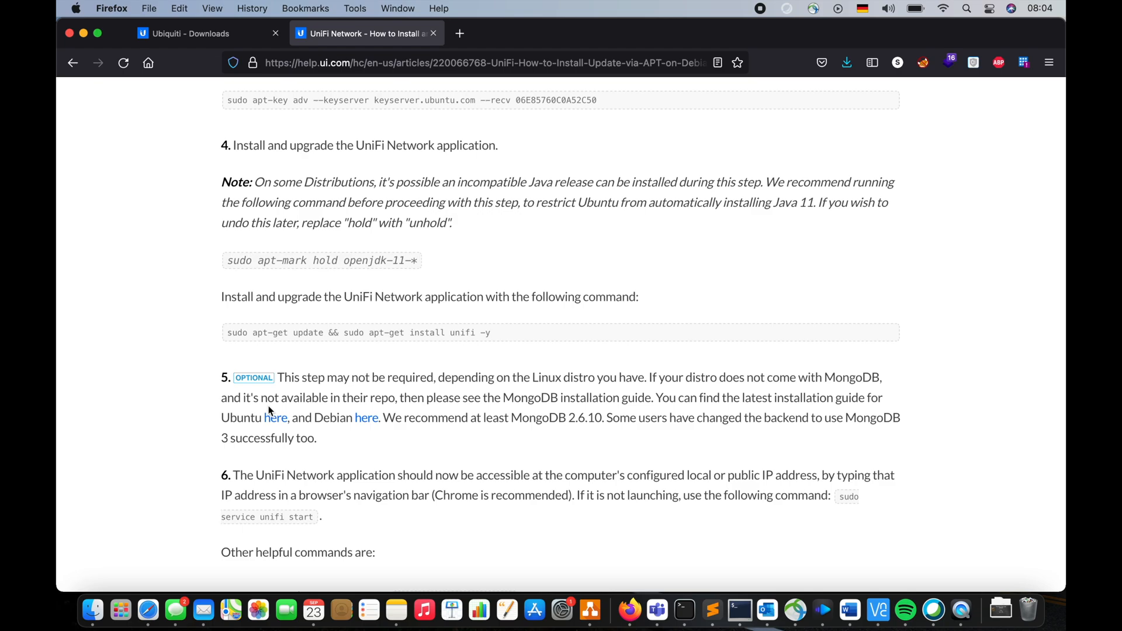
mouse_move(421, 442)
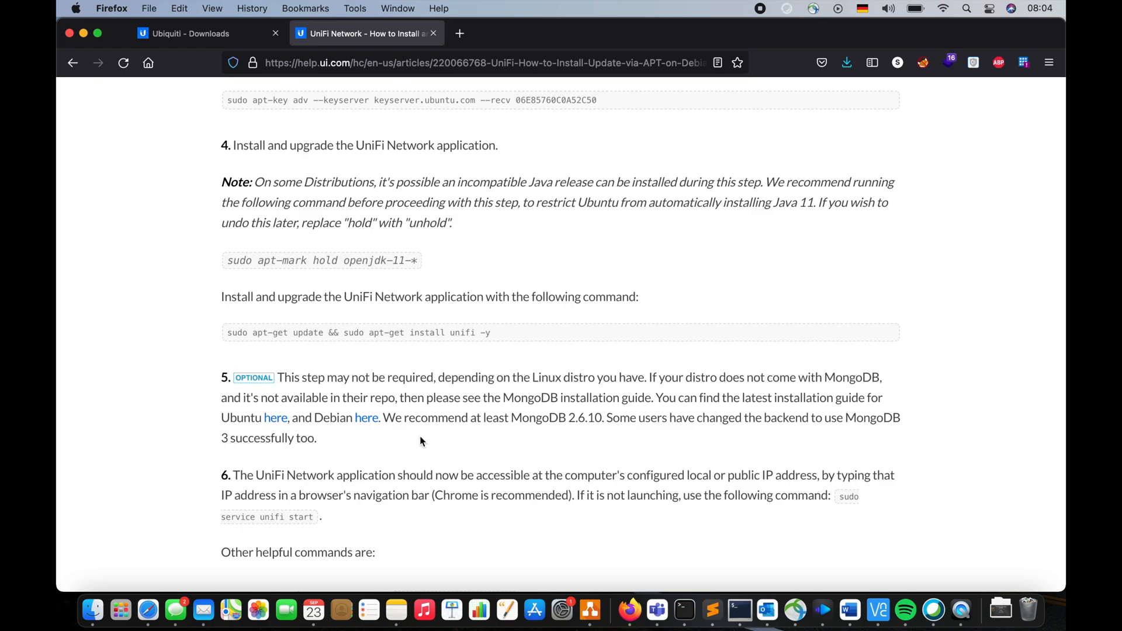
scroll("down", 3)
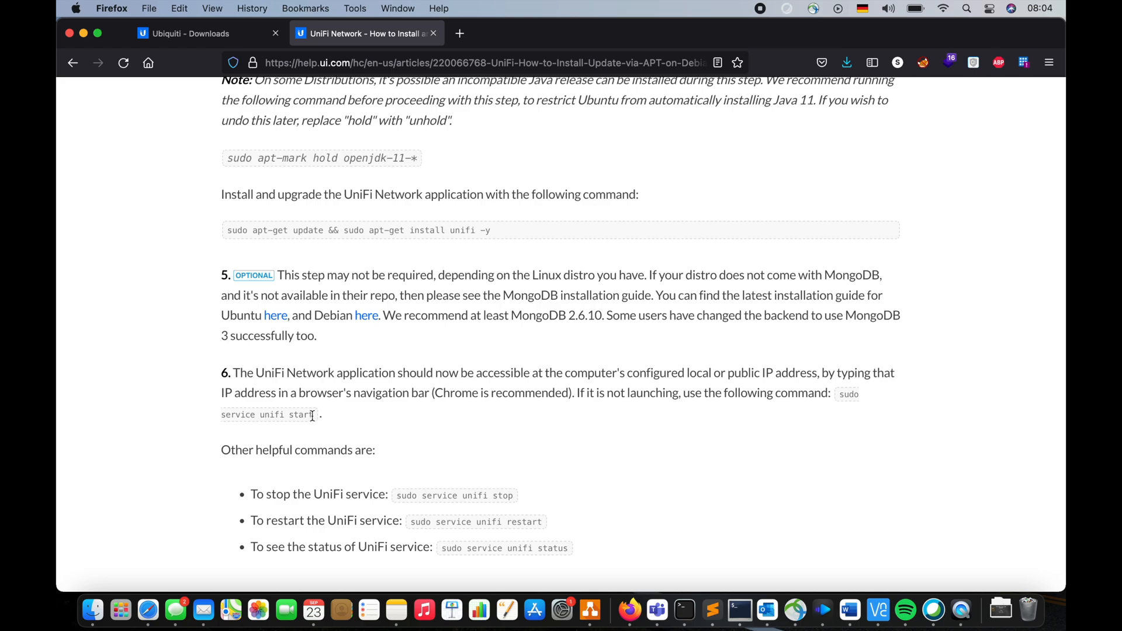
double_click(266, 414)
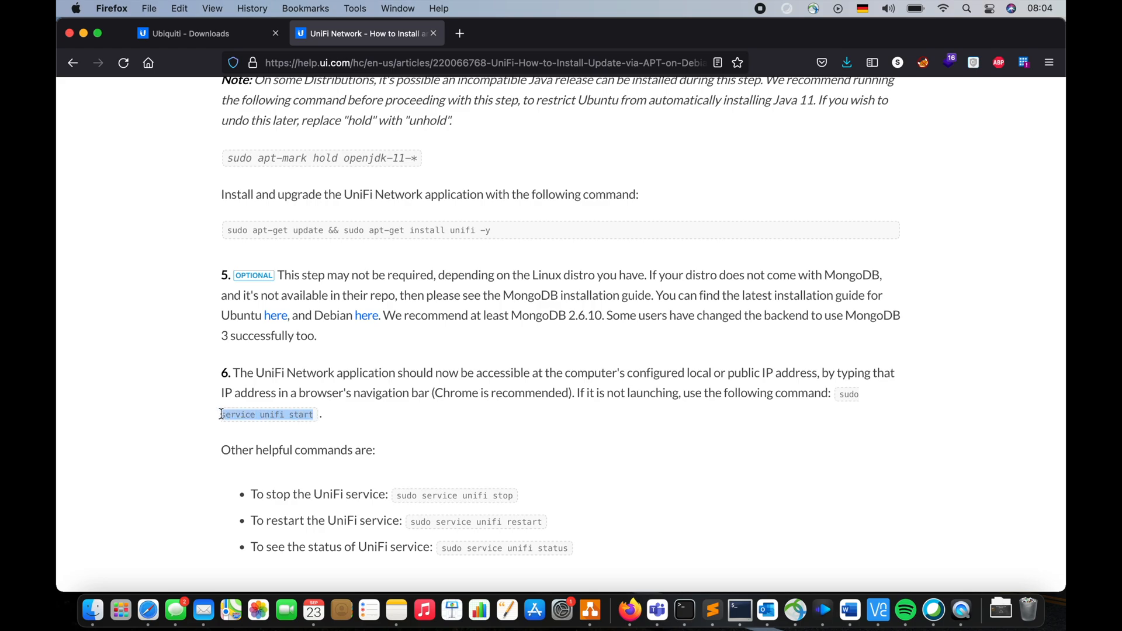
Step: Run 'service unifi start', authenticate with the password, then type 'service unifi status'
left_click(683, 610)
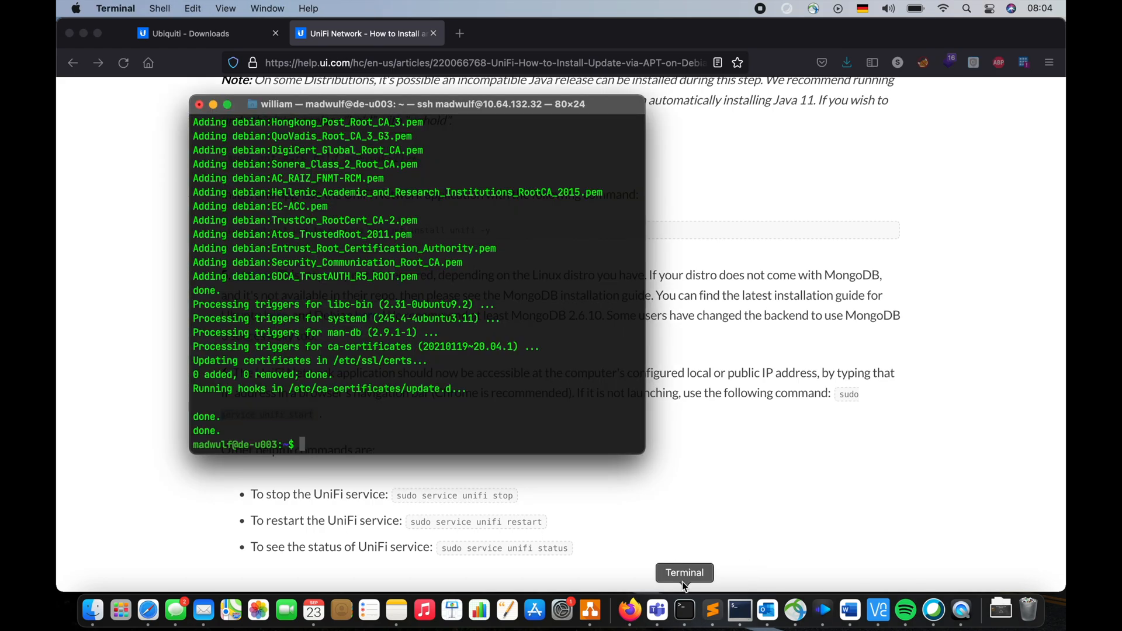
type("service unifi start")
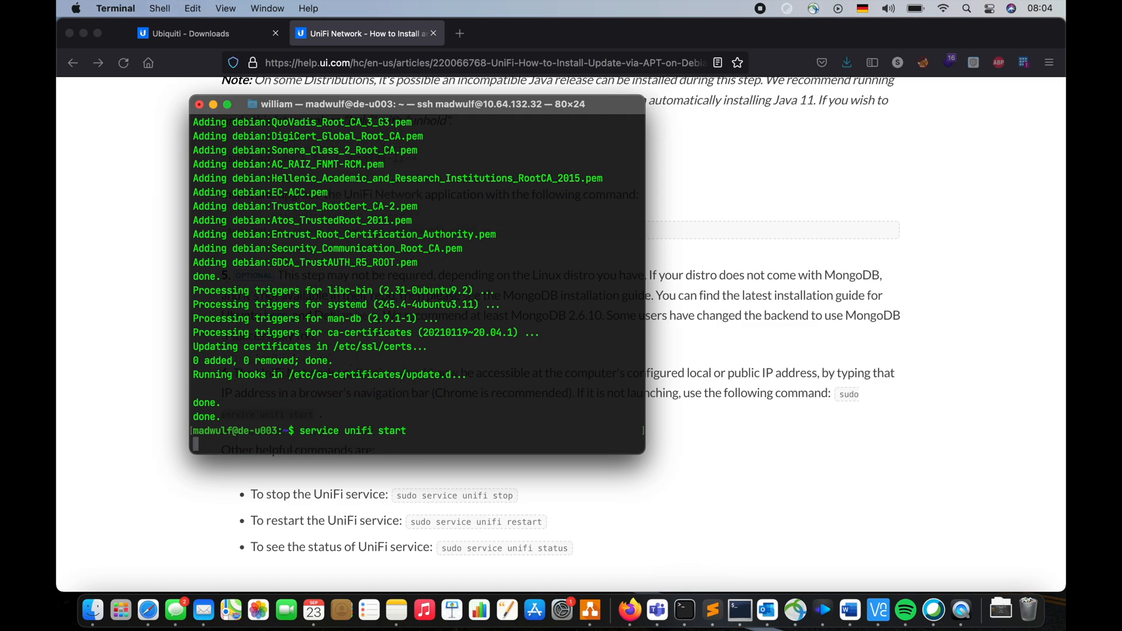
key("Return")
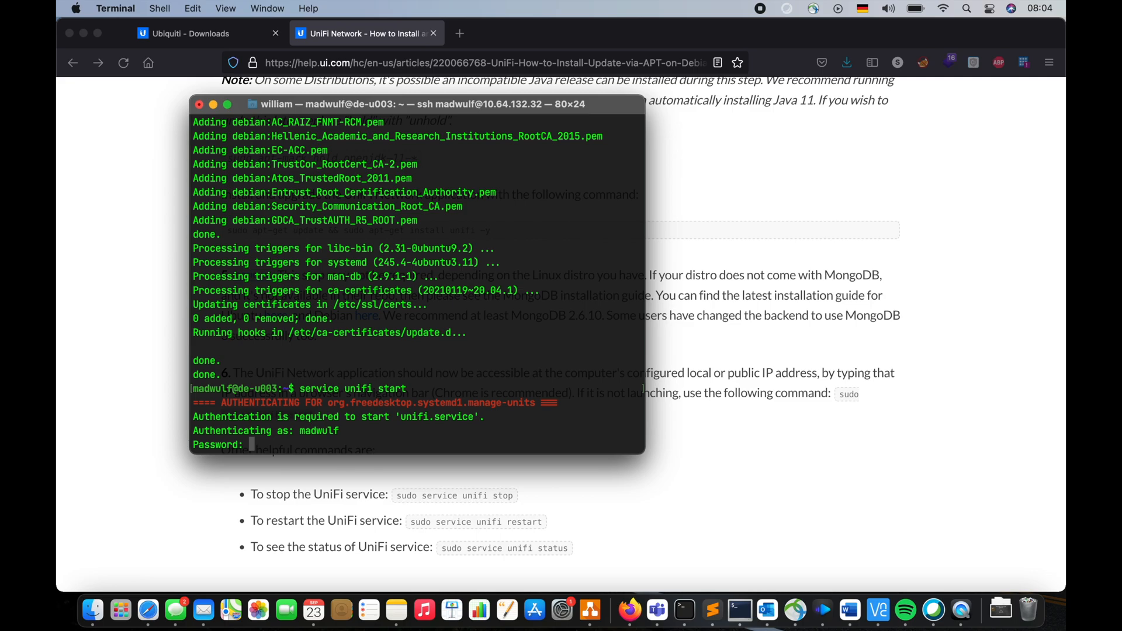
key("Return")
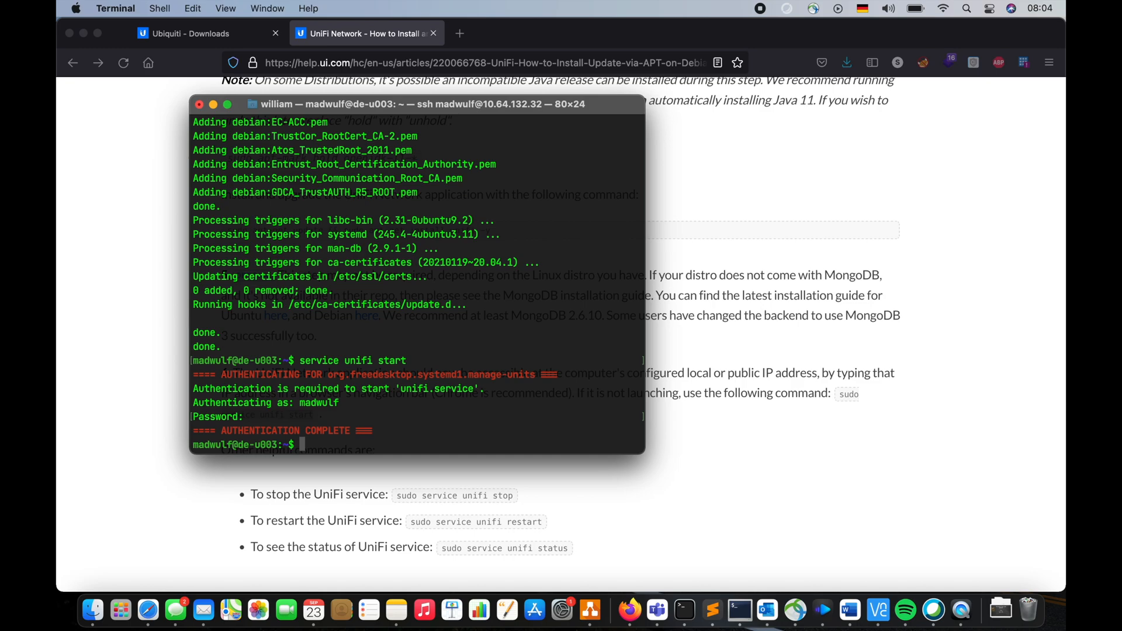
type("service unifi start")
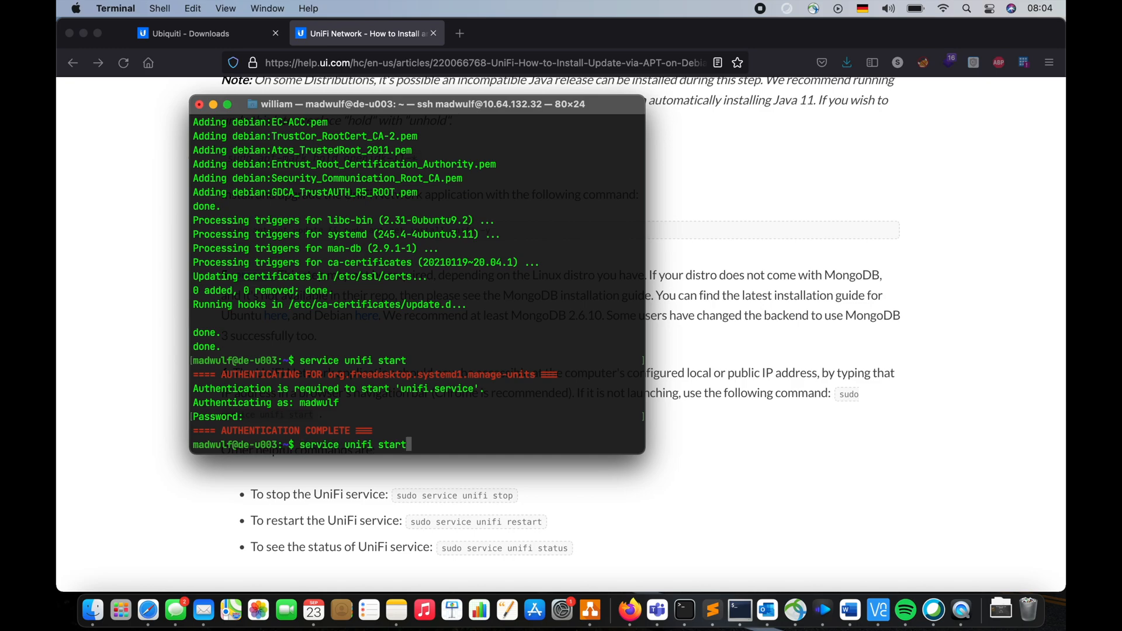
type("service unifi status")
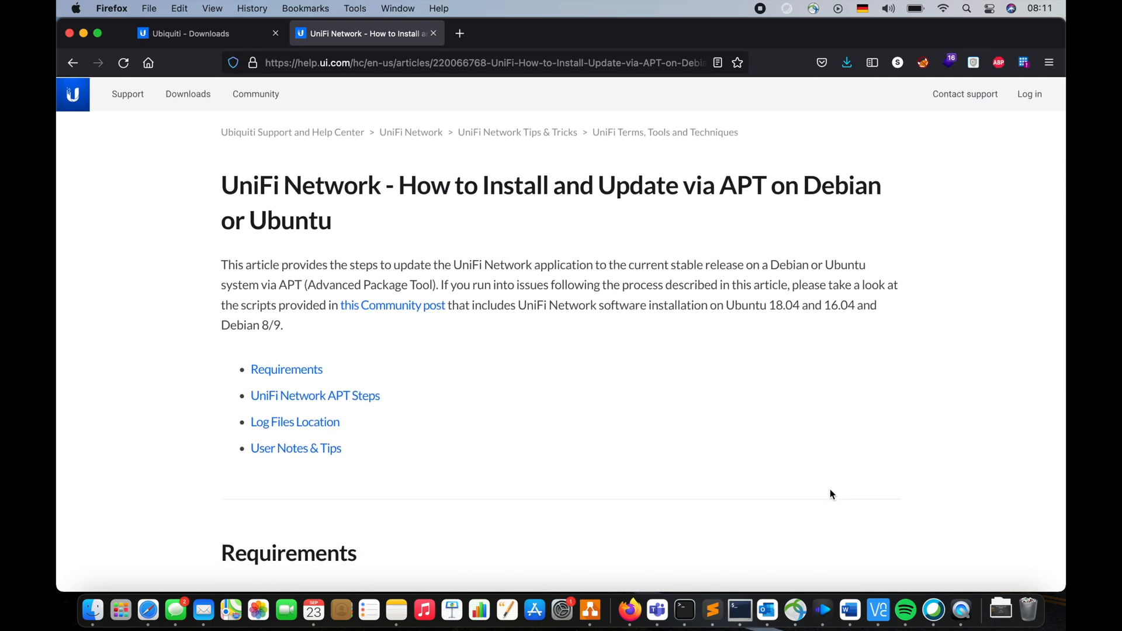
Step: Scroll the article back to step 6's start, stop and status commands, then return to Terminal
scroll("down", 3)
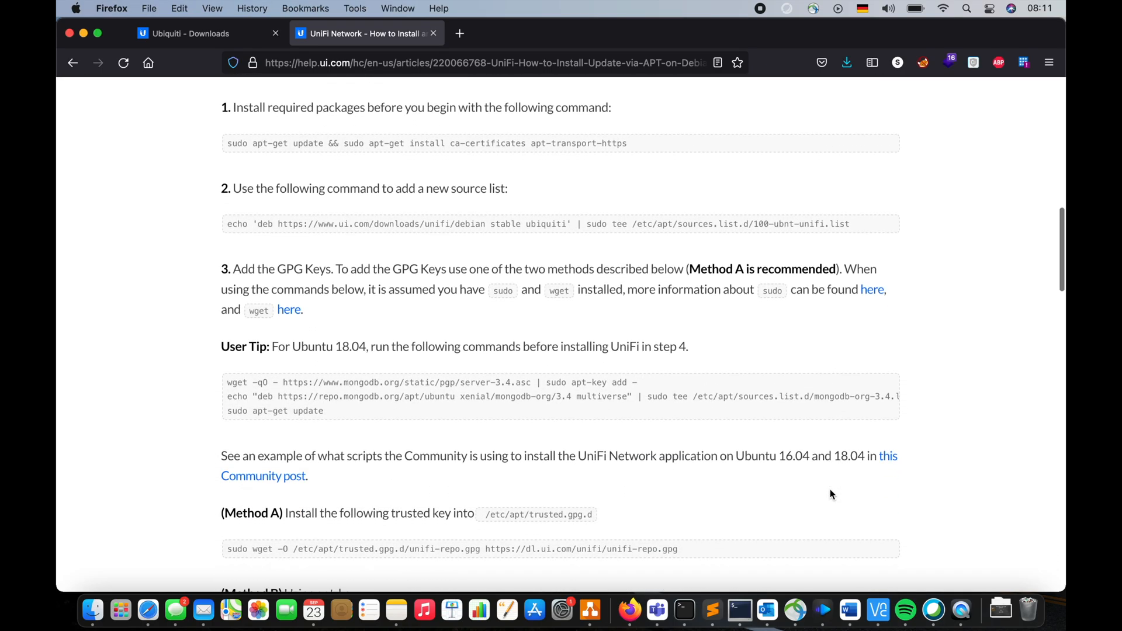
scroll("down", 3)
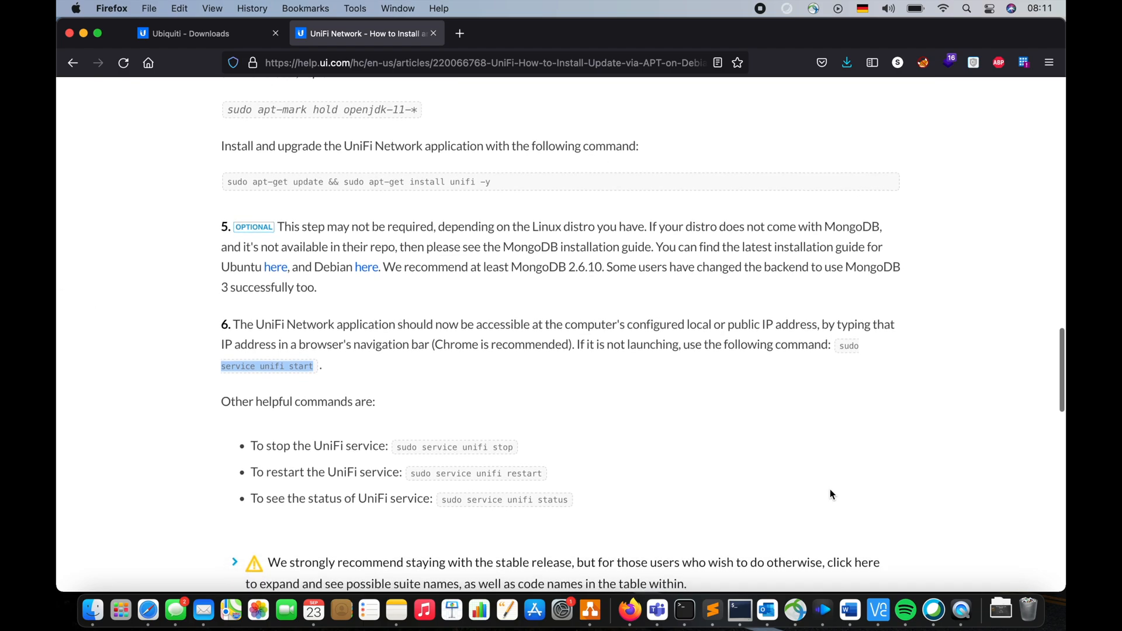
scroll("up", 3)
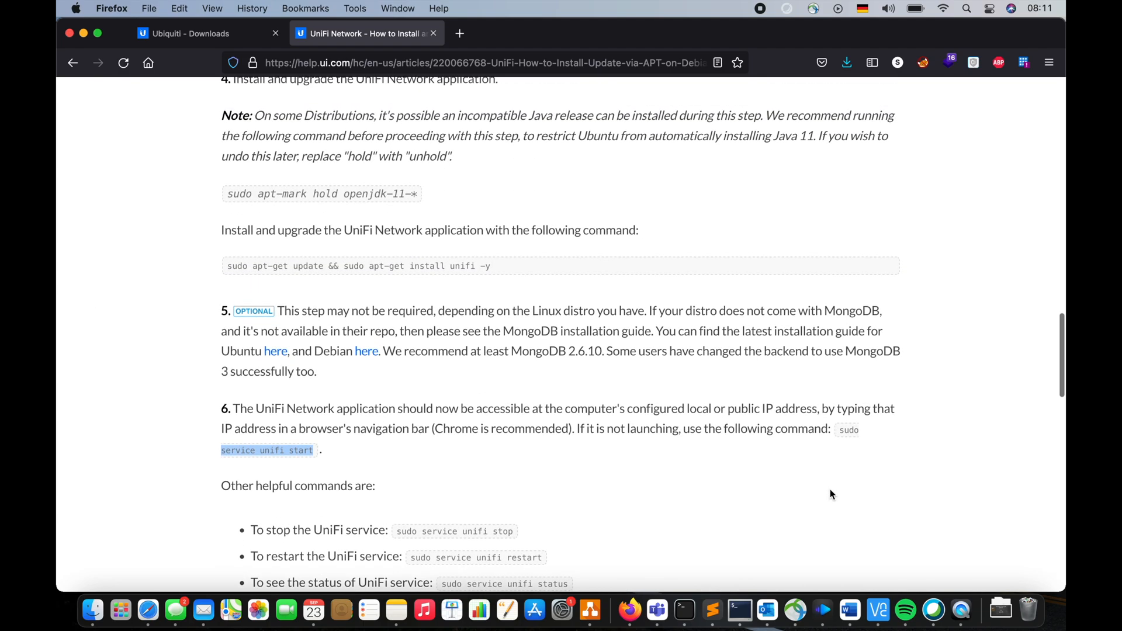
left_click(682, 610)
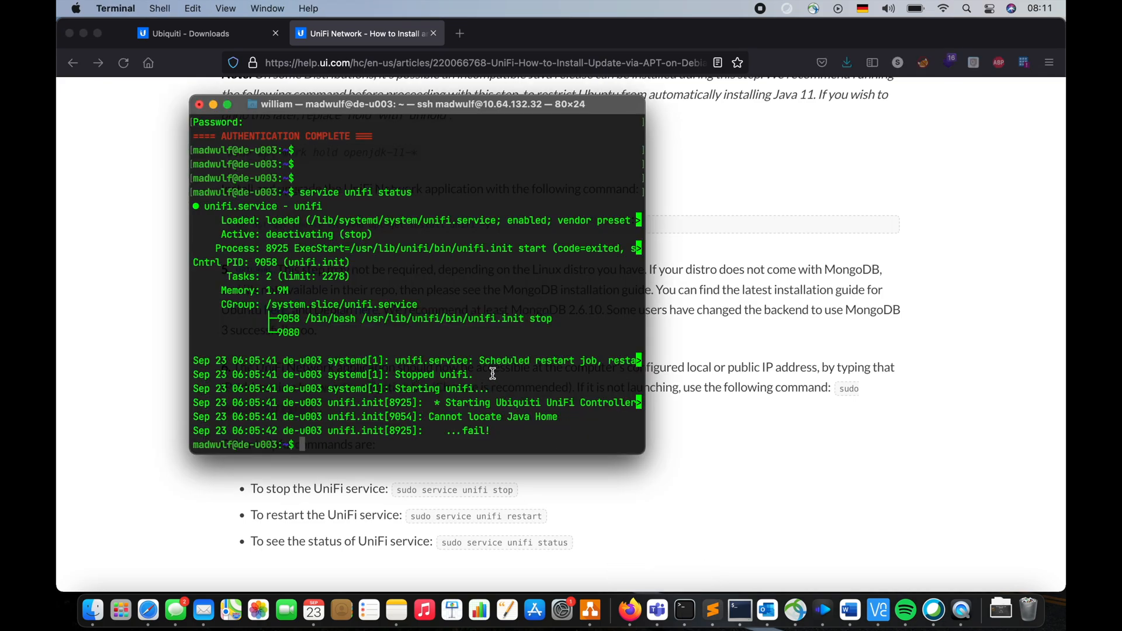
Step: List the server's installed Java packages with 'dpkg -l | grep -i java'
type("dpkg -")
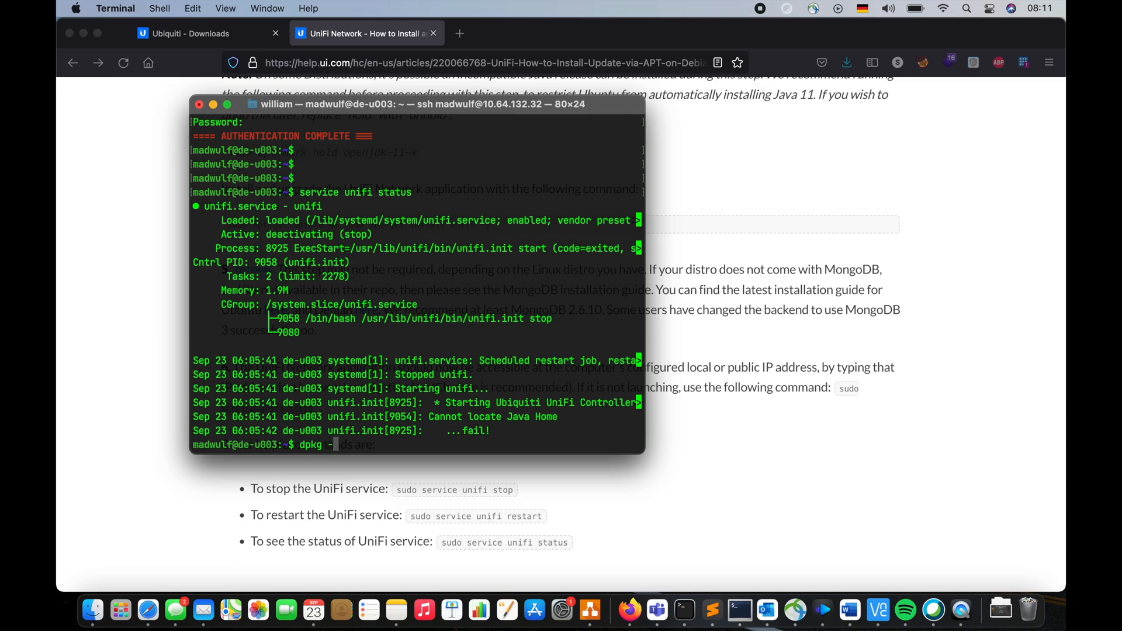
type("i")
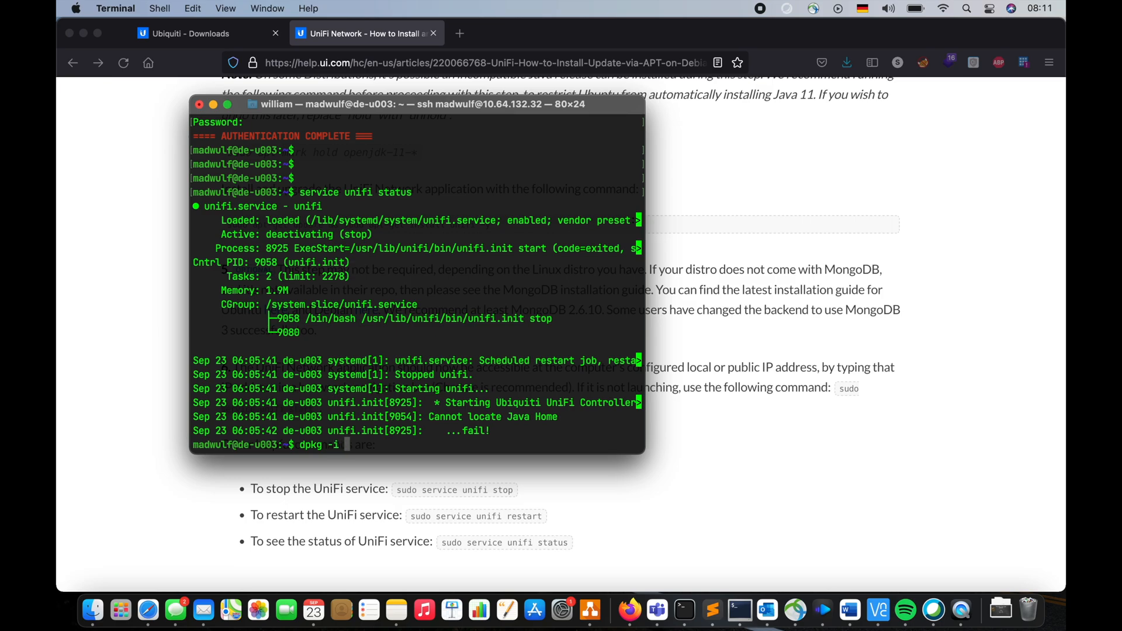
type("| grep")
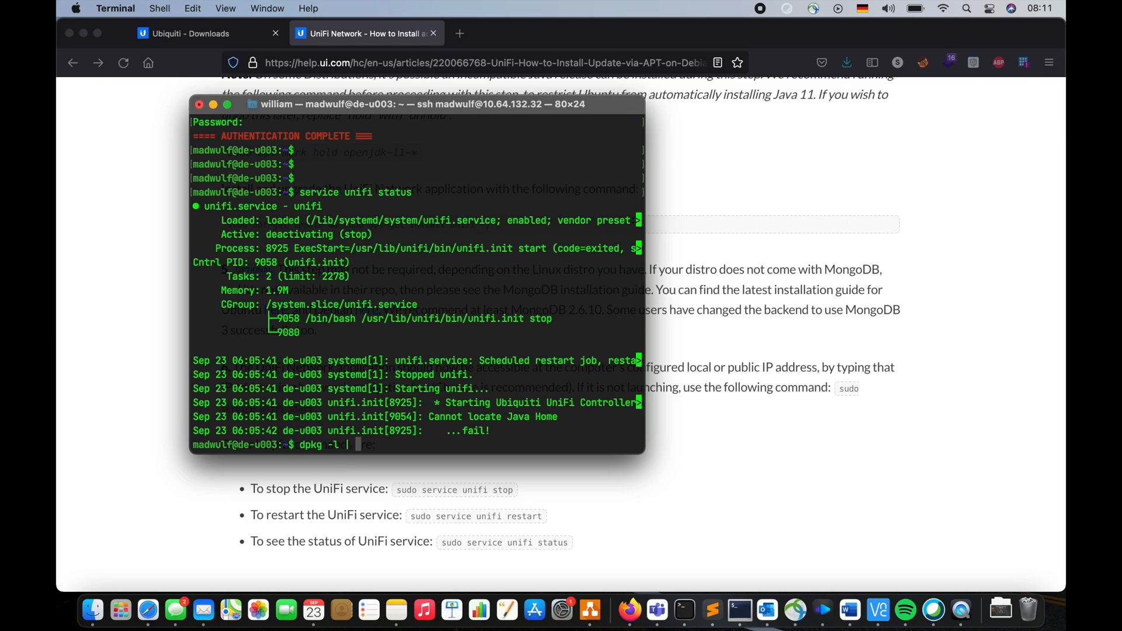
type("grep")
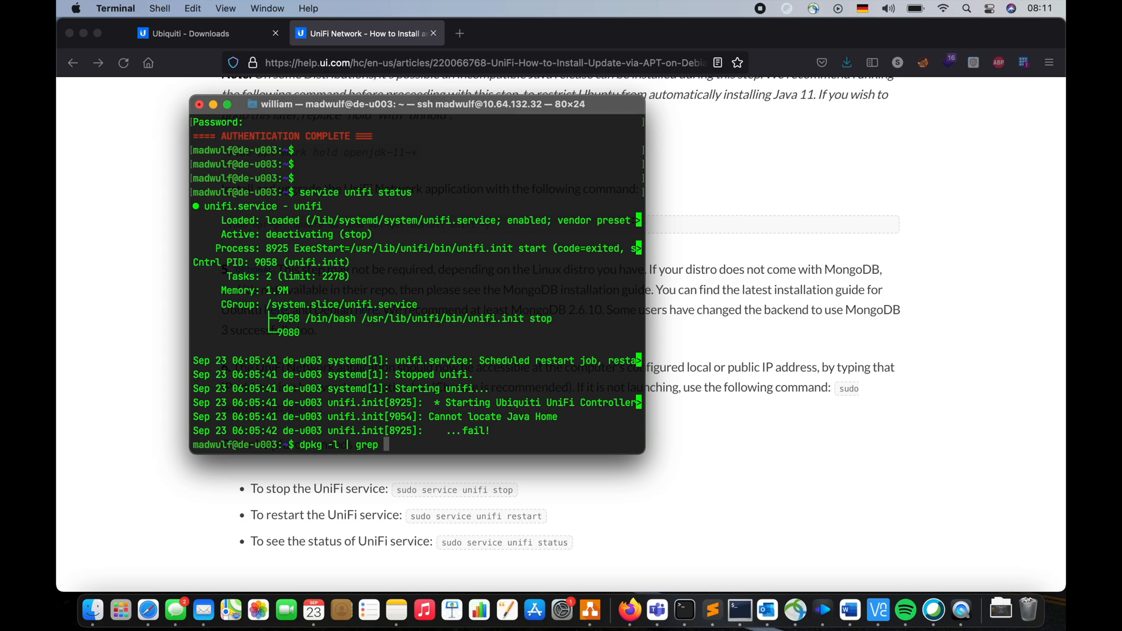
type("-i jav")
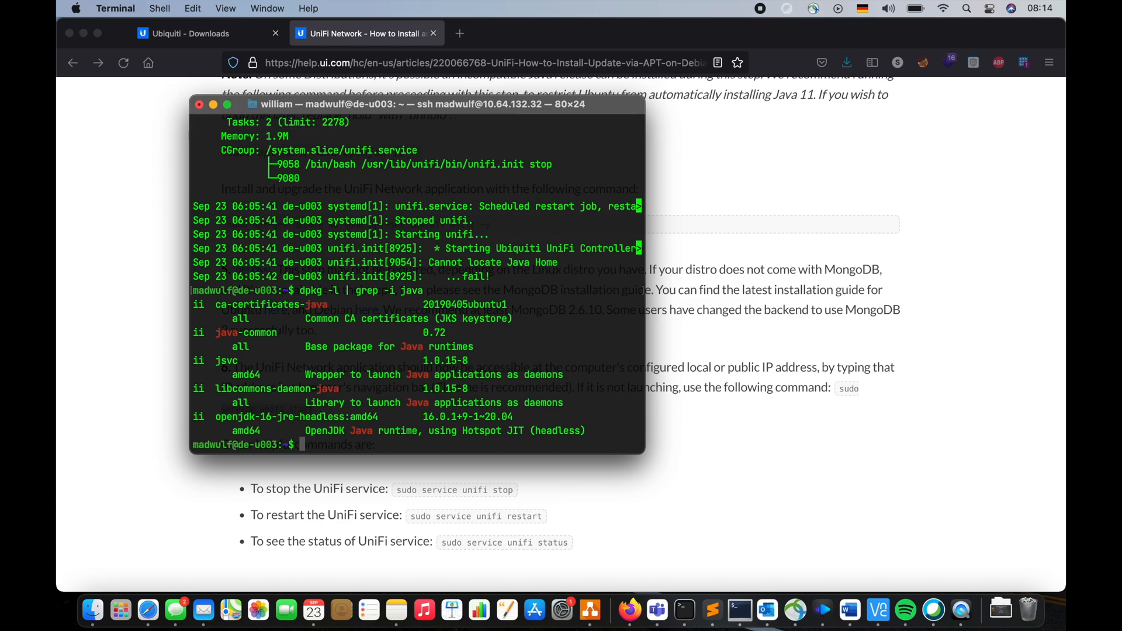
Step: Install openjdk-8-jre-headless using sudo apt install after non-root attempts, confirming with y
type("apt install")
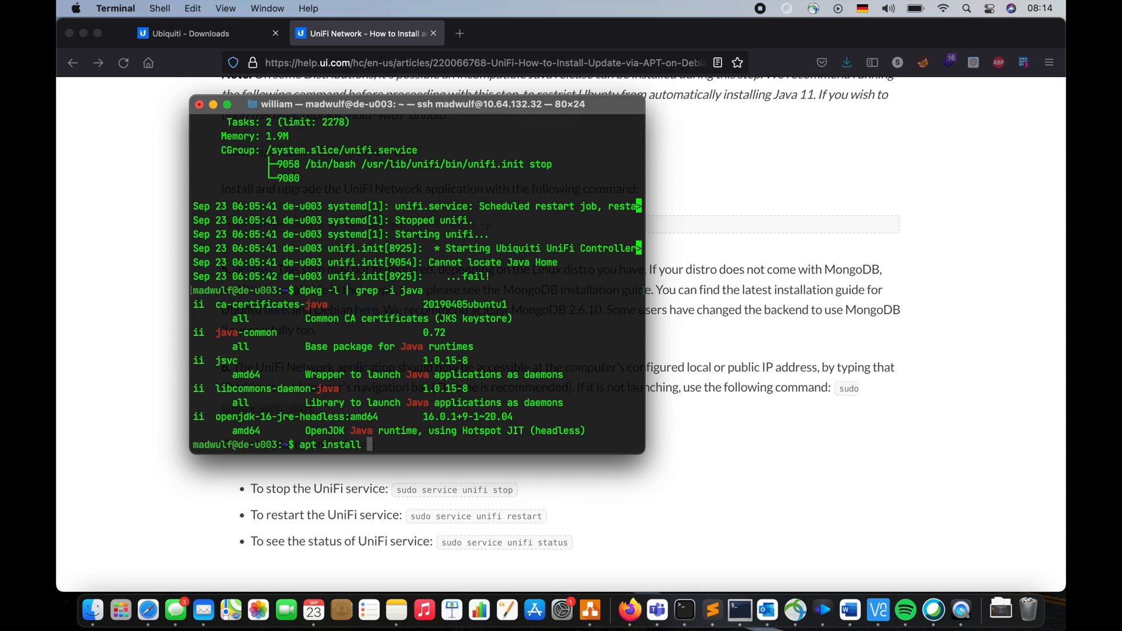
type("open")
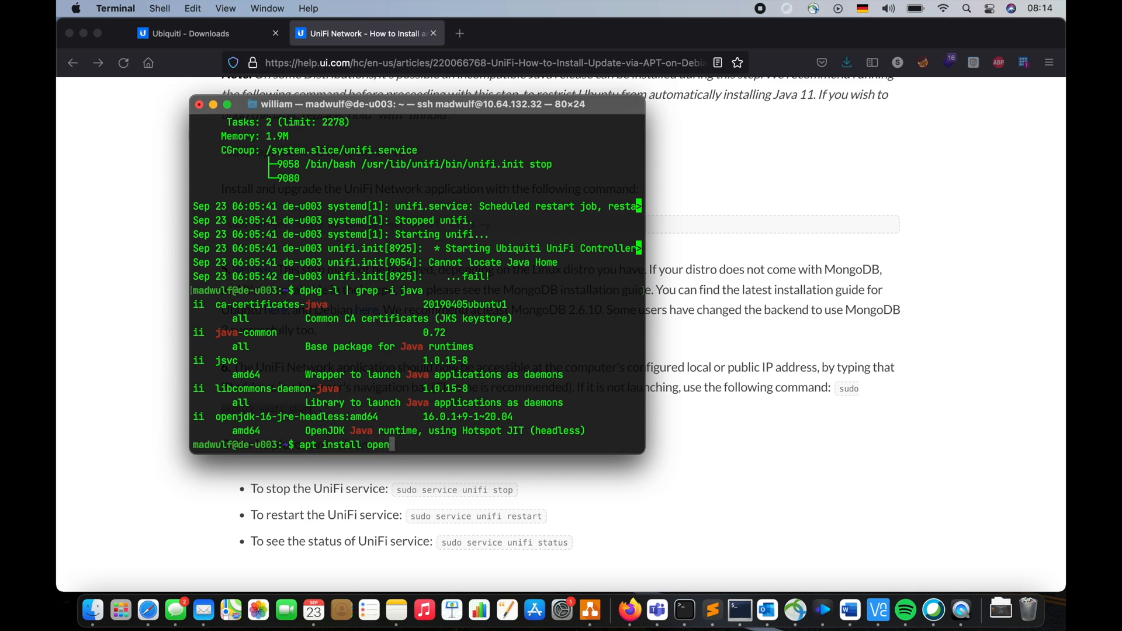
type("jdk-8")
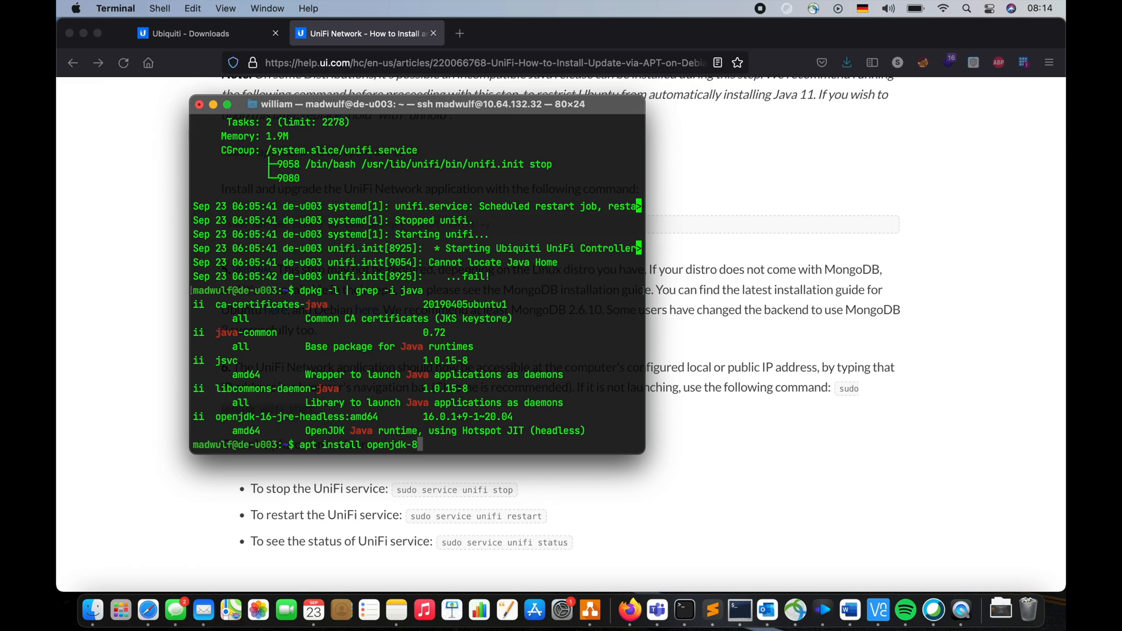
type("-jre-")
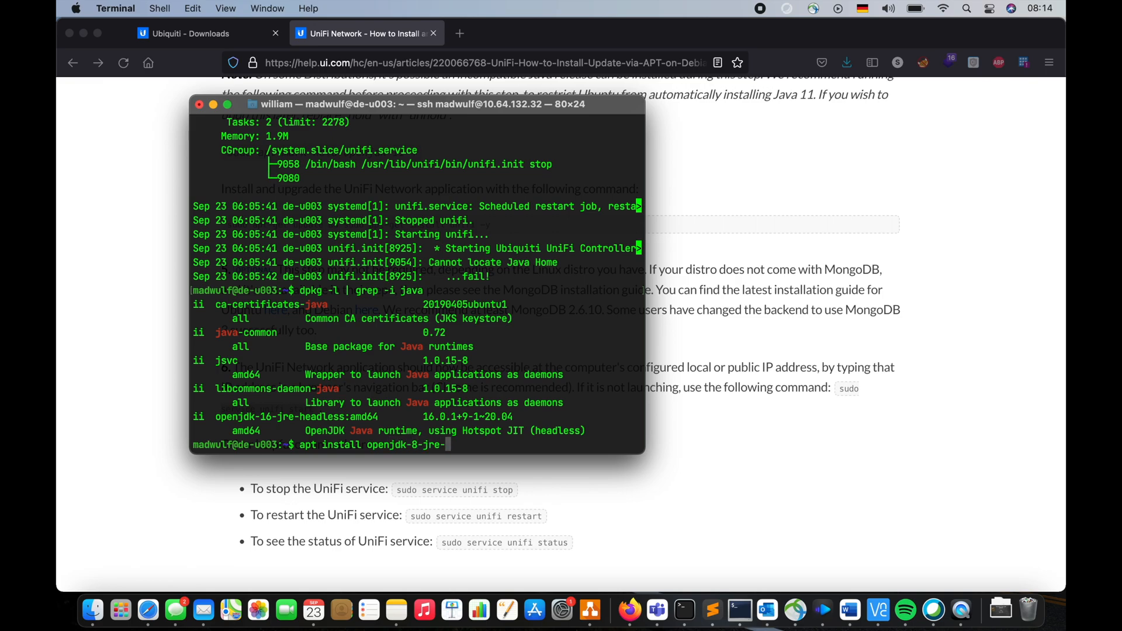
type("headless")
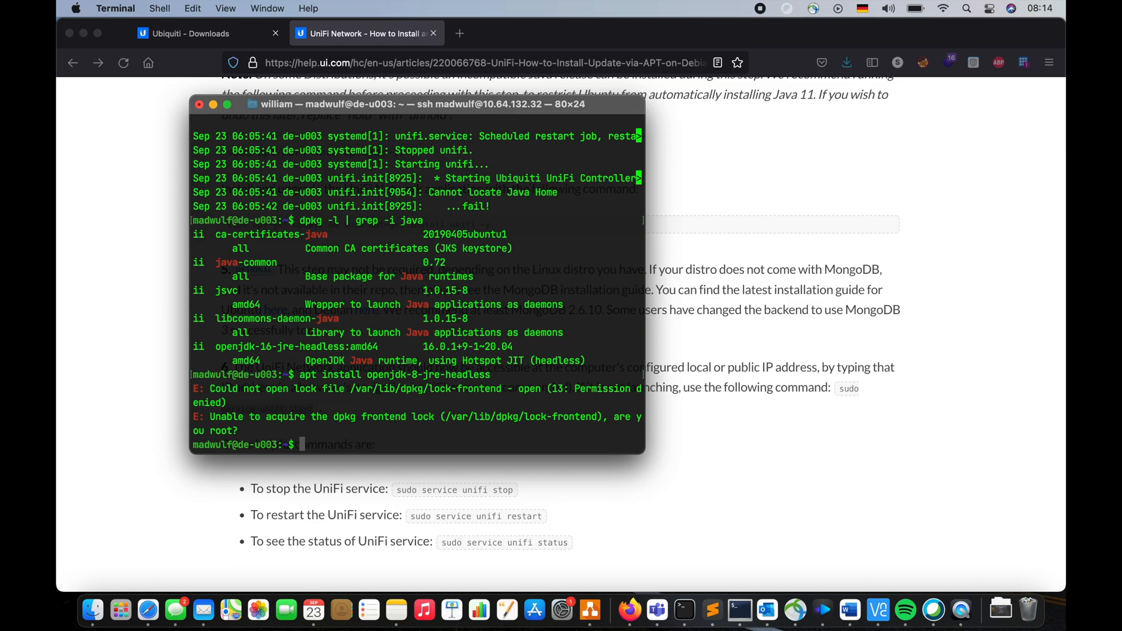
type("apt install openjdk-8-jre-")
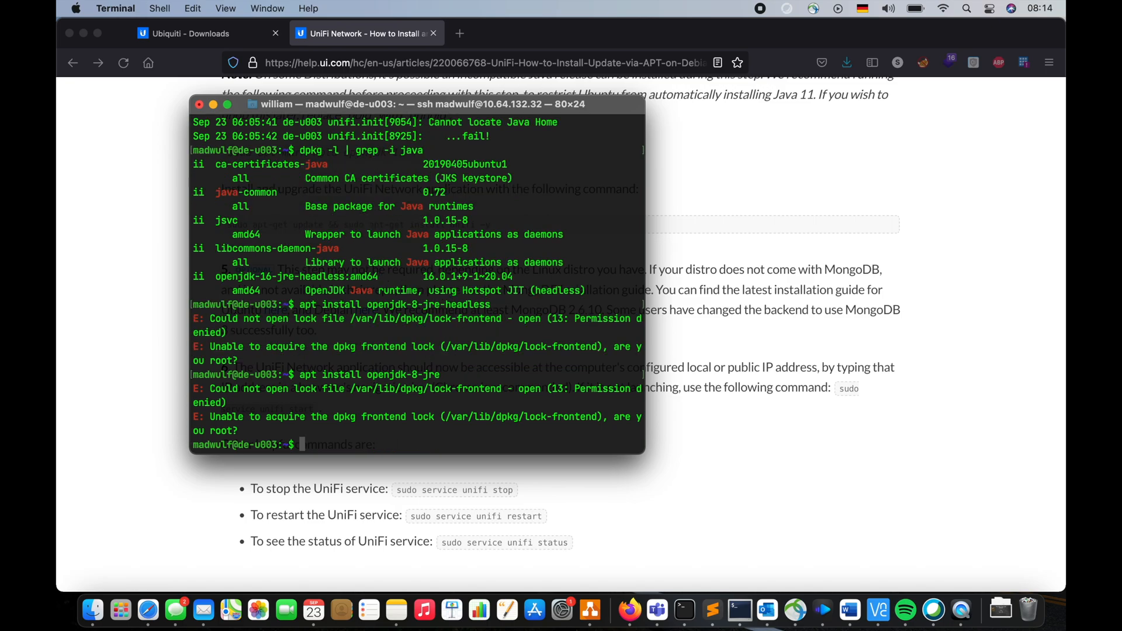
type("apt install openjdk-8-jre")
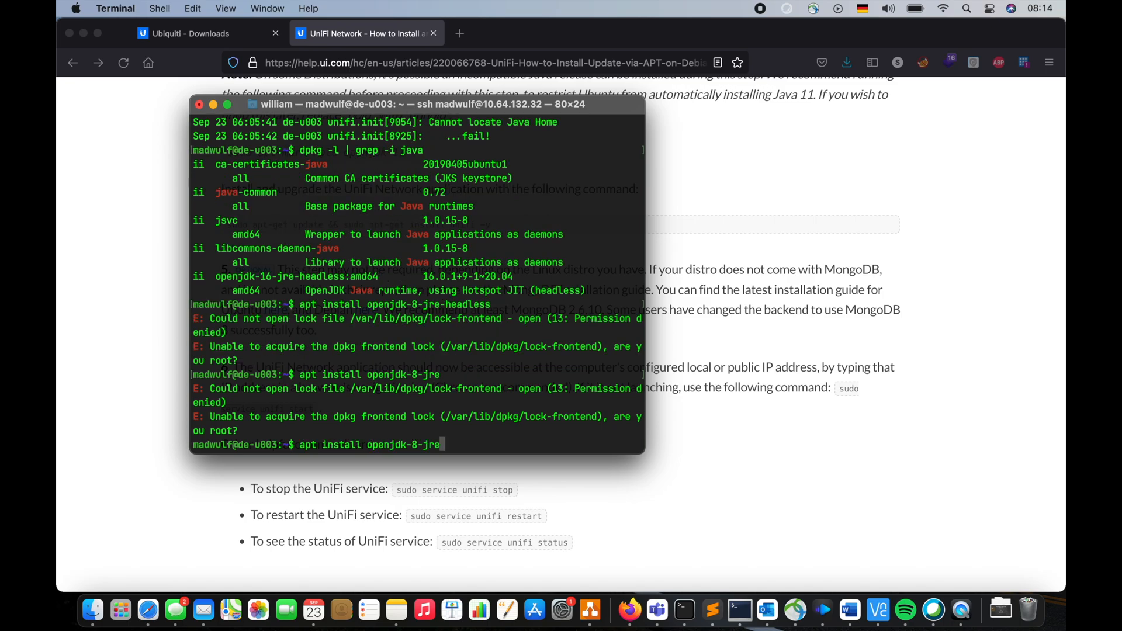
type("-headless")
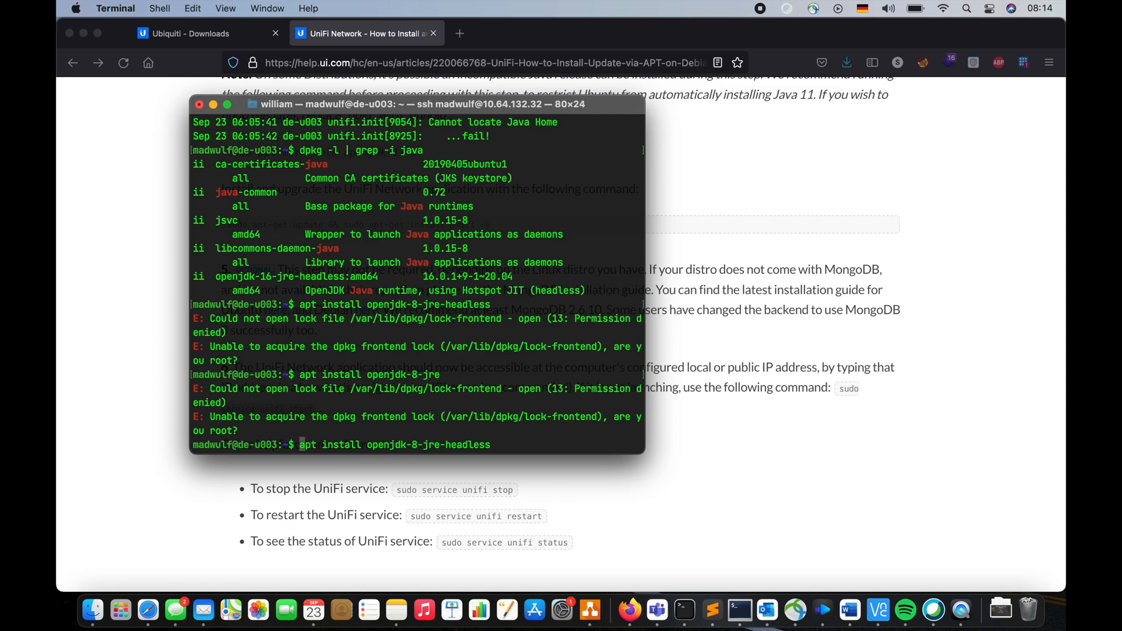
type("sudo apt install openjdk-8-jre-headless")
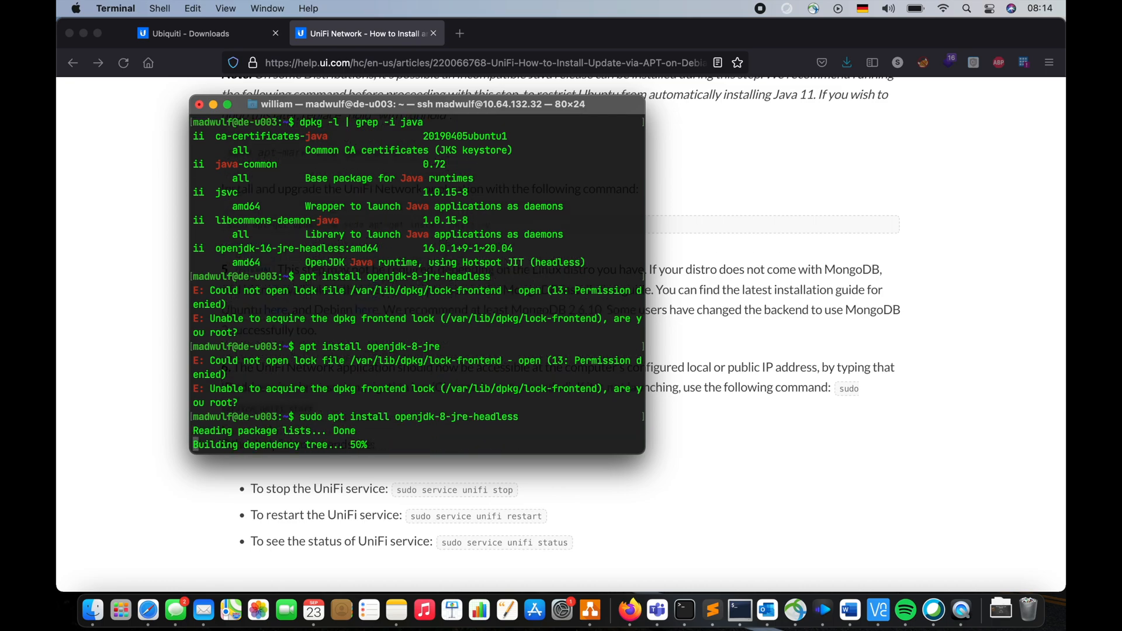
type("y")
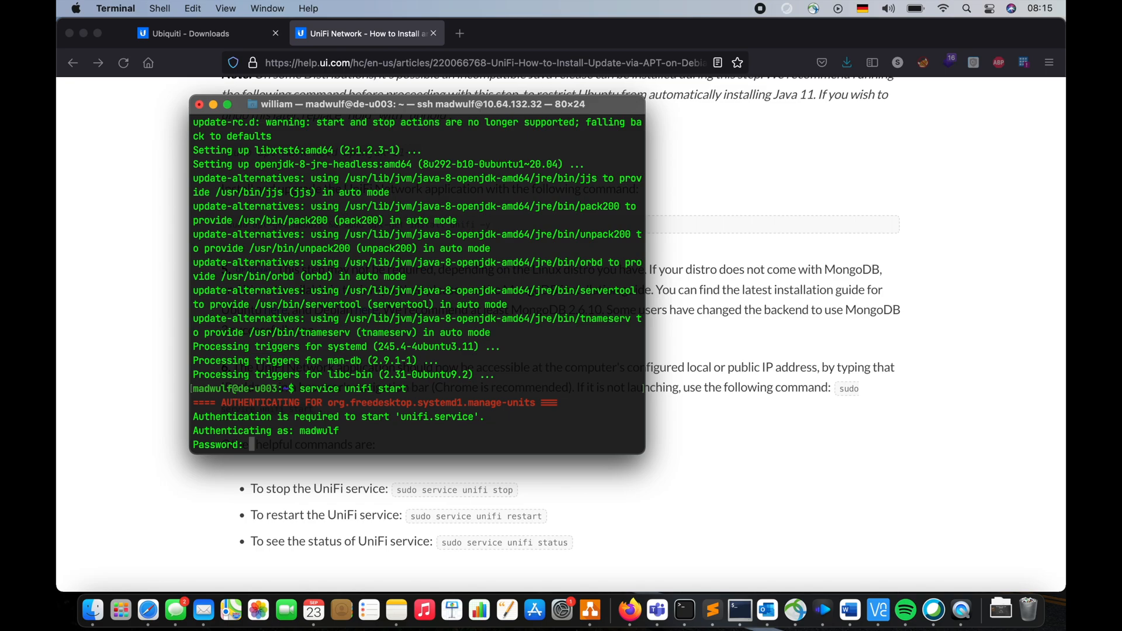
Step: Check the UniFi service status, install net-tools with sudo, and enter netstat -nlpt
type("service unifi status")
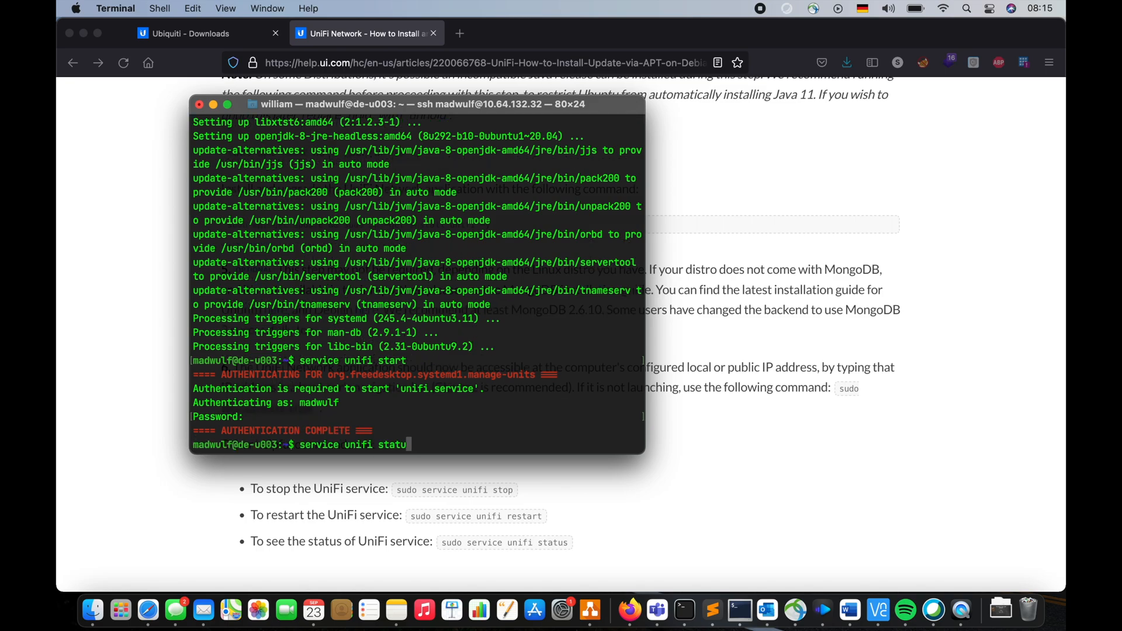
key("Return")
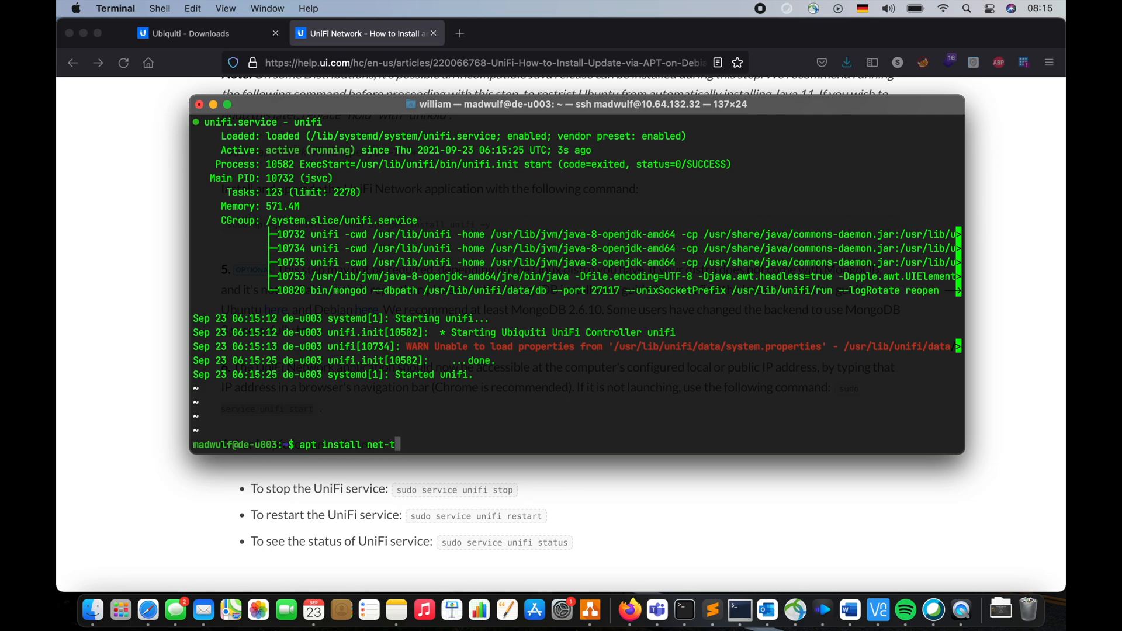
key("Return")
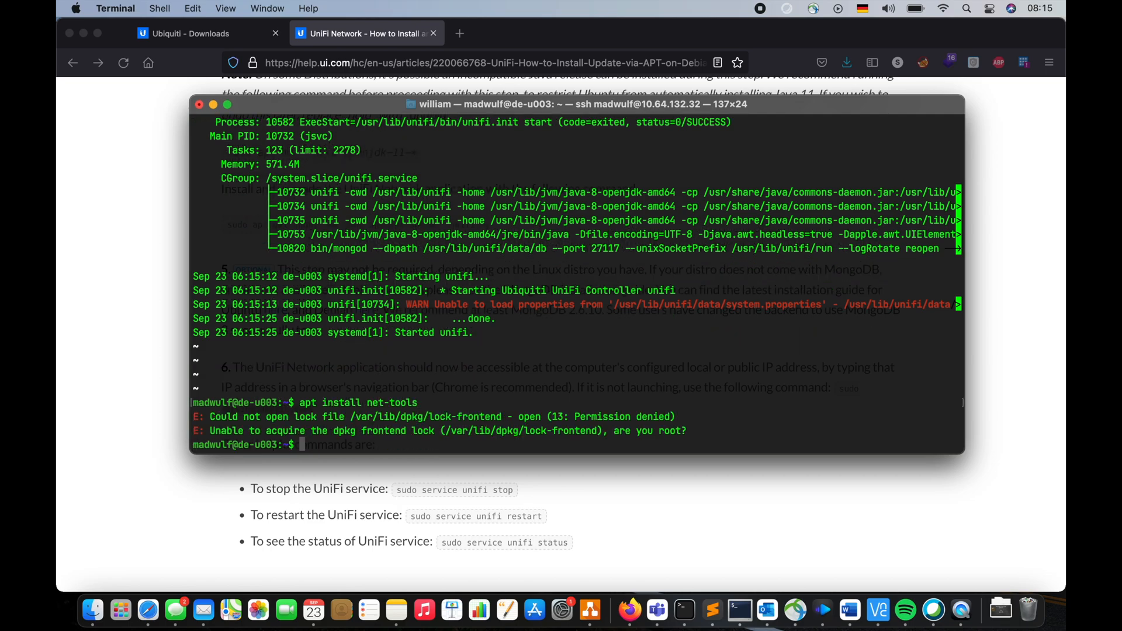
type("sudo apt install net-tools")
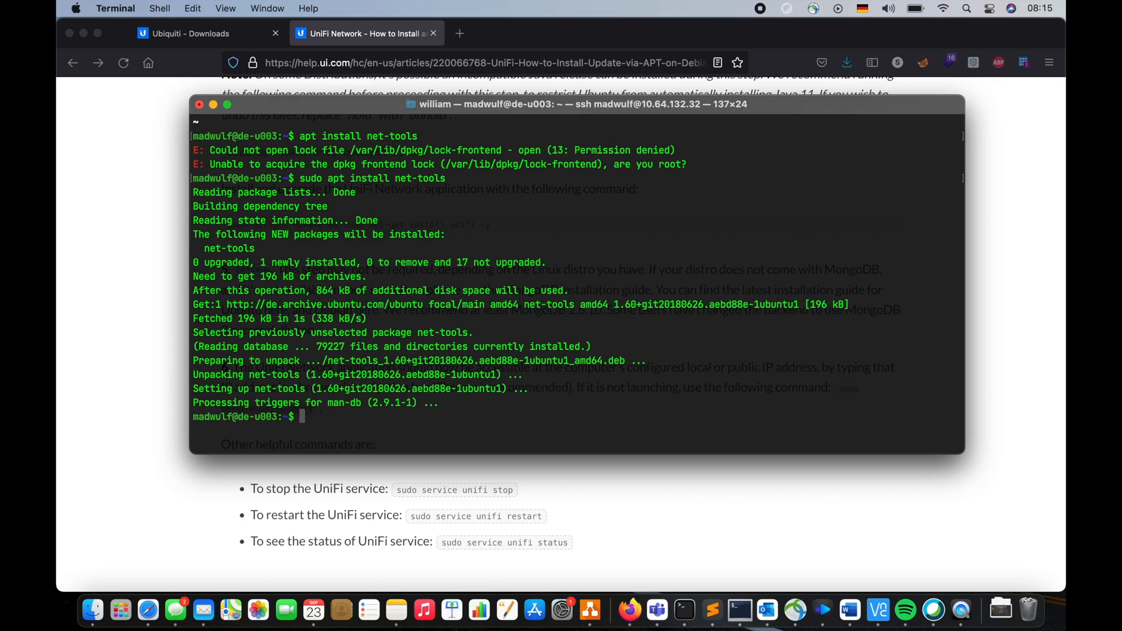
type("netstat")
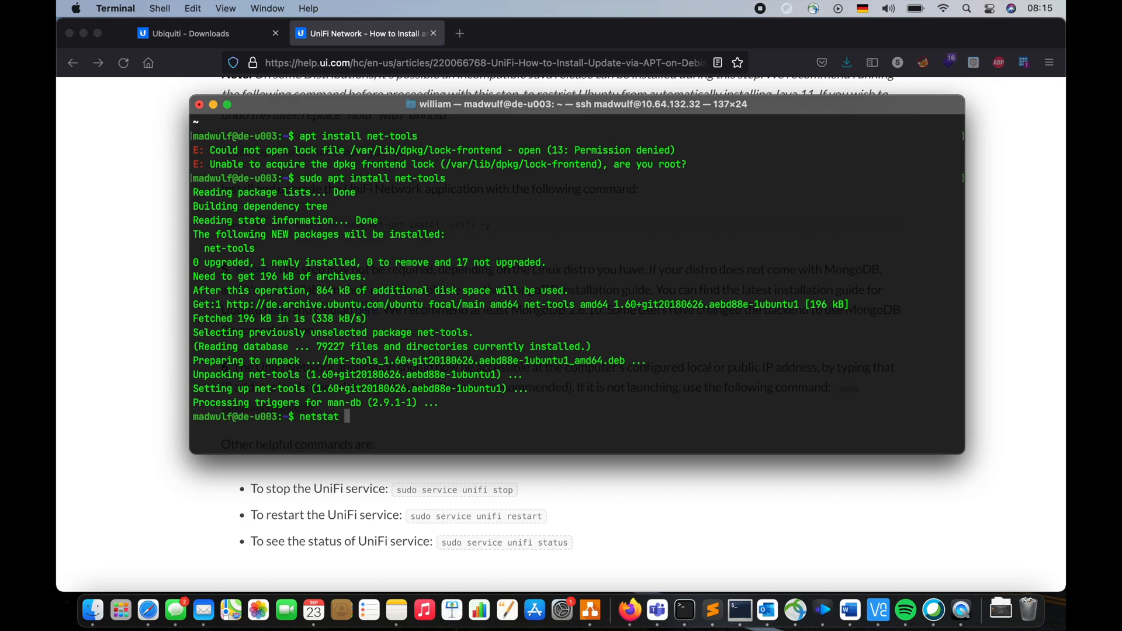
type("-nlpt")
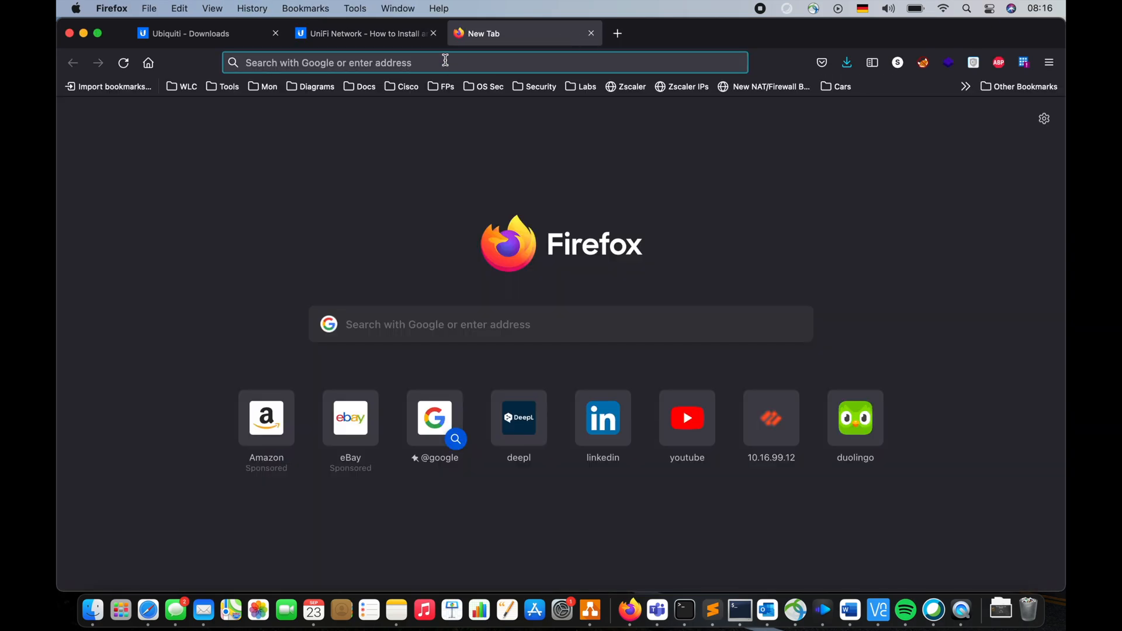
Step: Browse to 10.16.99.99, bypass the certificate warning, name the controller Goof, accept the EULA
type("10.16.99.99/")
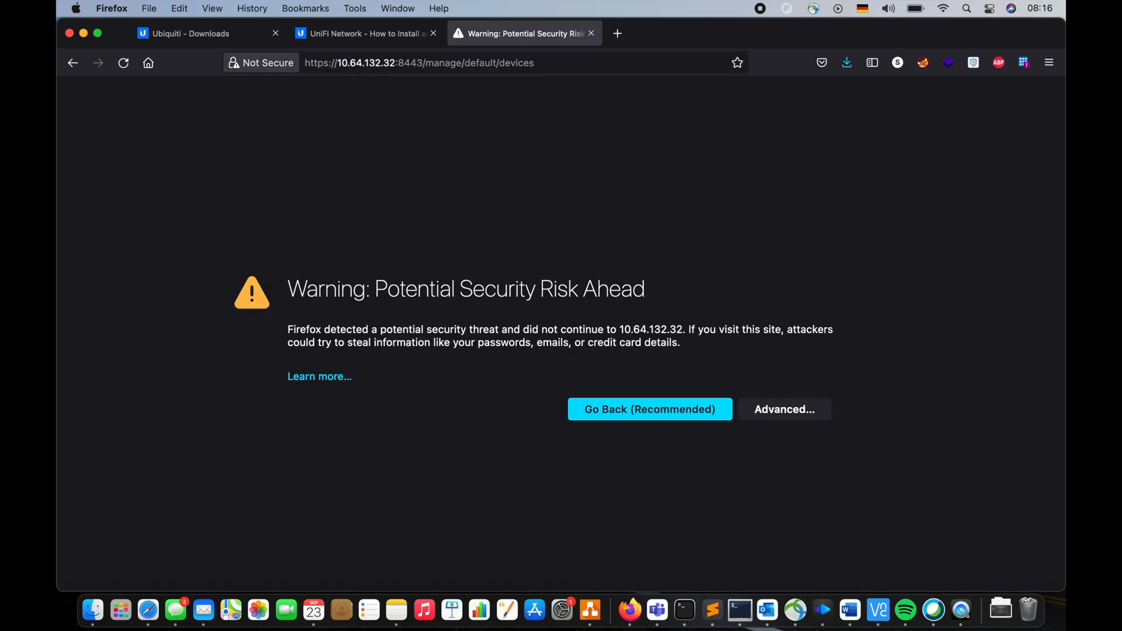
left_click(784, 409)
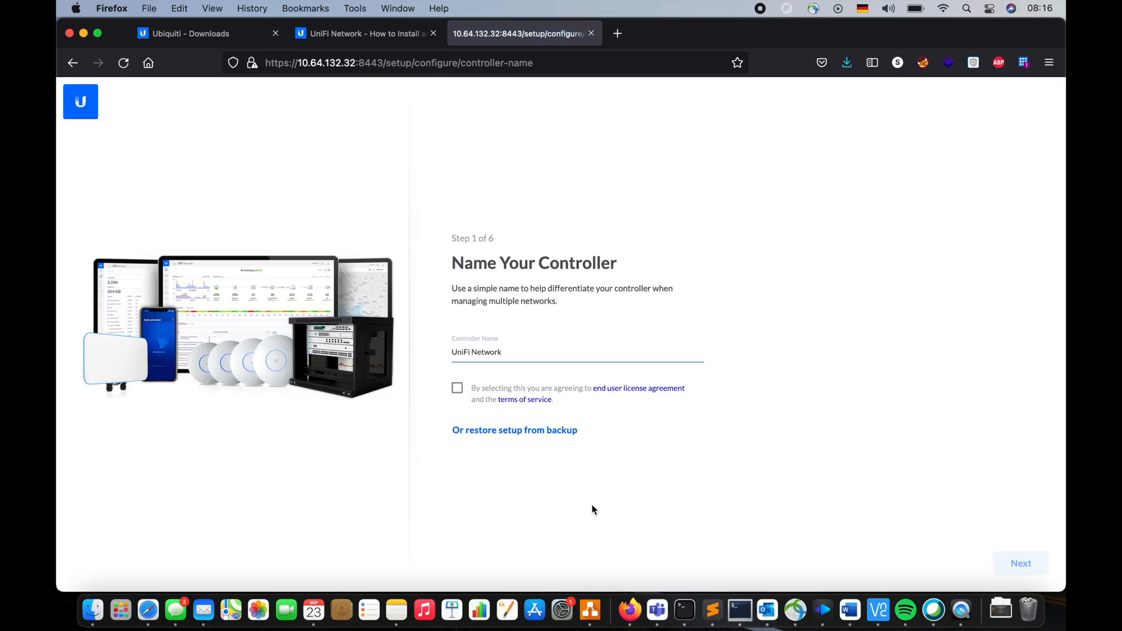
left_click(501, 351)
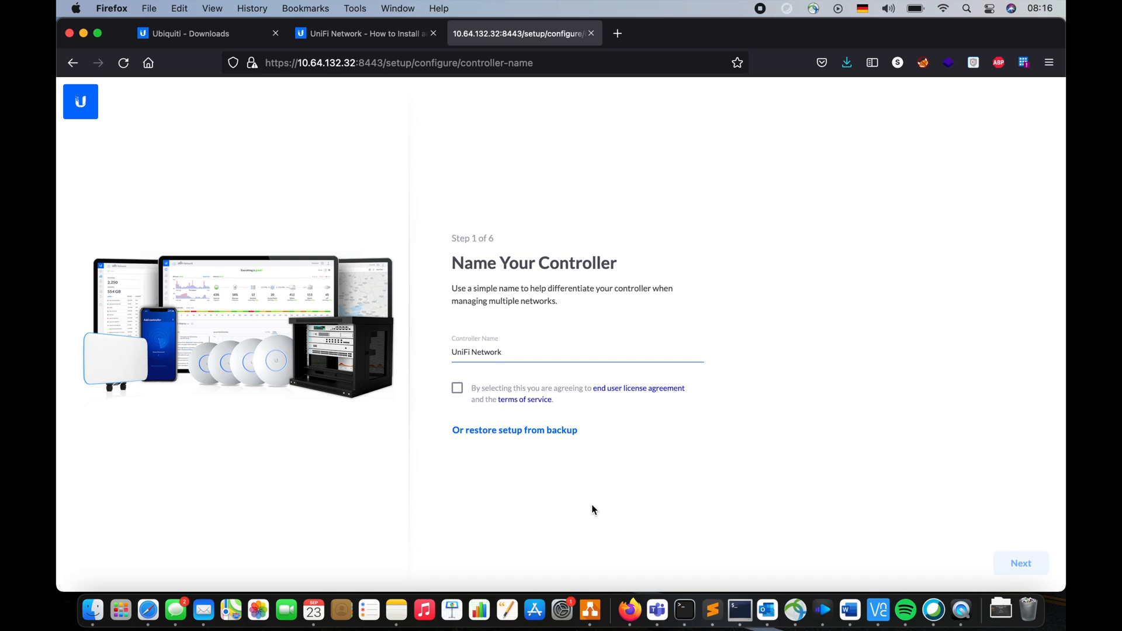
mouse_move(549, 280)
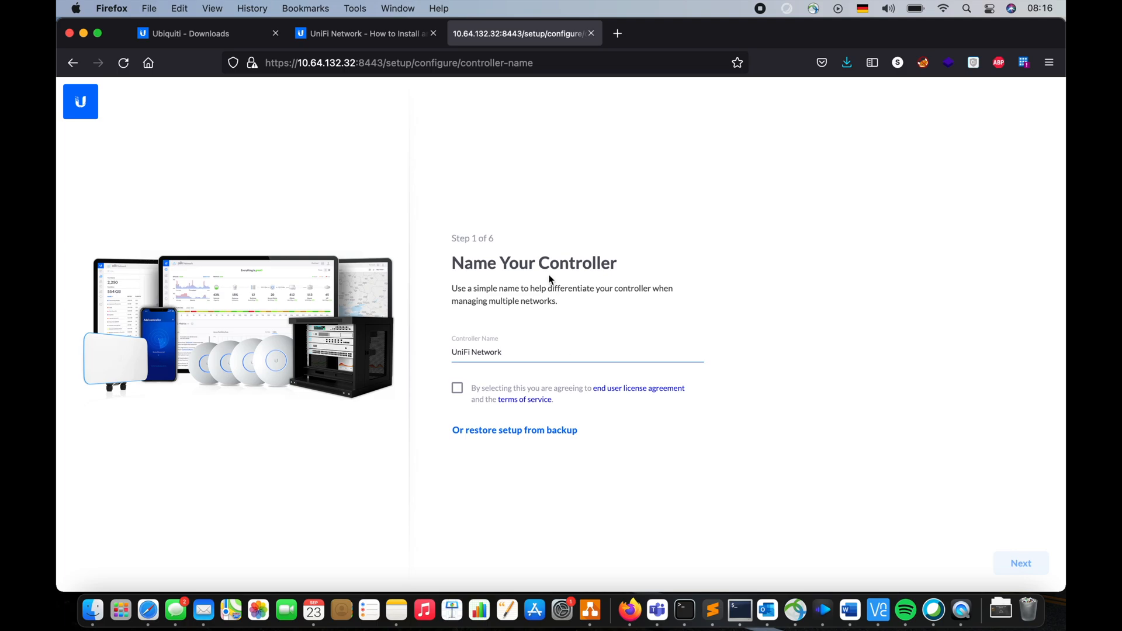
triple_click(476, 351)
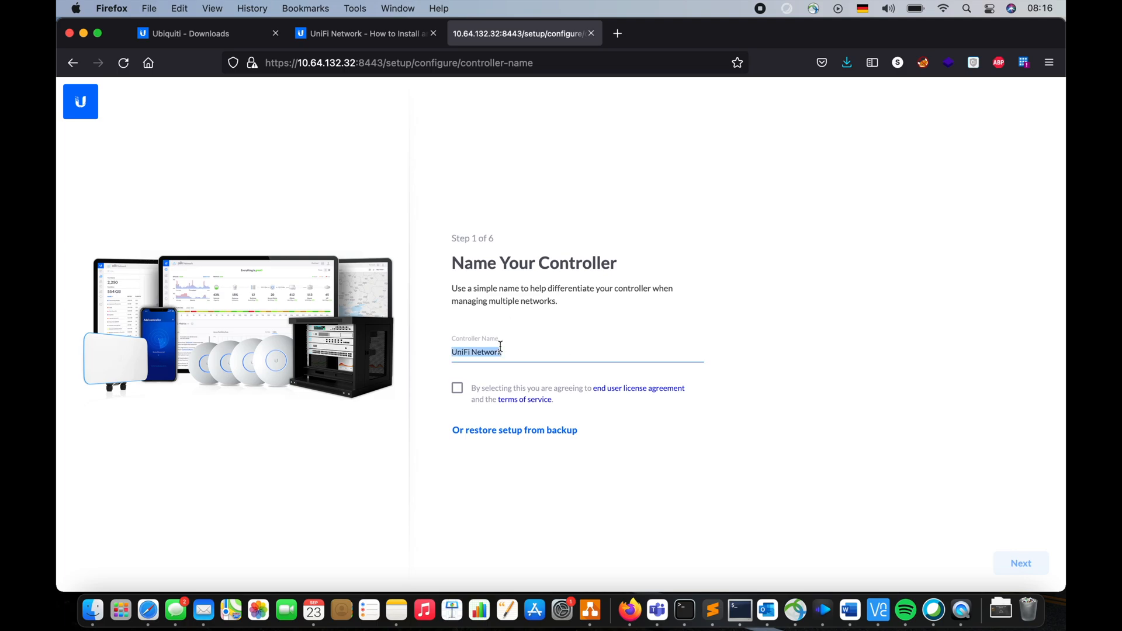
type("Goof")
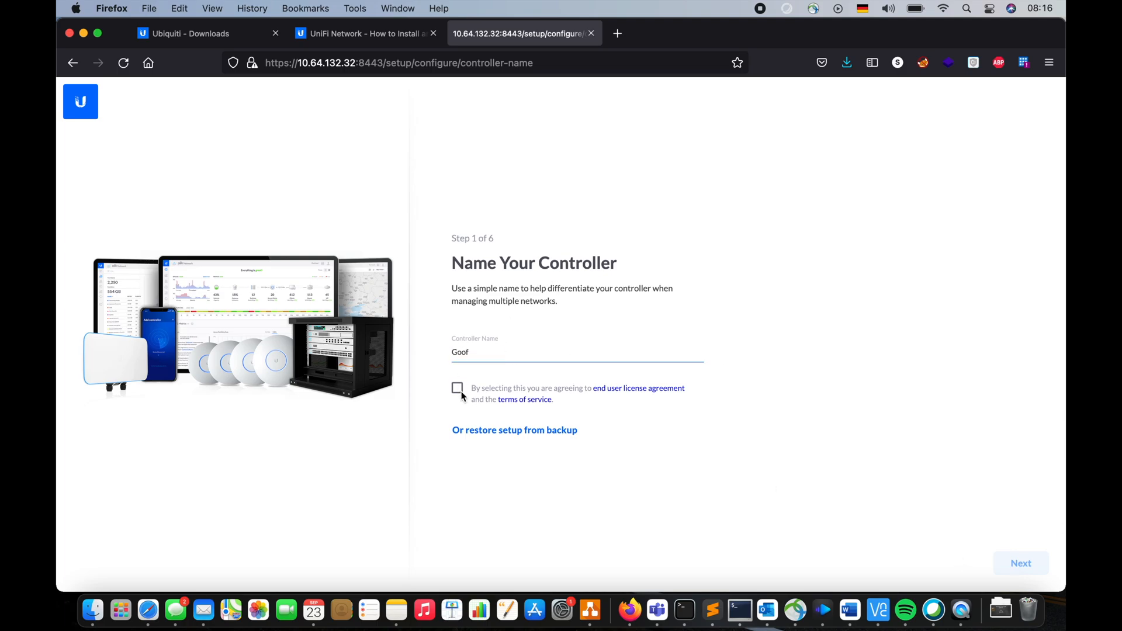
left_click(1020, 563)
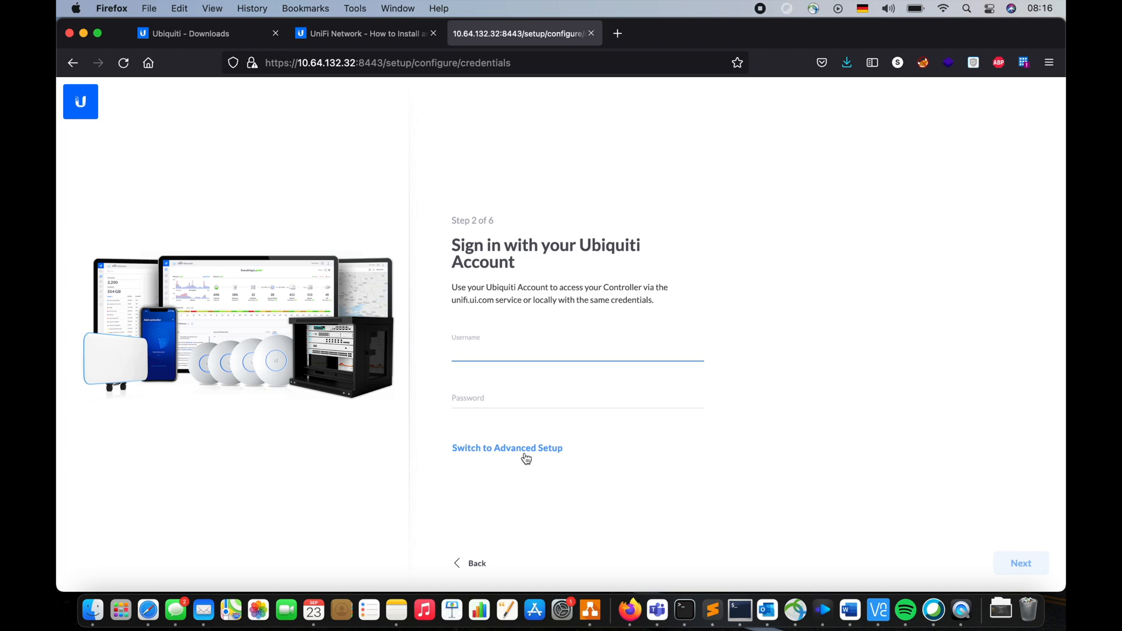
Step: In Advanced Setup, disable remote access and Ubiquiti-account login, and enter local admin 'willi'
left_click(507, 447)
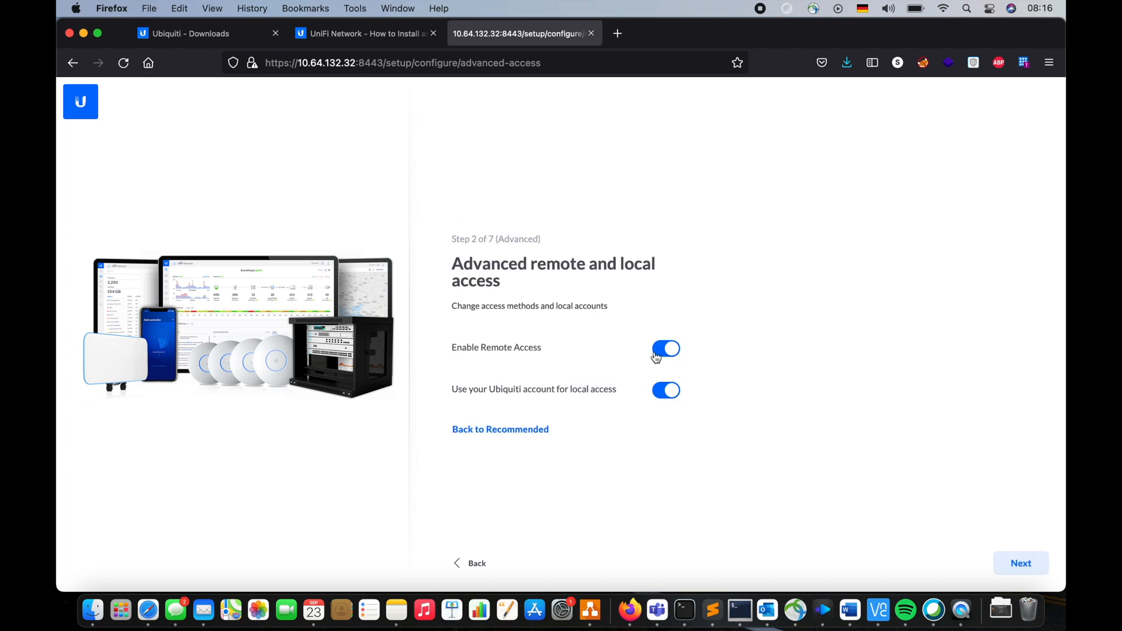
left_click(665, 349)
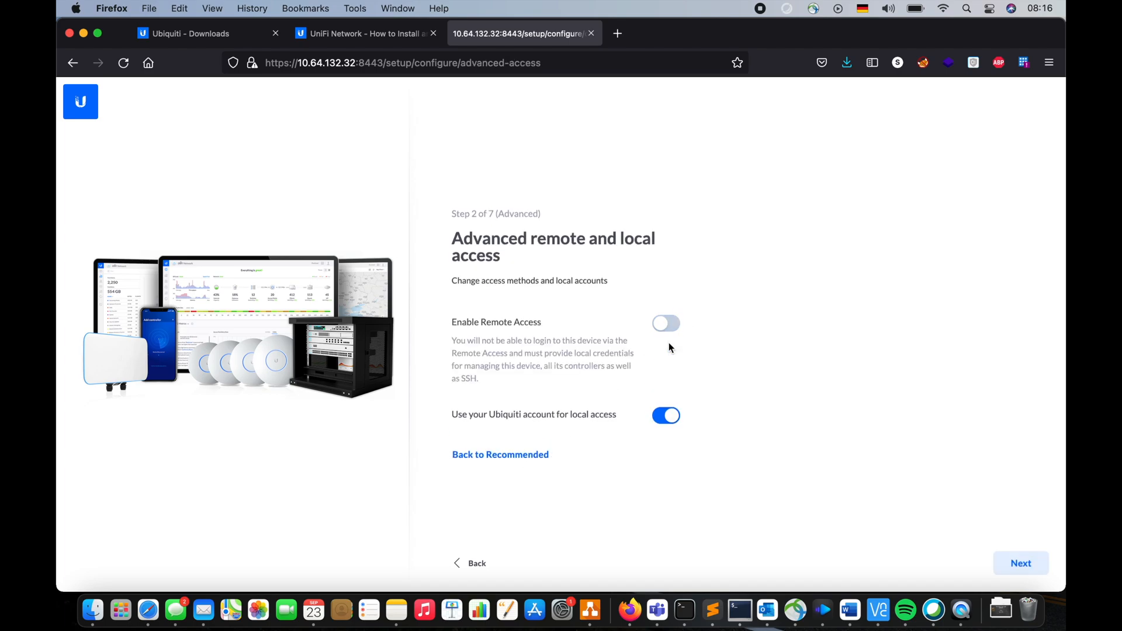
left_click(666, 415)
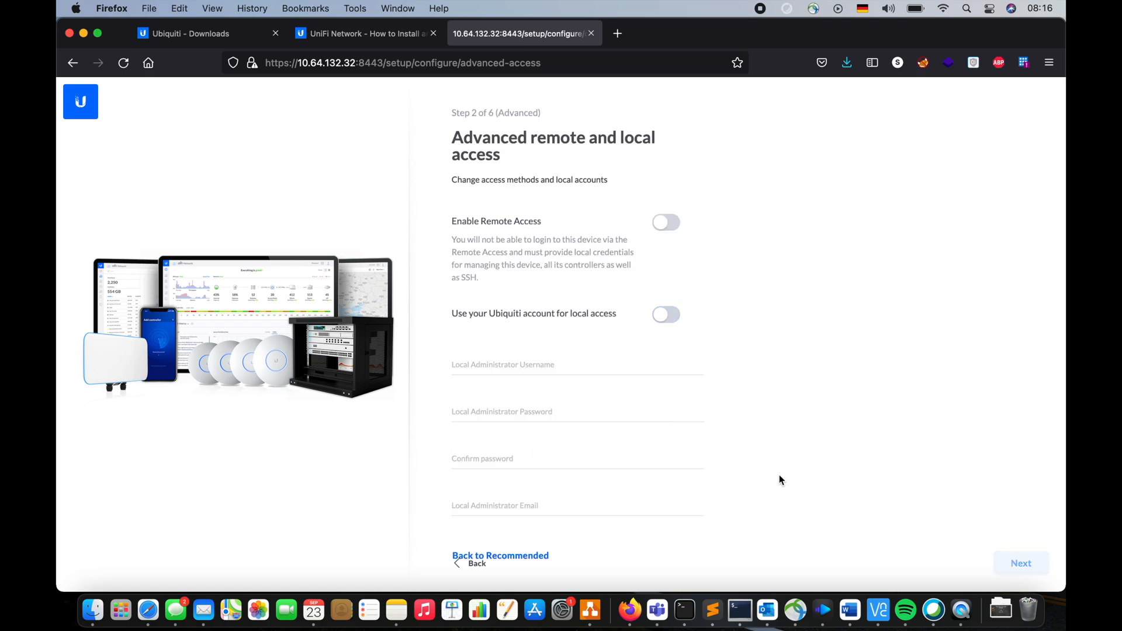
left_click(525, 369)
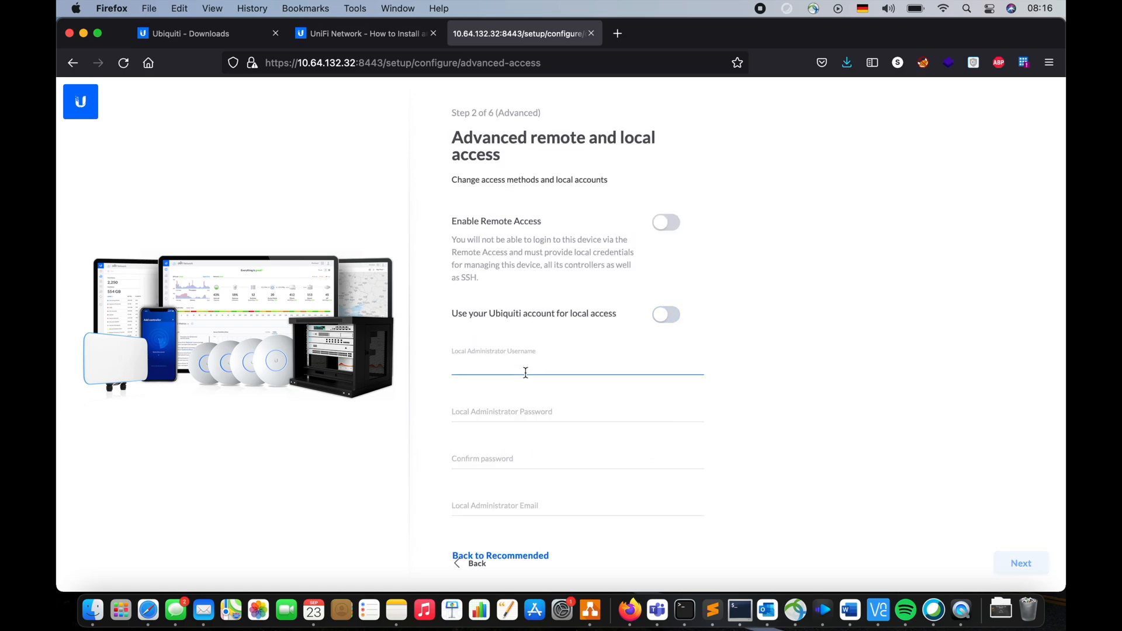
type("william")
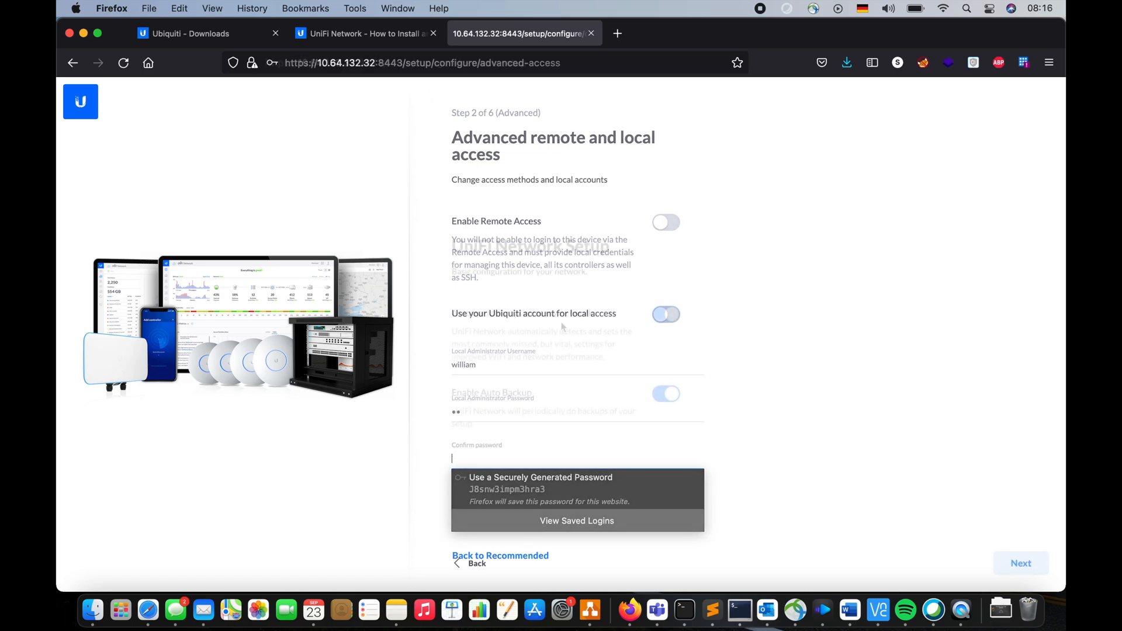
left_click(1019, 563)
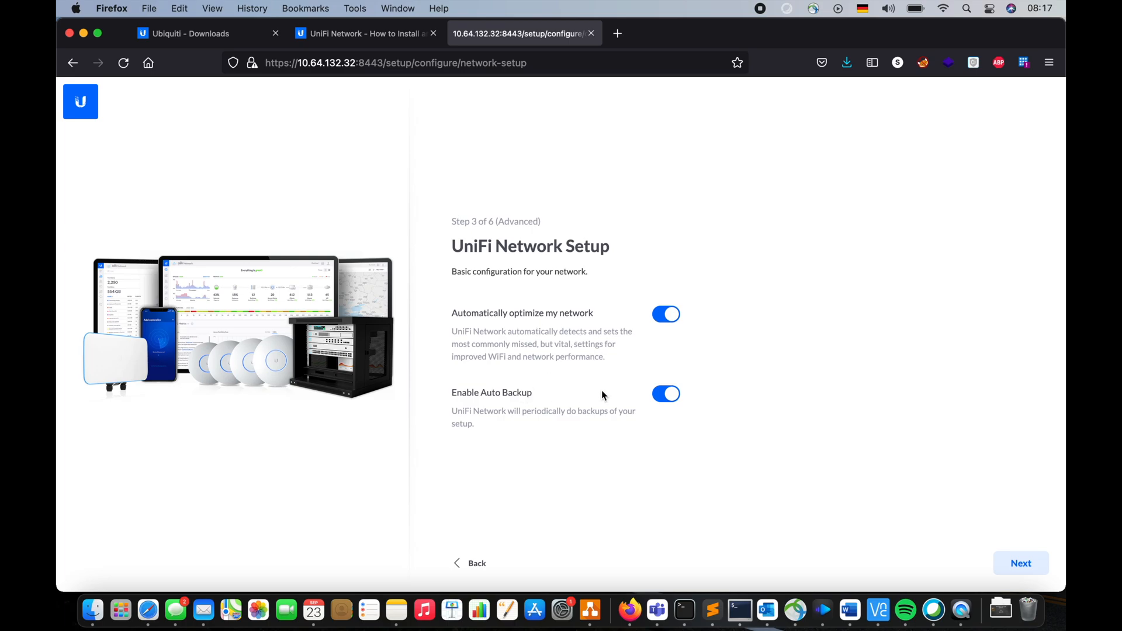
mouse_move(629, 358)
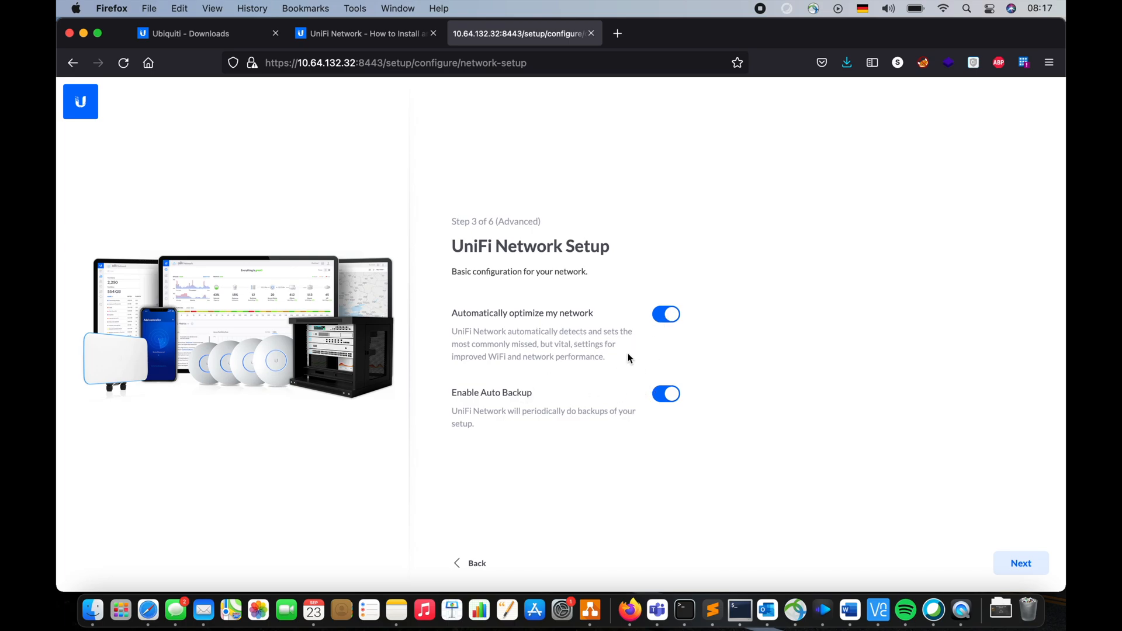
mouse_move(1020, 563)
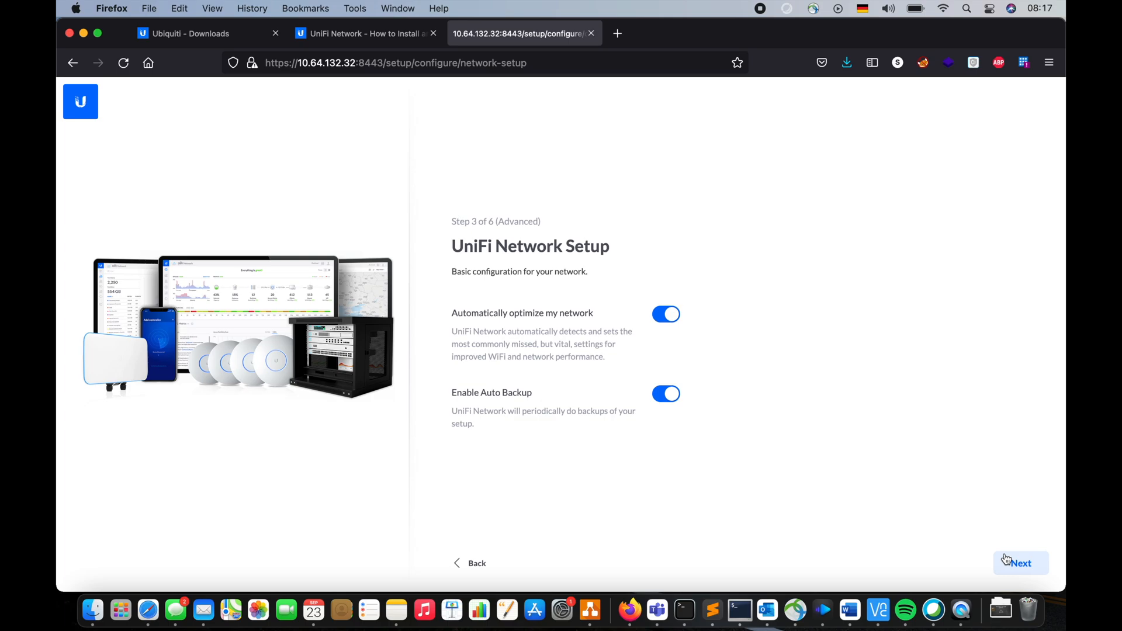
Step: Step through Devices and WiFi setup skipping WiFi, go back twice, then advance again
left_click(1020, 563)
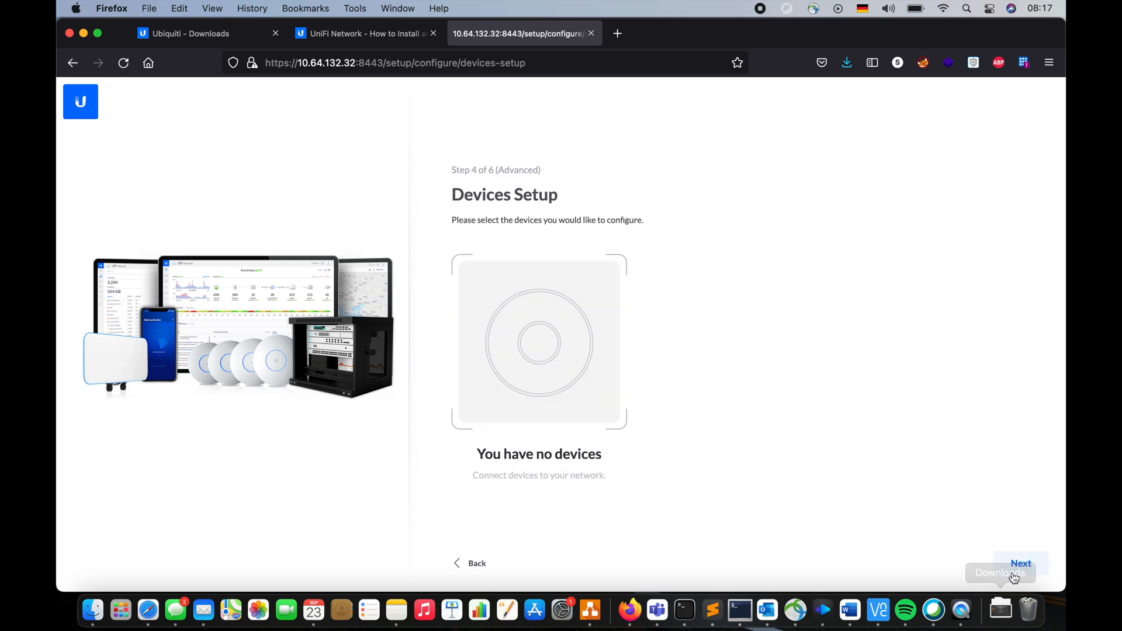
left_click(1021, 563)
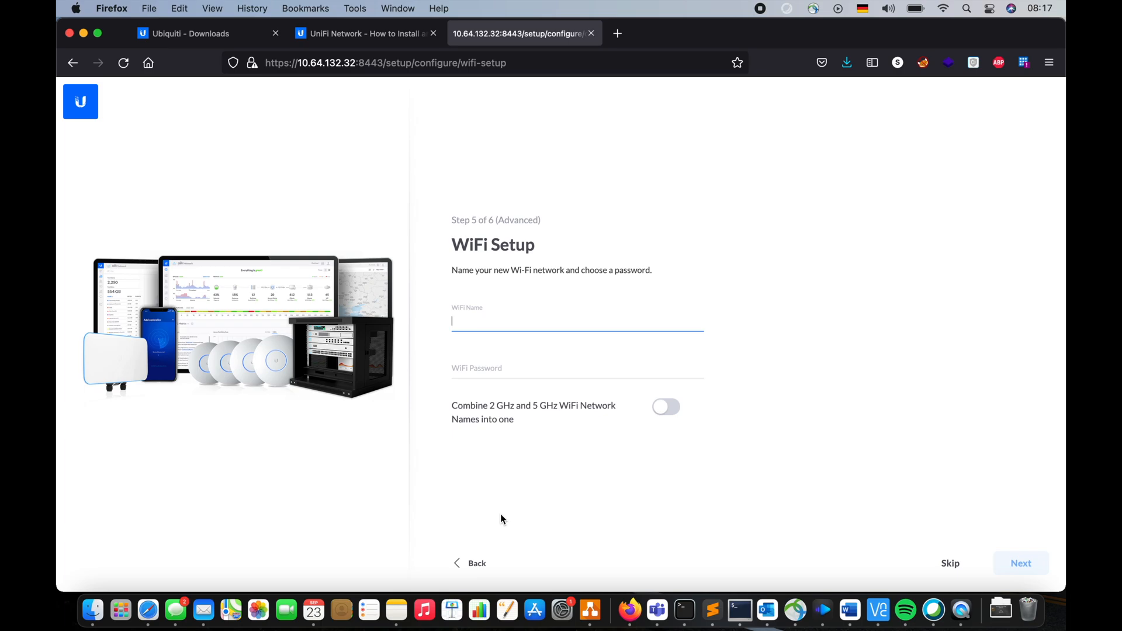
mouse_move(943, 571)
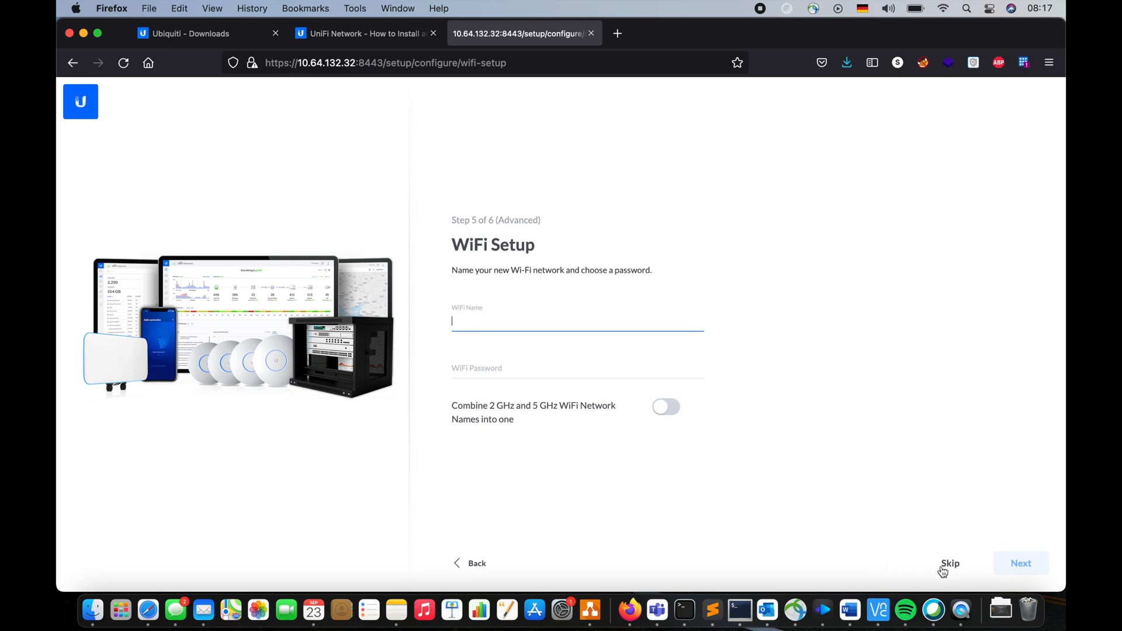
left_click(950, 563)
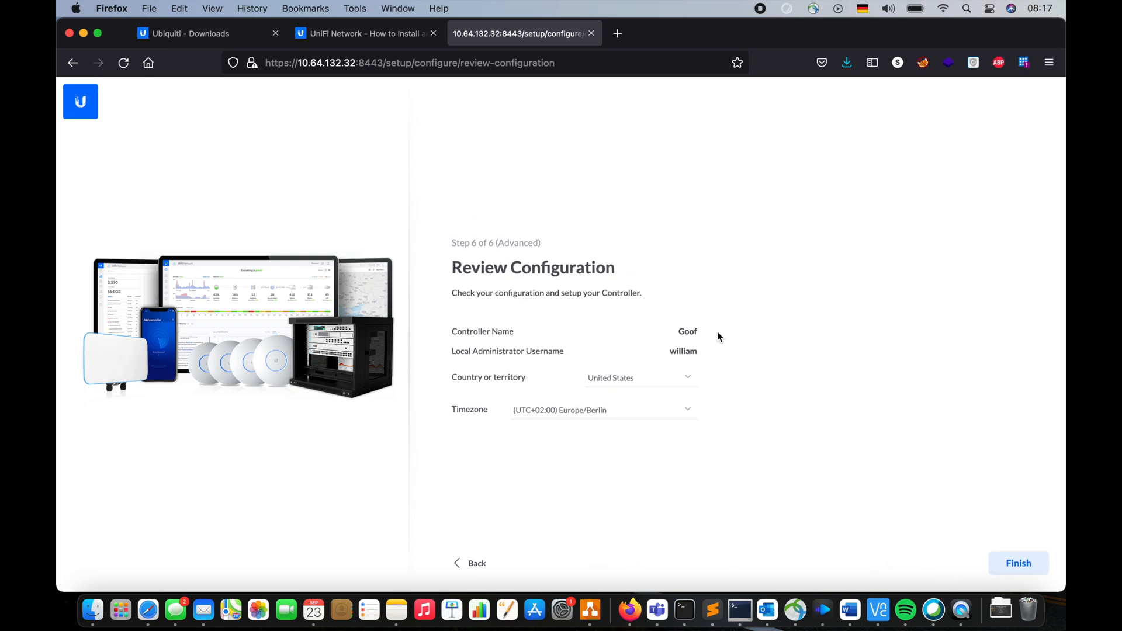
mouse_move(532, 444)
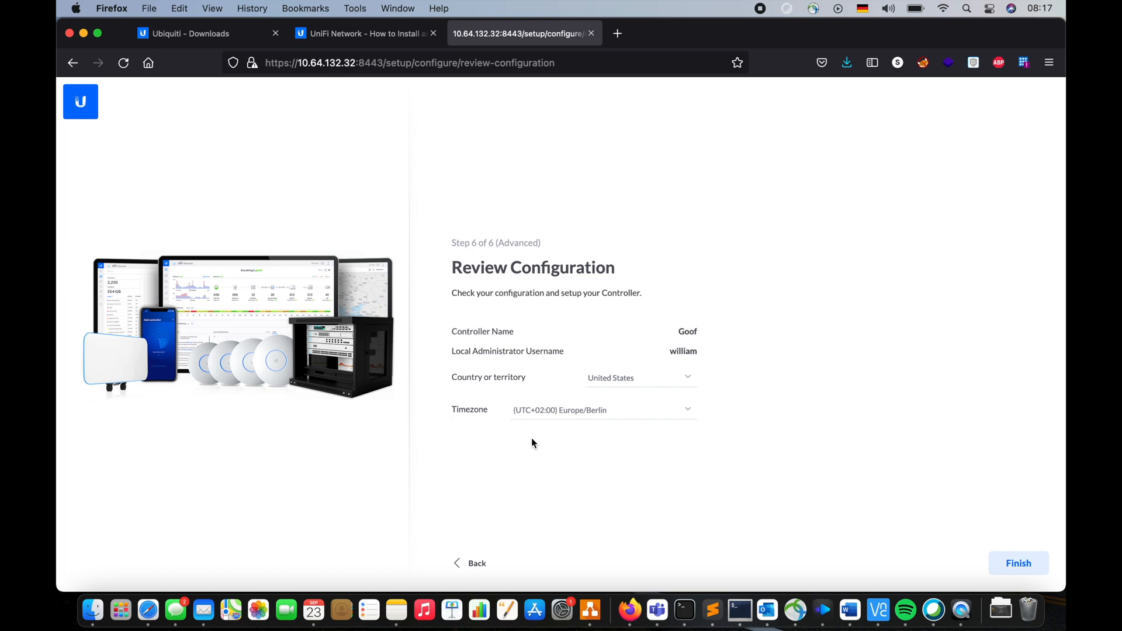
mouse_move(954, 506)
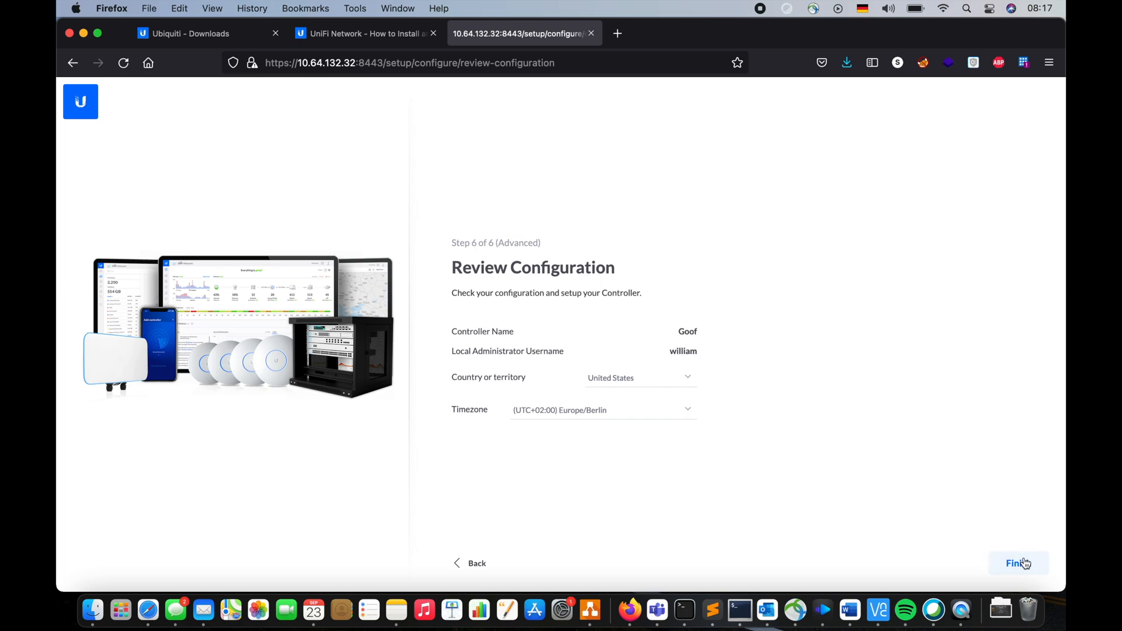
mouse_move(456, 555)
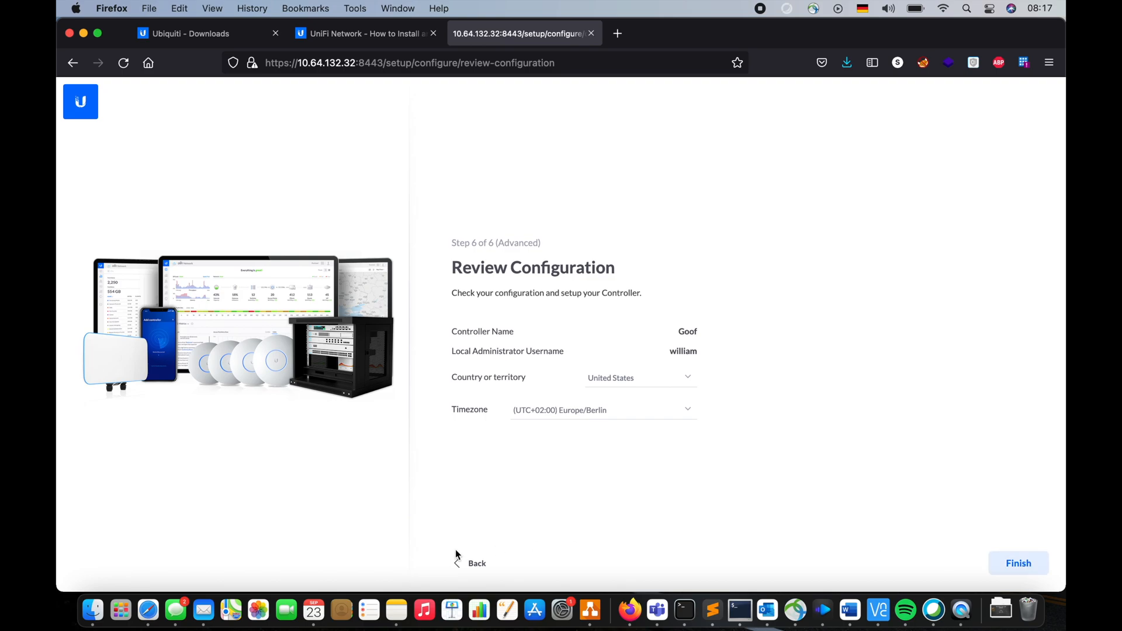
left_click(476, 563)
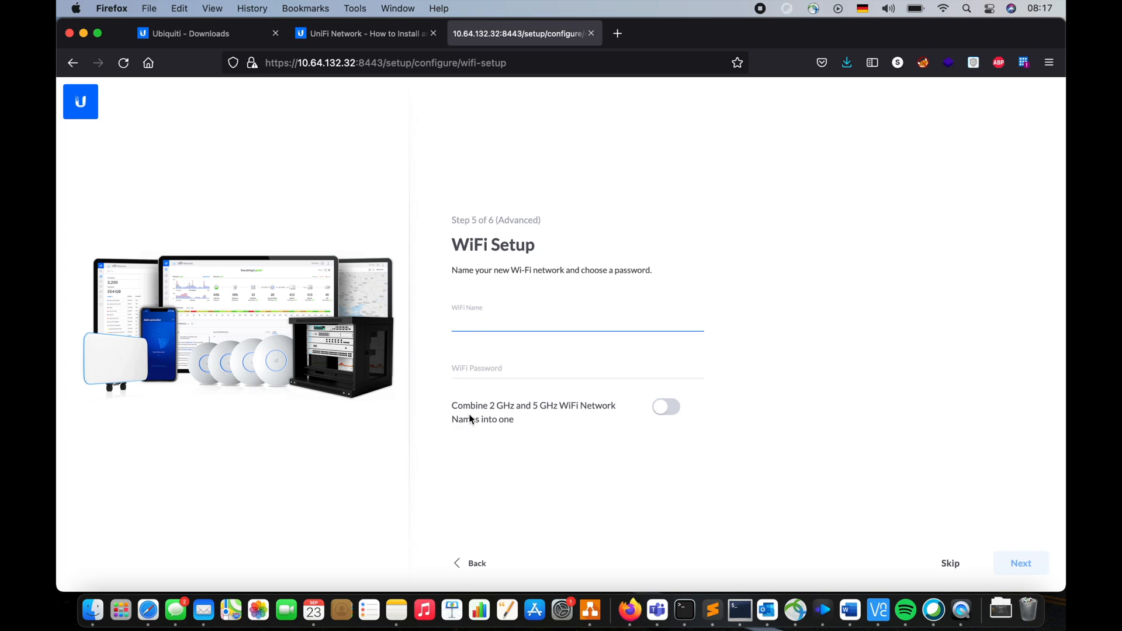
mouse_move(588, 485)
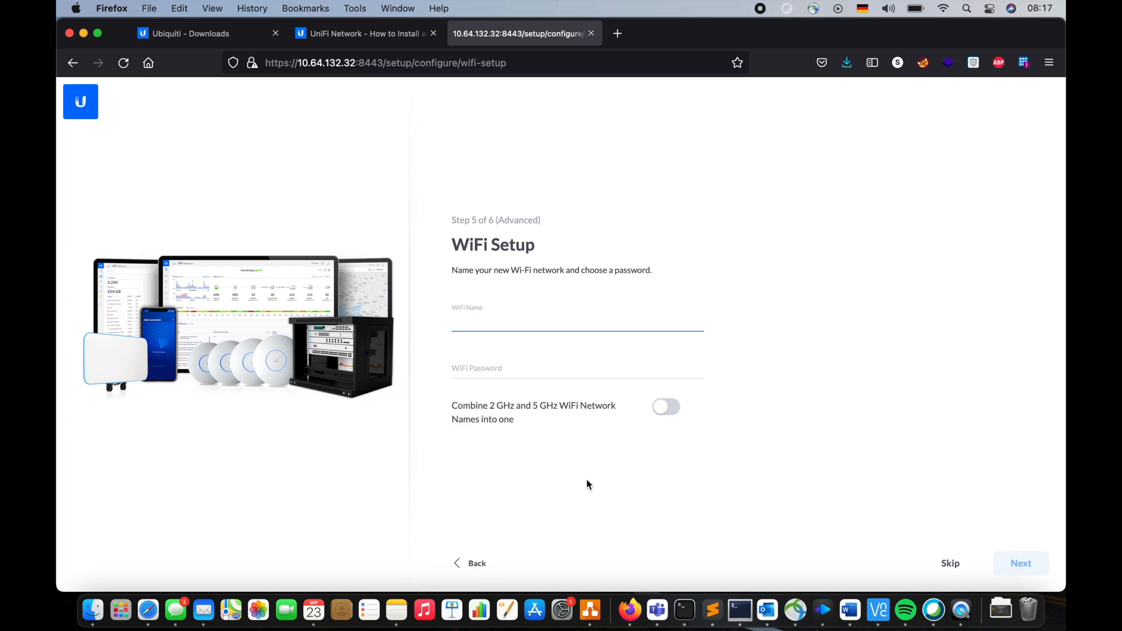
left_click(469, 563)
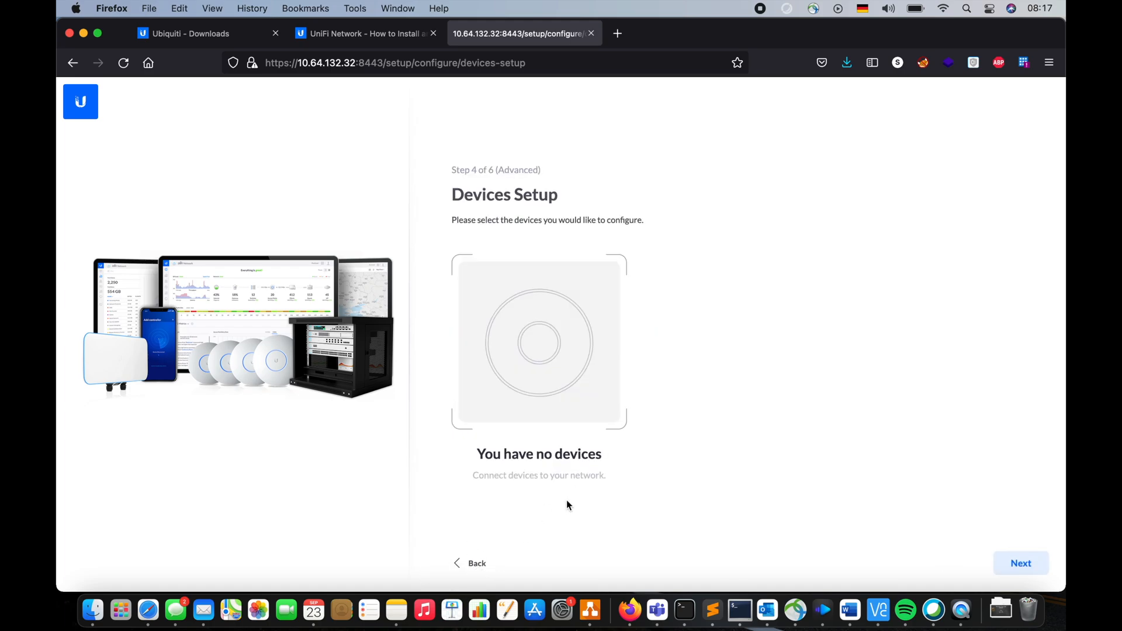
left_click(1020, 564)
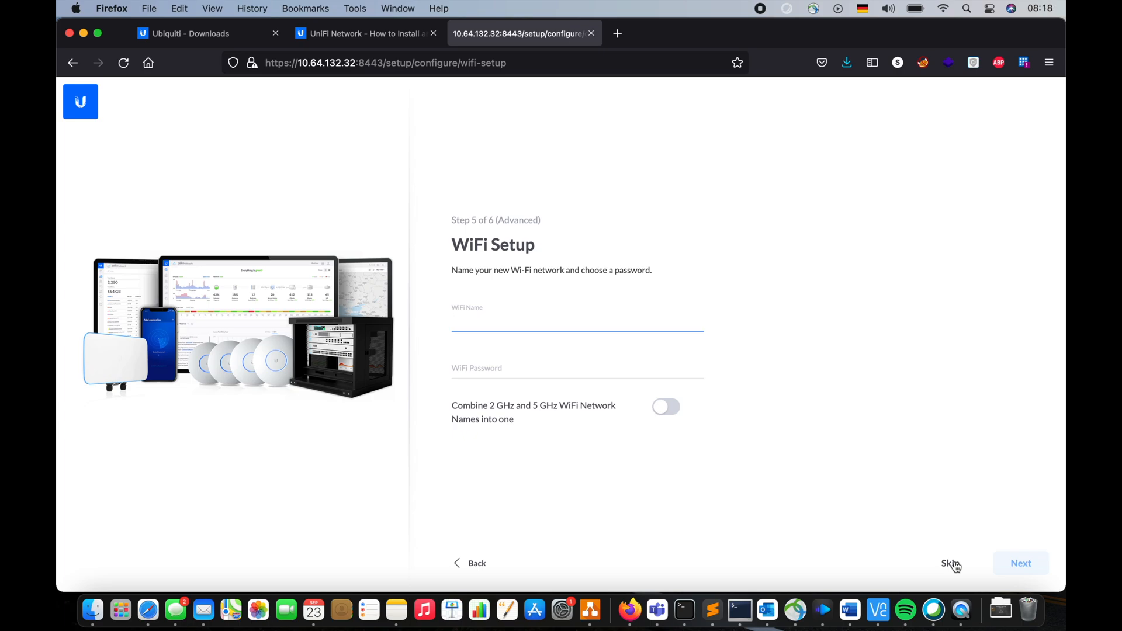
left_click(949, 563)
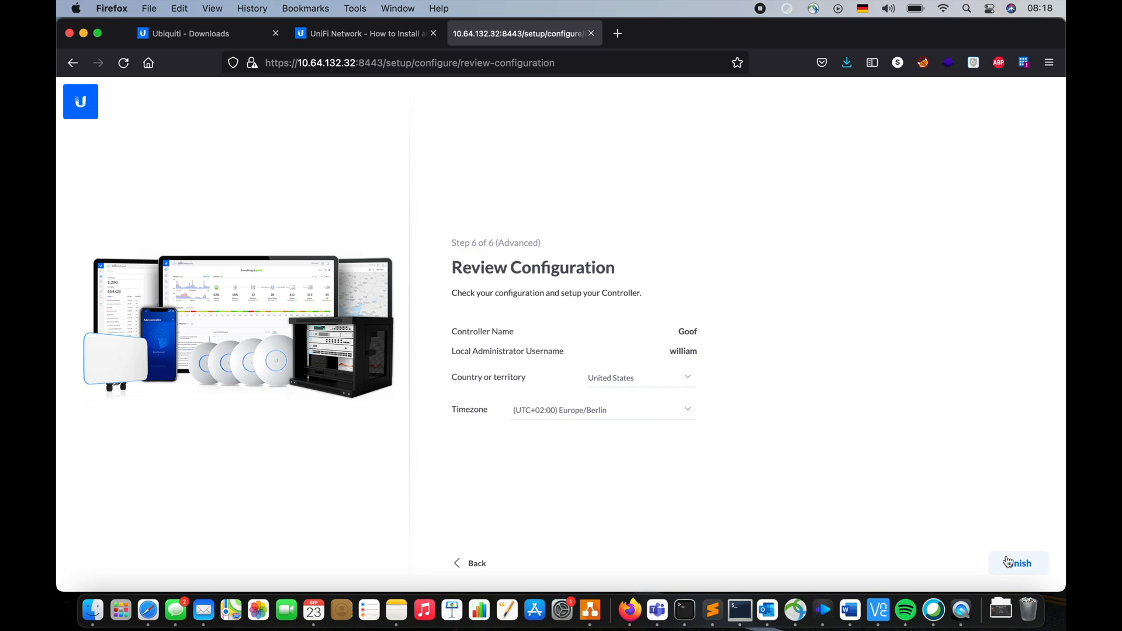
Step: Finish setup, open Topology's UniFi Devices list, and view then close UAP-nanoHD details
left_click(1017, 563)
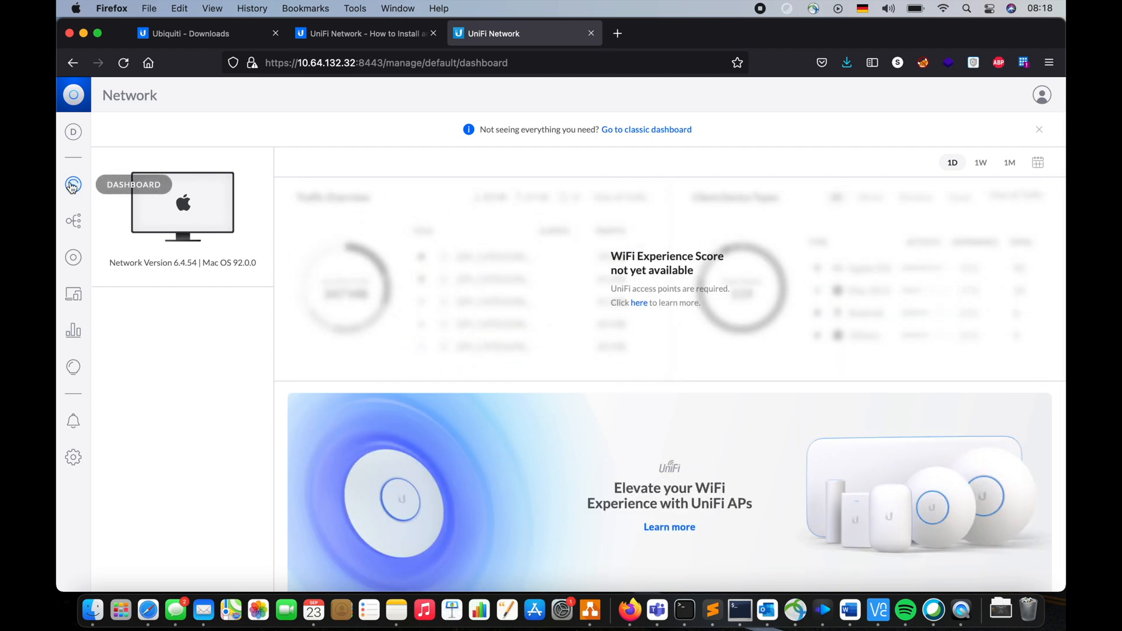
left_click(73, 221)
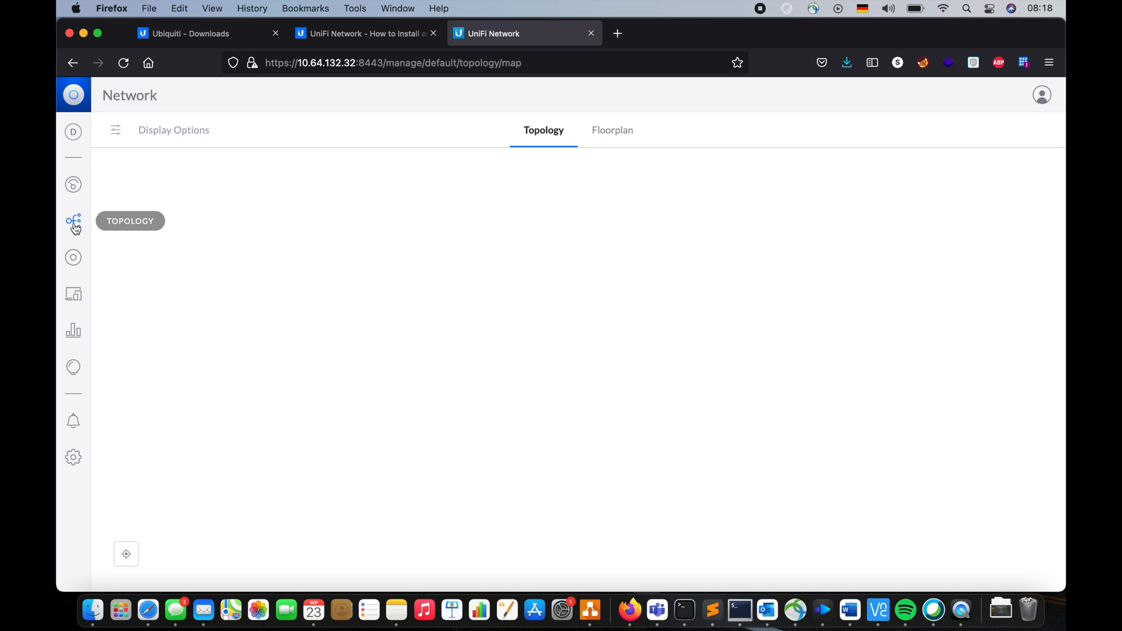
left_click(73, 258)
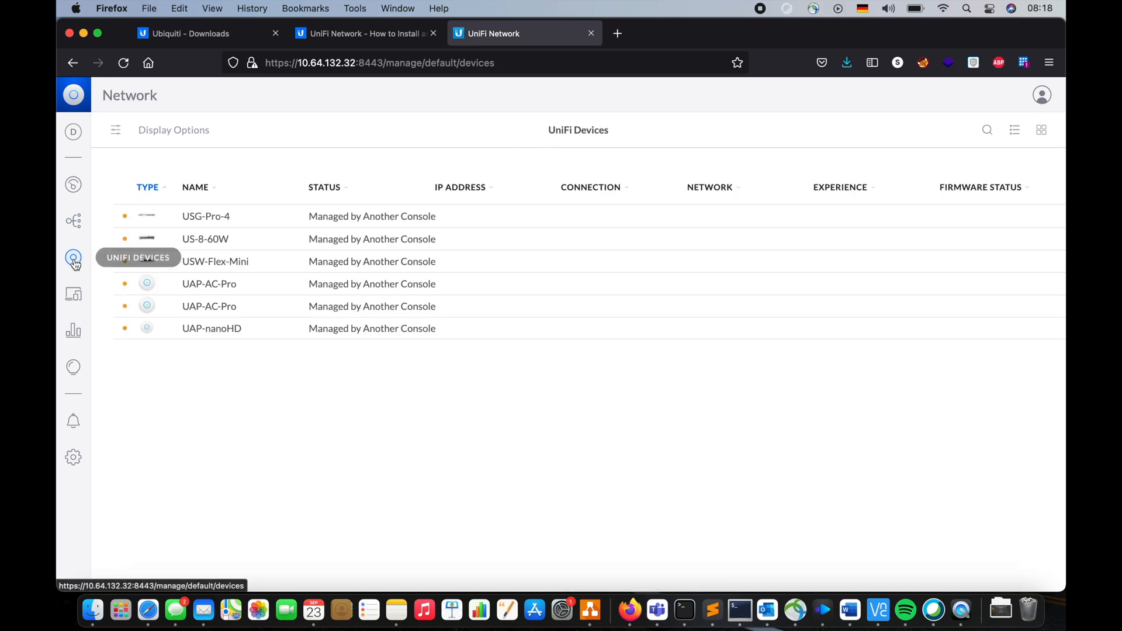
mouse_move(258, 356)
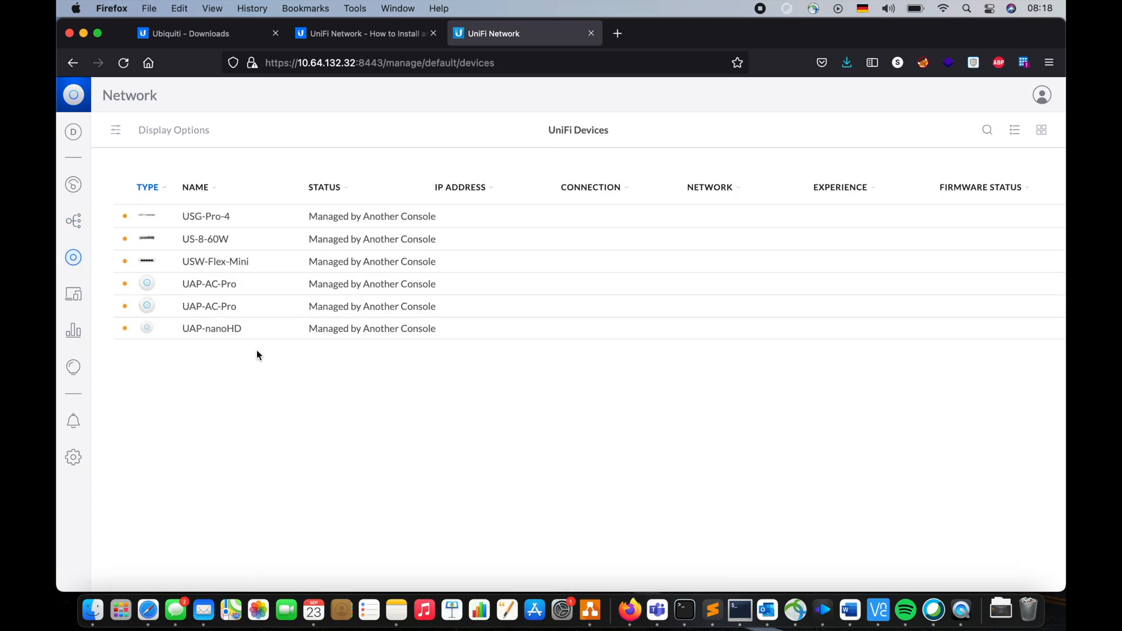
mouse_move(246, 355)
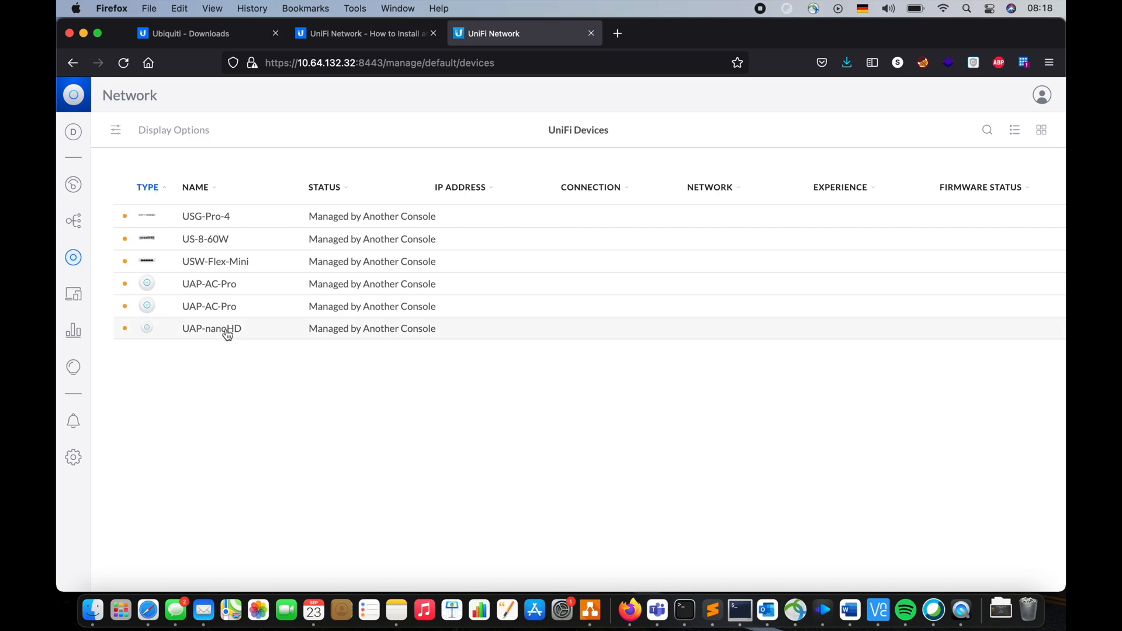
left_click(211, 328)
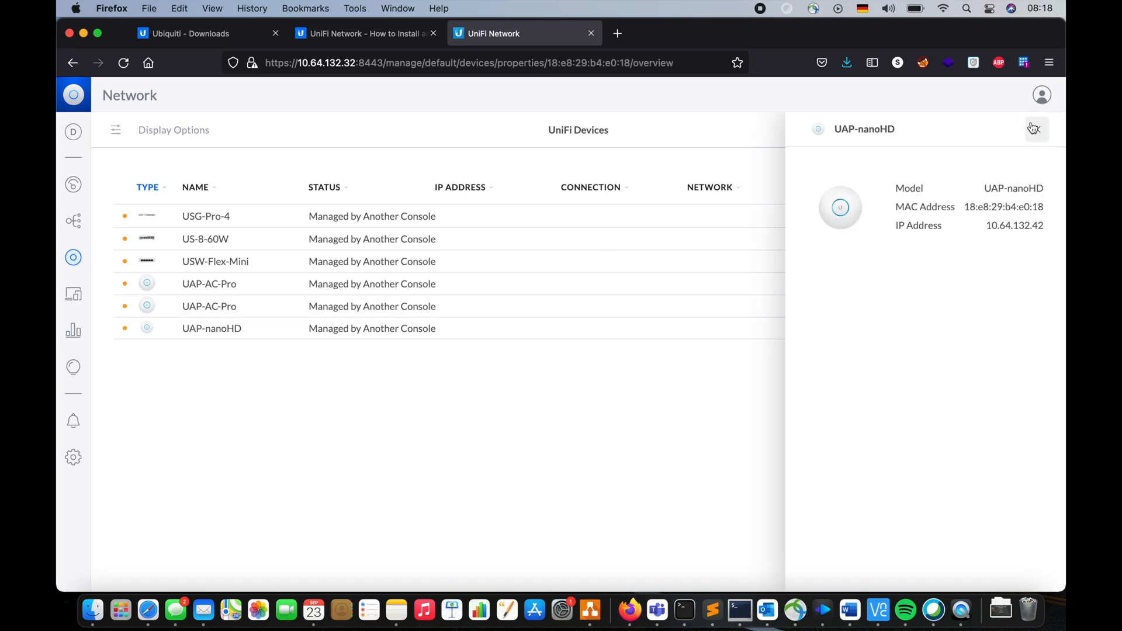
left_click(1033, 130)
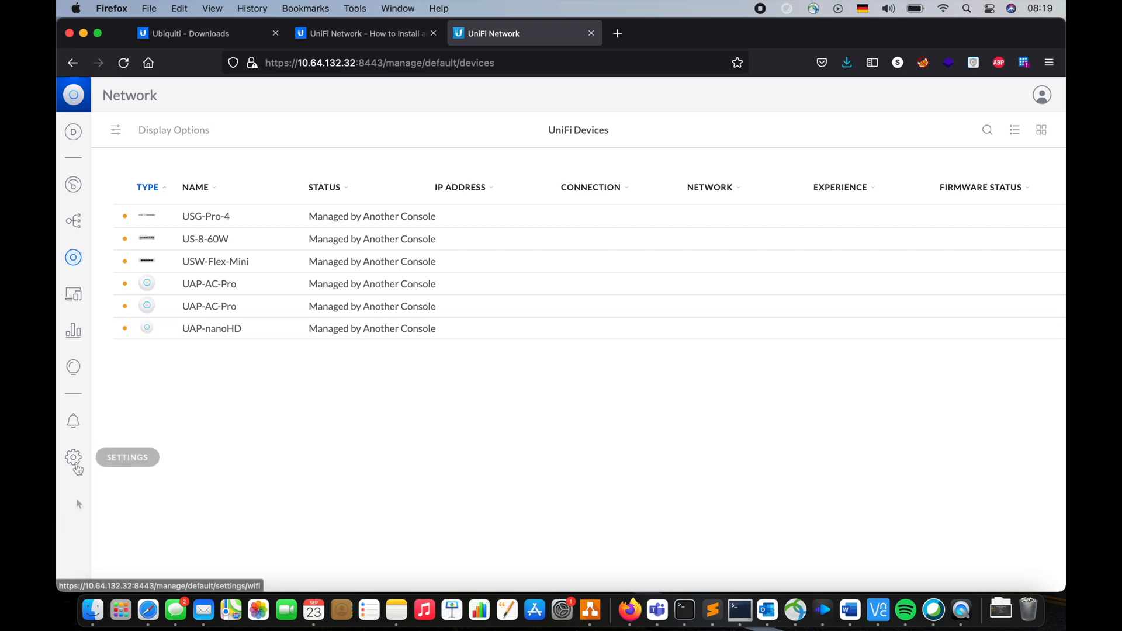
Step: Open Settings and choose backup file 6.2.26-20210922-1526.unf under Backup / Restore
left_click(73, 458)
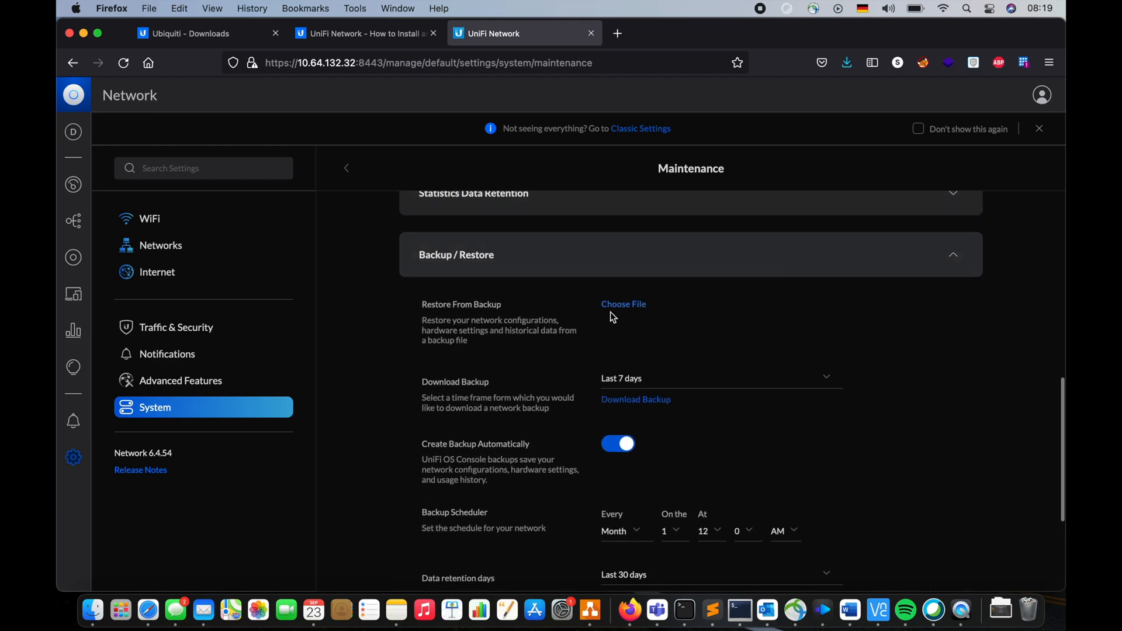
left_click(623, 304)
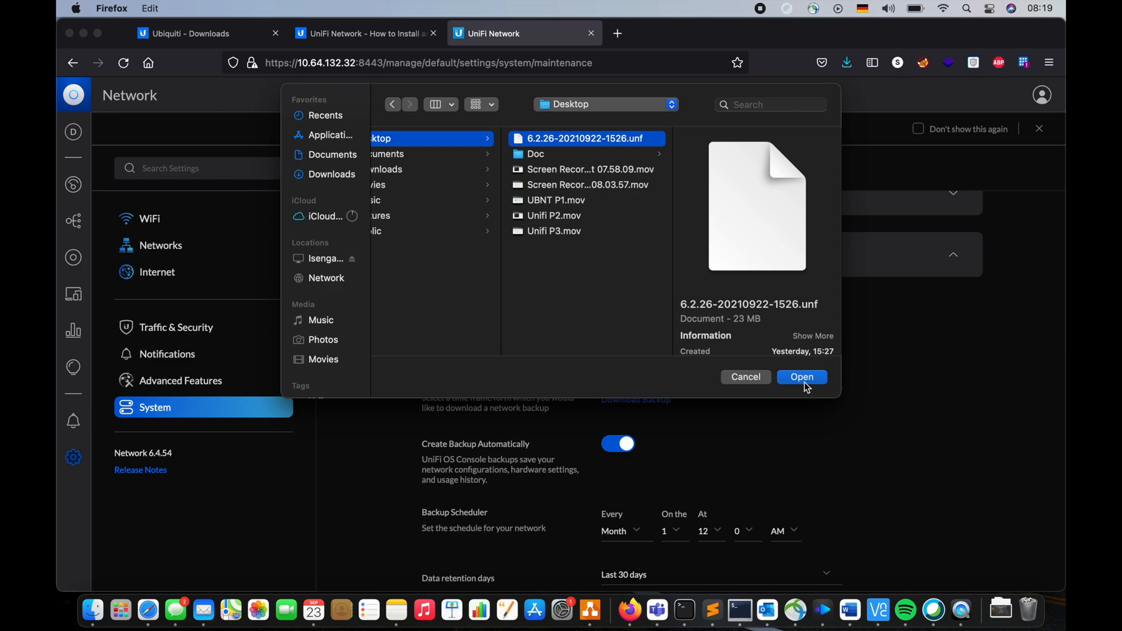
left_click(801, 377)
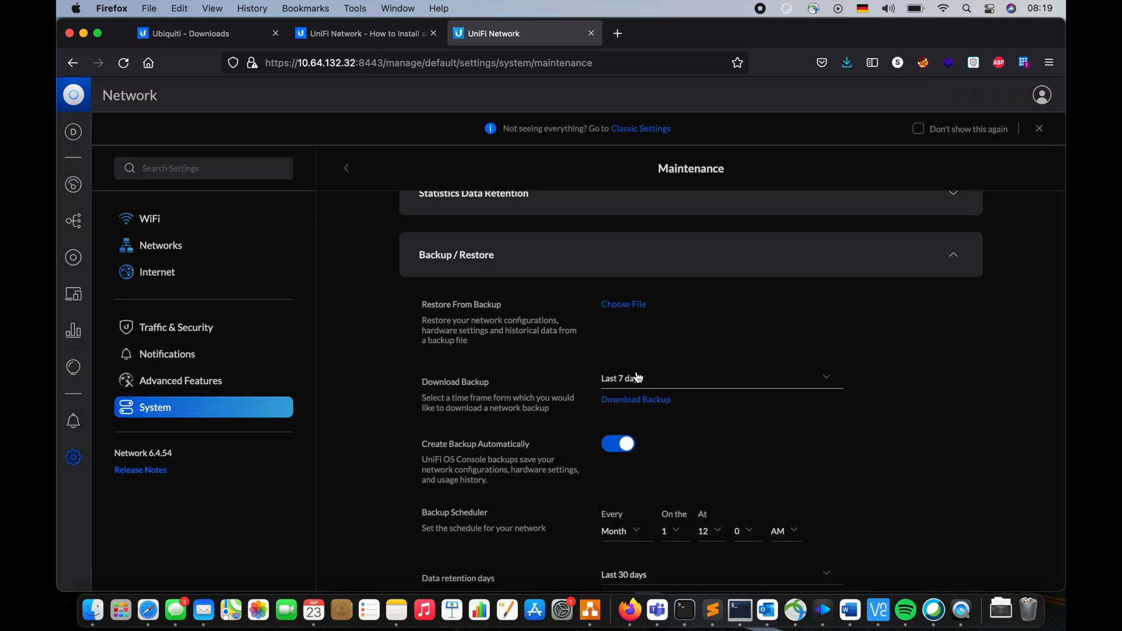
mouse_move(655, 609)
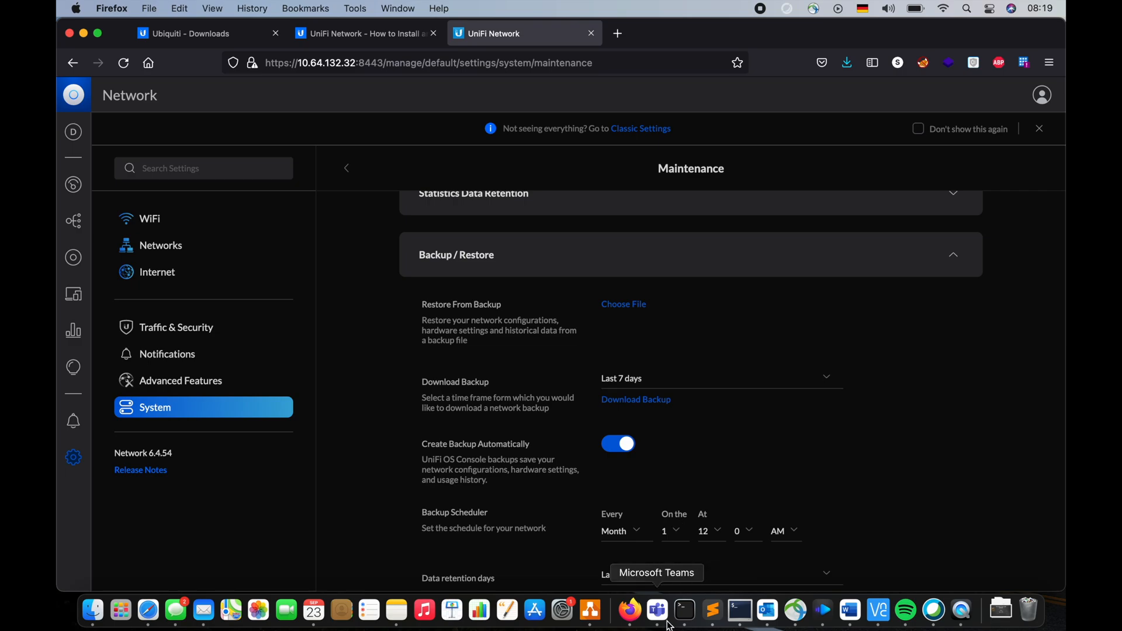
Step: Return to the Help Center install article and scroll through steps 4–6
left_click(357, 33)
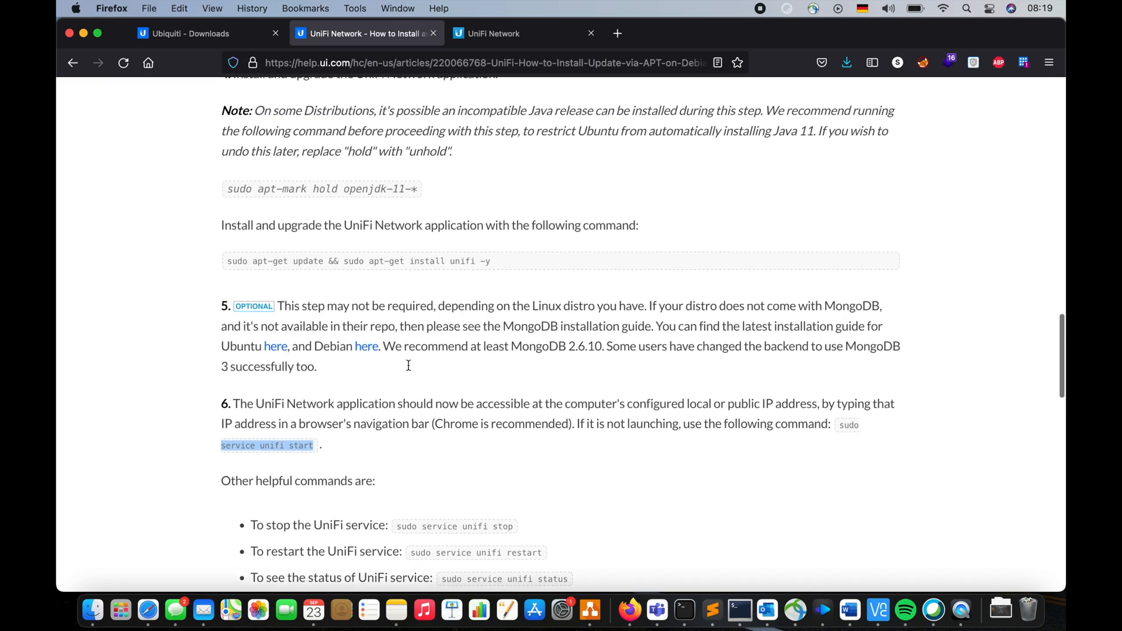
scroll("up", 3)
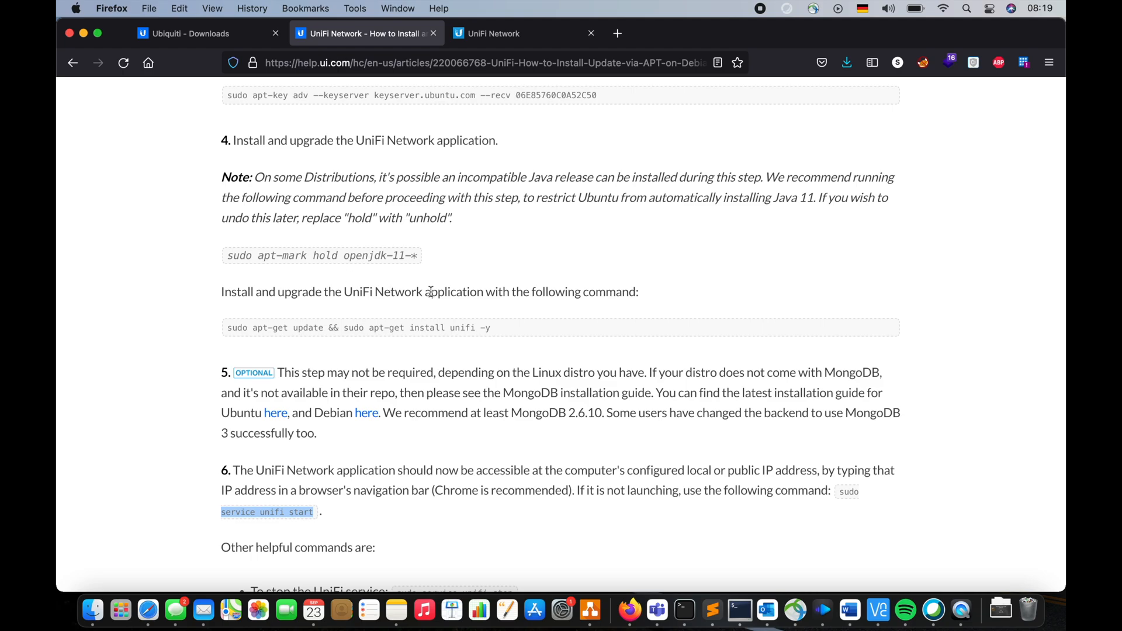
scroll("up", 3)
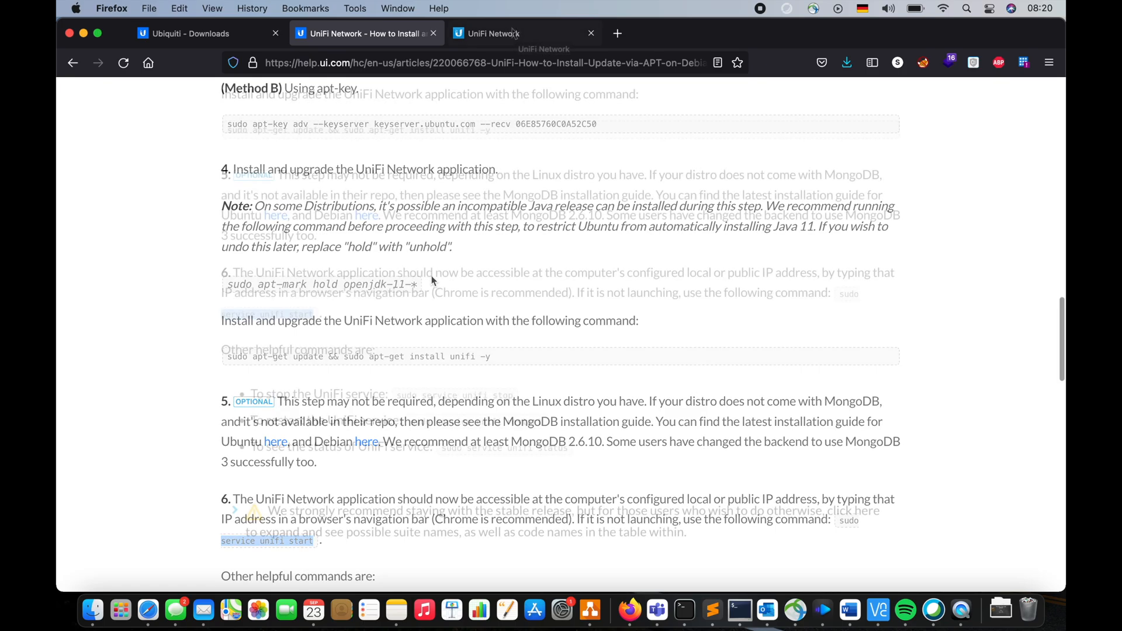
Step: Return to the UniFi tab, reload the controller page, and enter username 'madw'
left_click(494, 33)
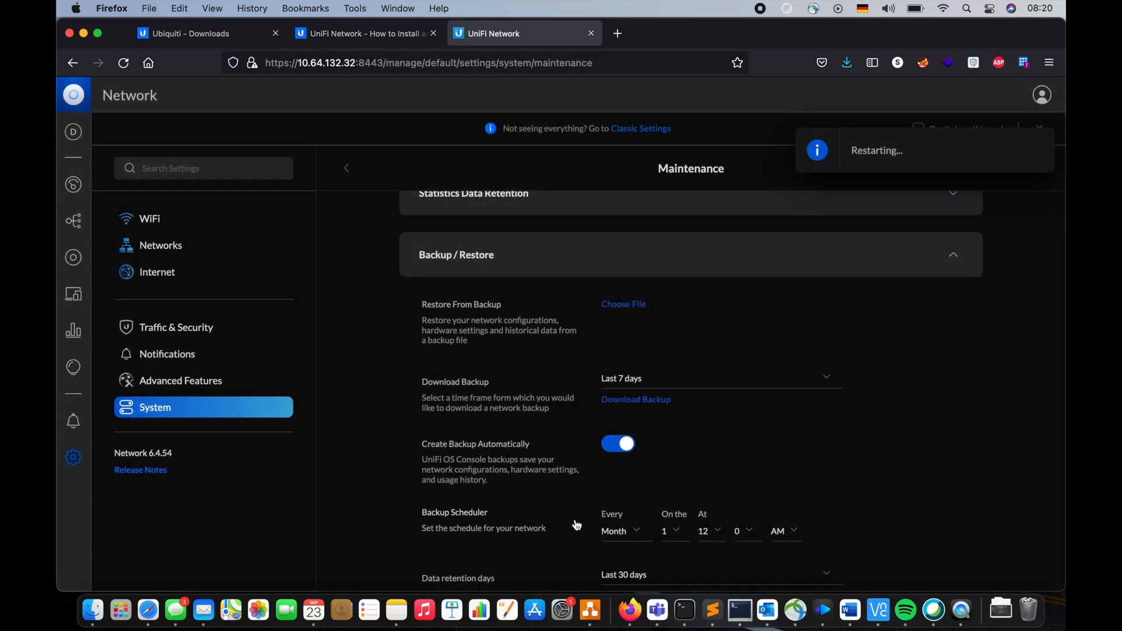
left_click(427, 63)
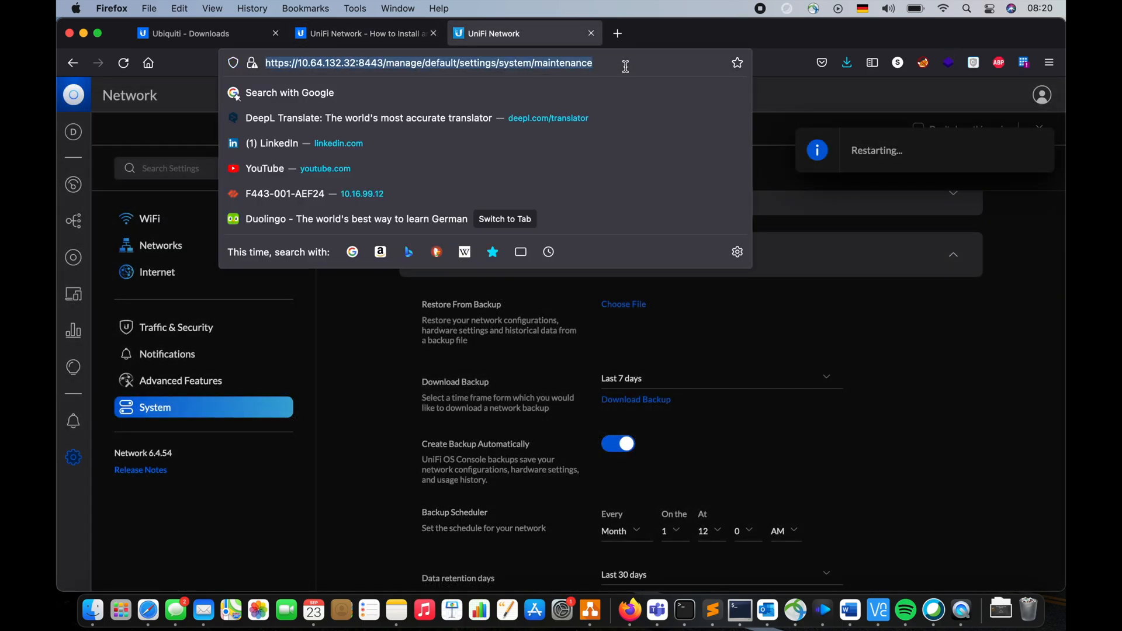
left_click(389, 63)
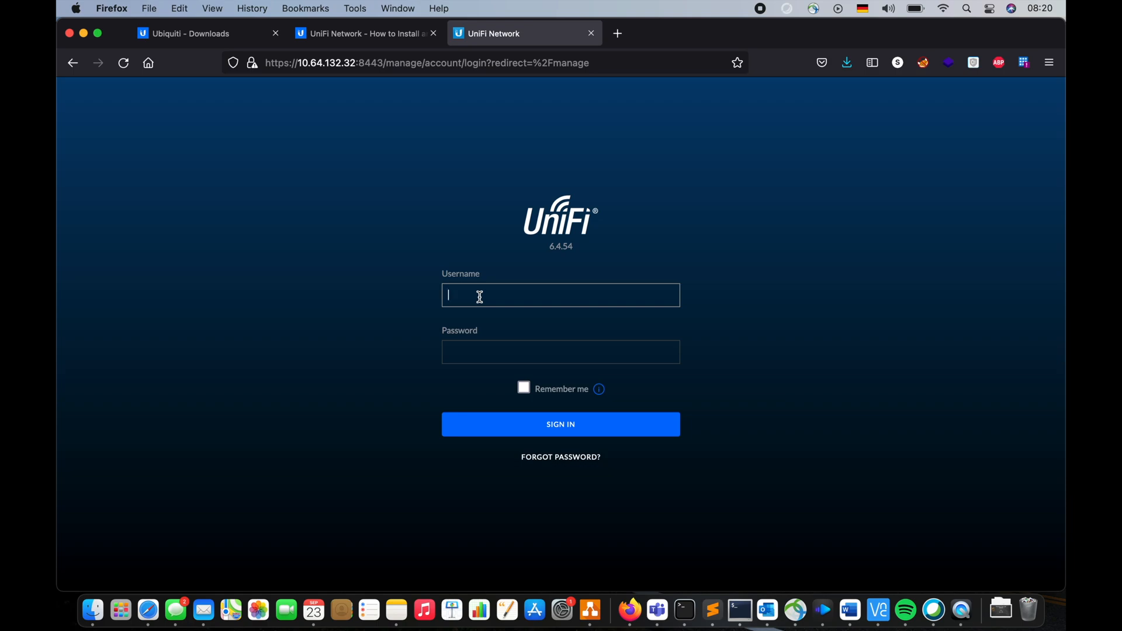
type("madwulf")
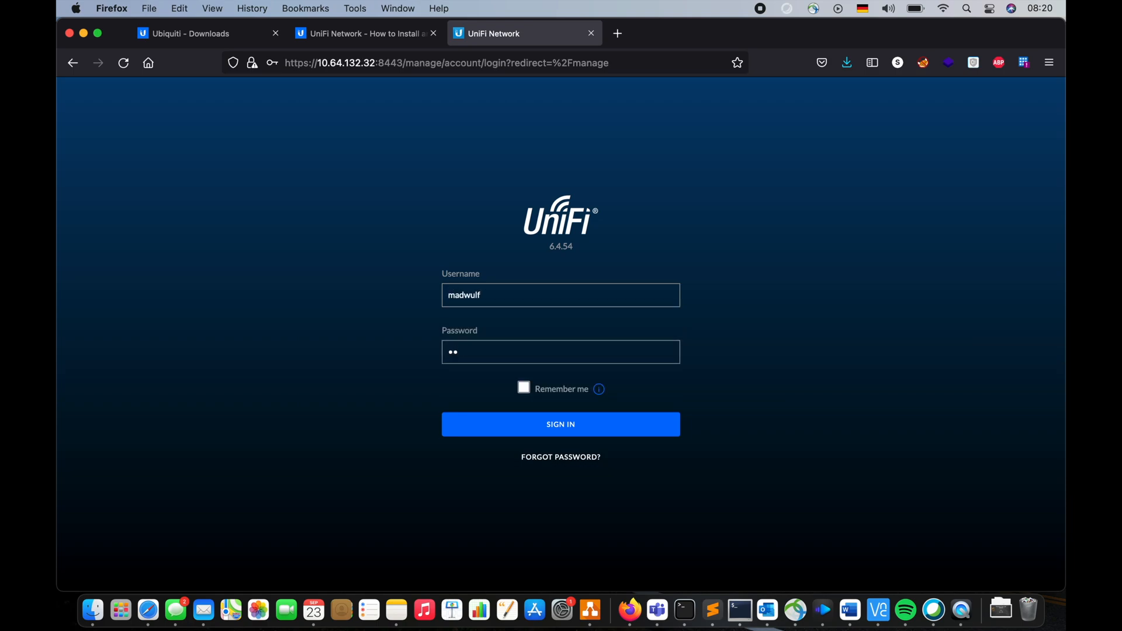
Step: Enter the password, sign in, and decline saving the login and sending analytics
type("password")
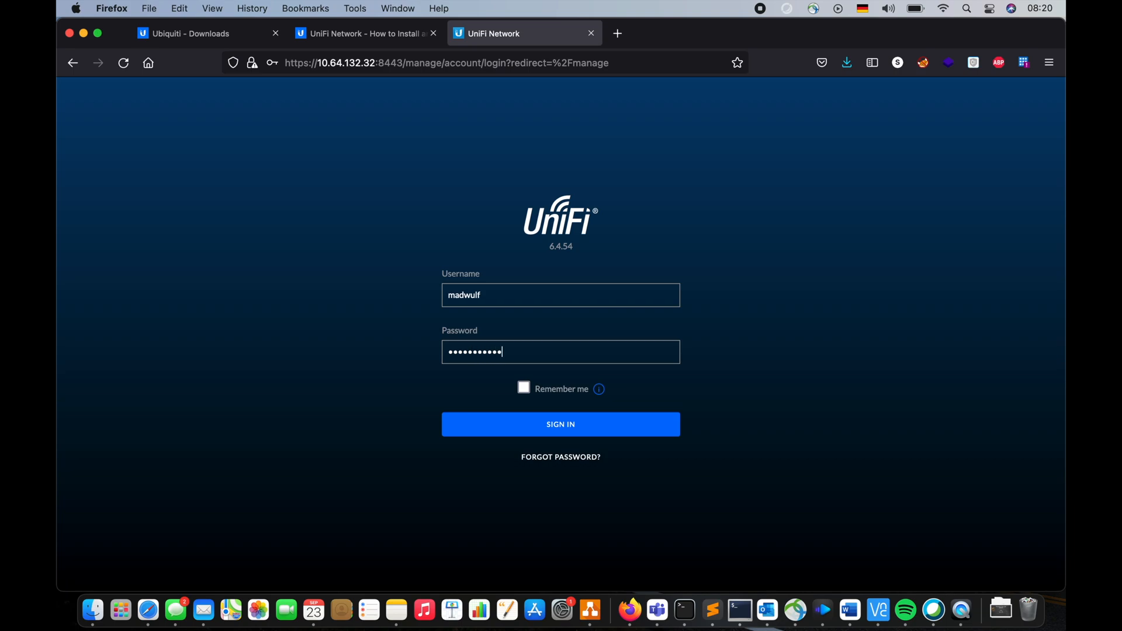
left_click(561, 425)
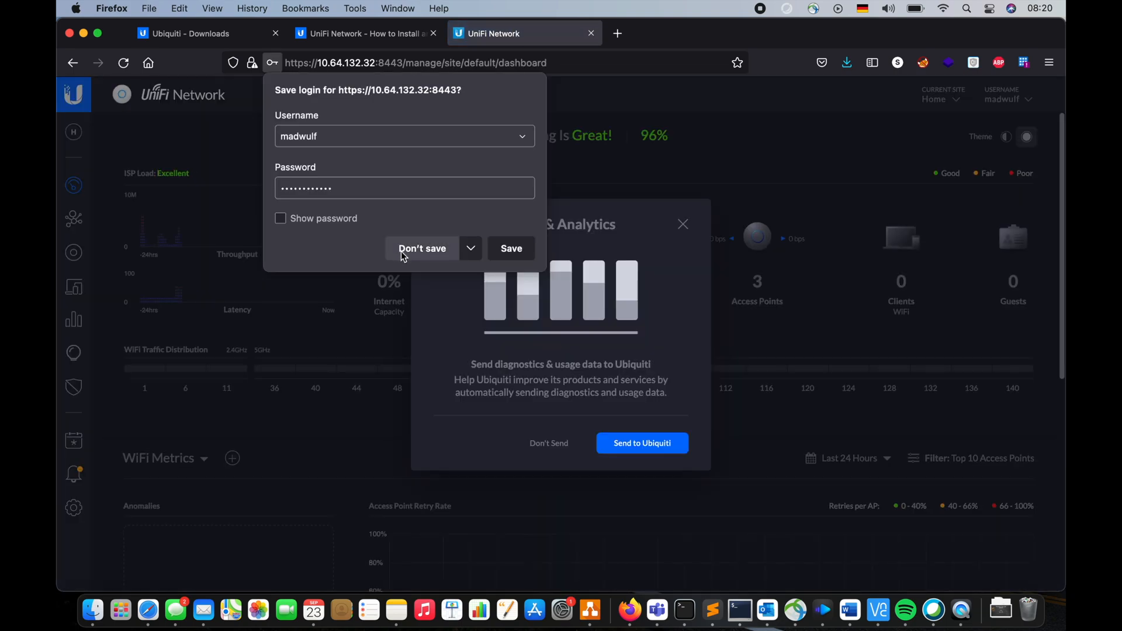
left_click(422, 248)
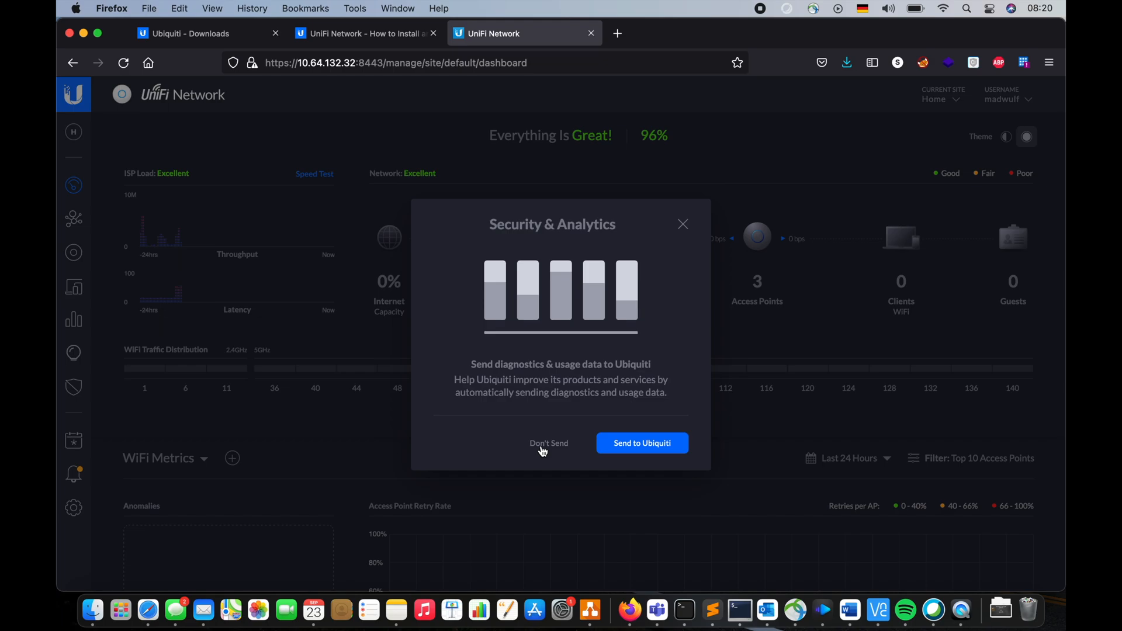
left_click(549, 443)
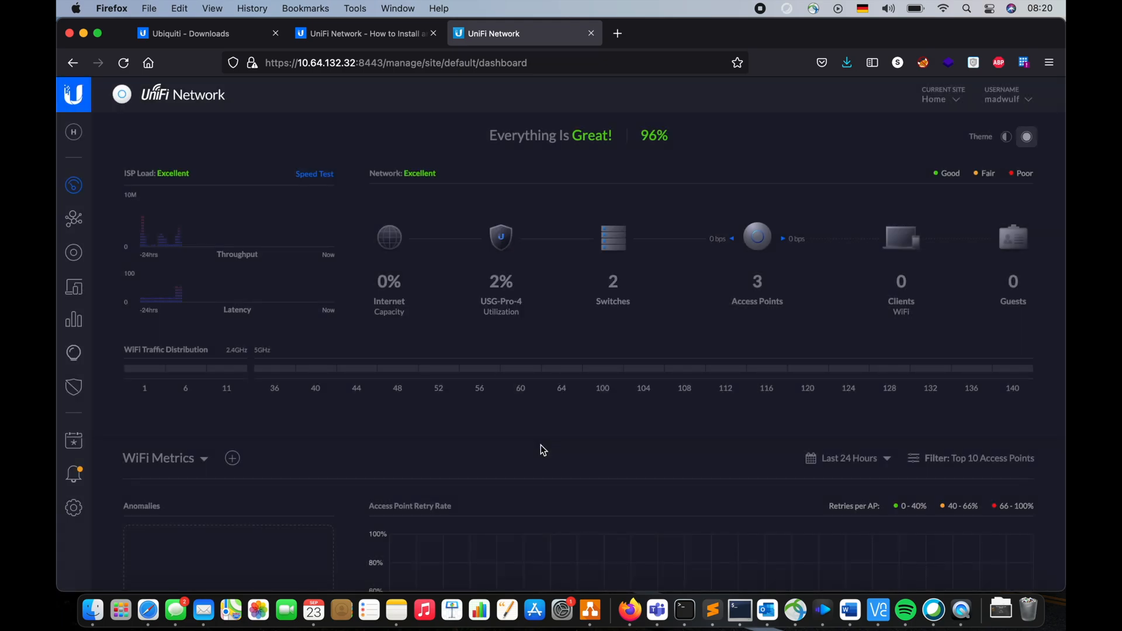
mouse_move(483, 342)
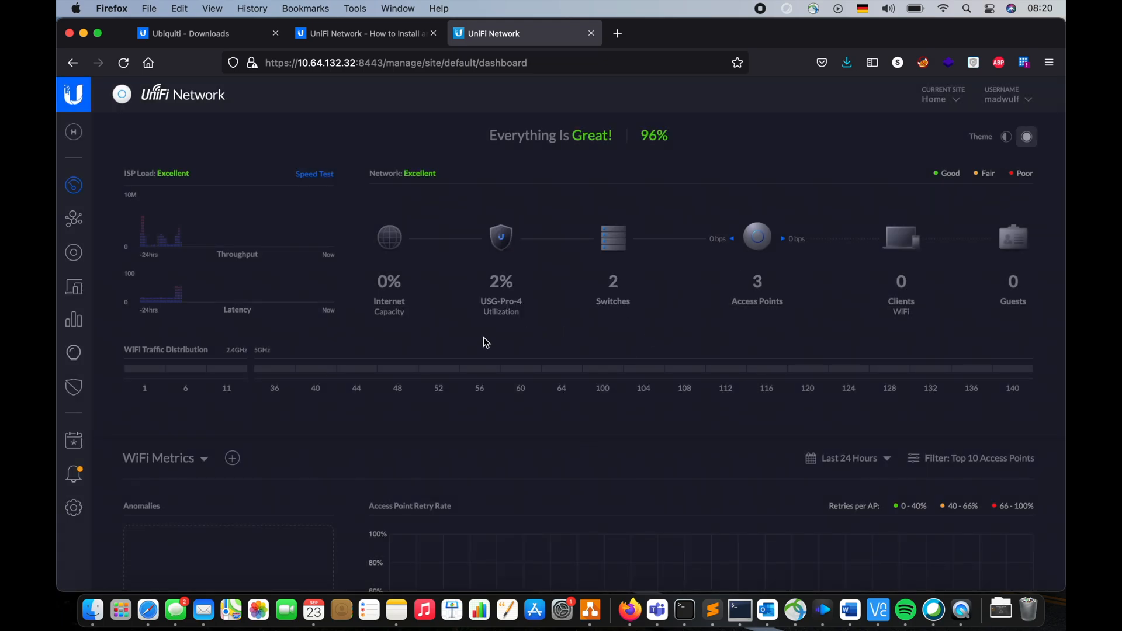
mouse_move(346, 321)
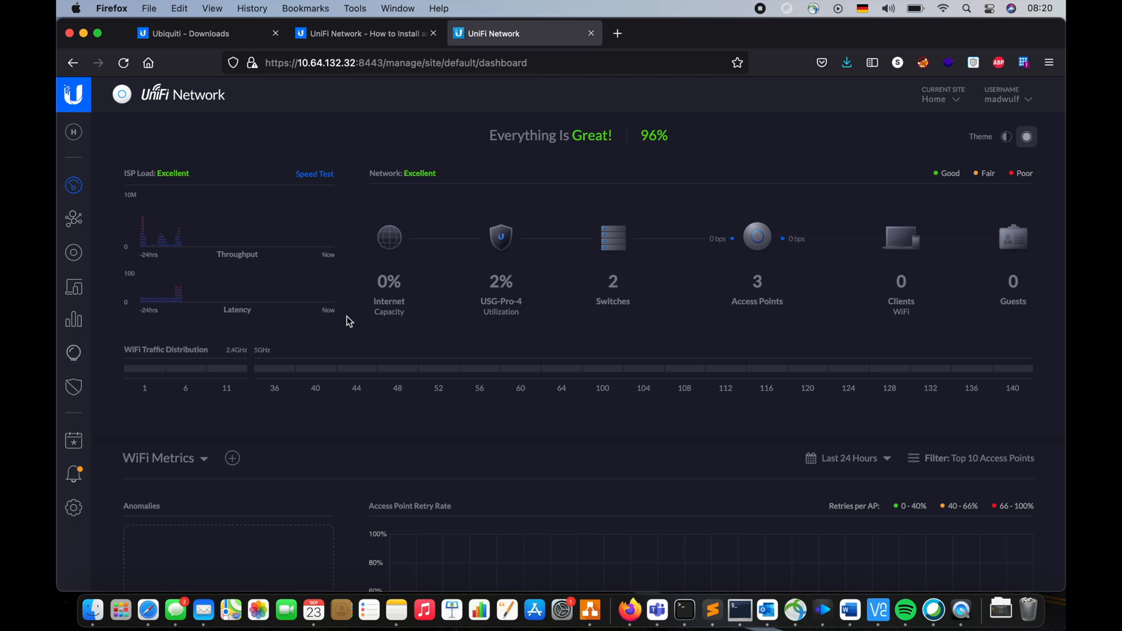
mouse_move(73, 217)
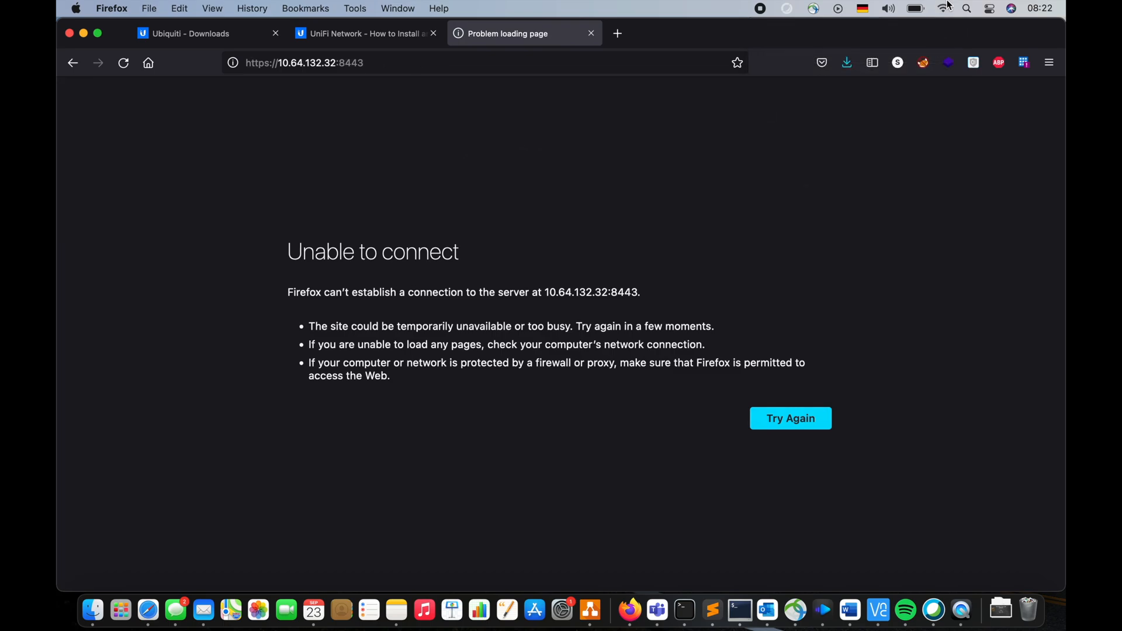
Step: Turn off Wi-Fi and reload the controller at 10.64.132.32:8443 in Firefox
left_click(944, 8)
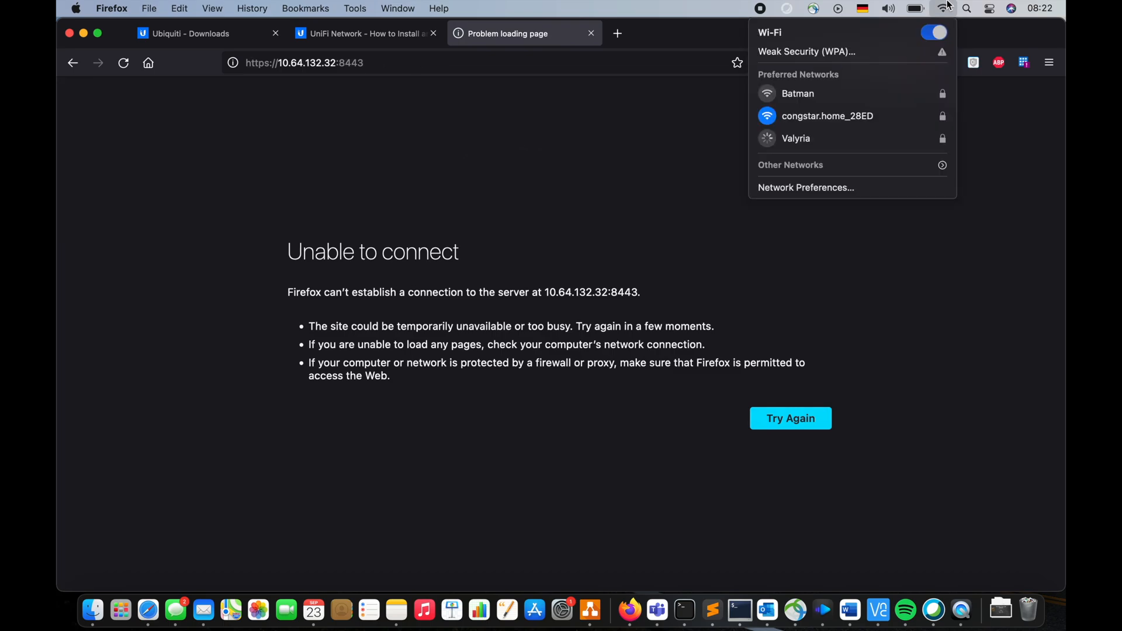
mouse_move(949, 67)
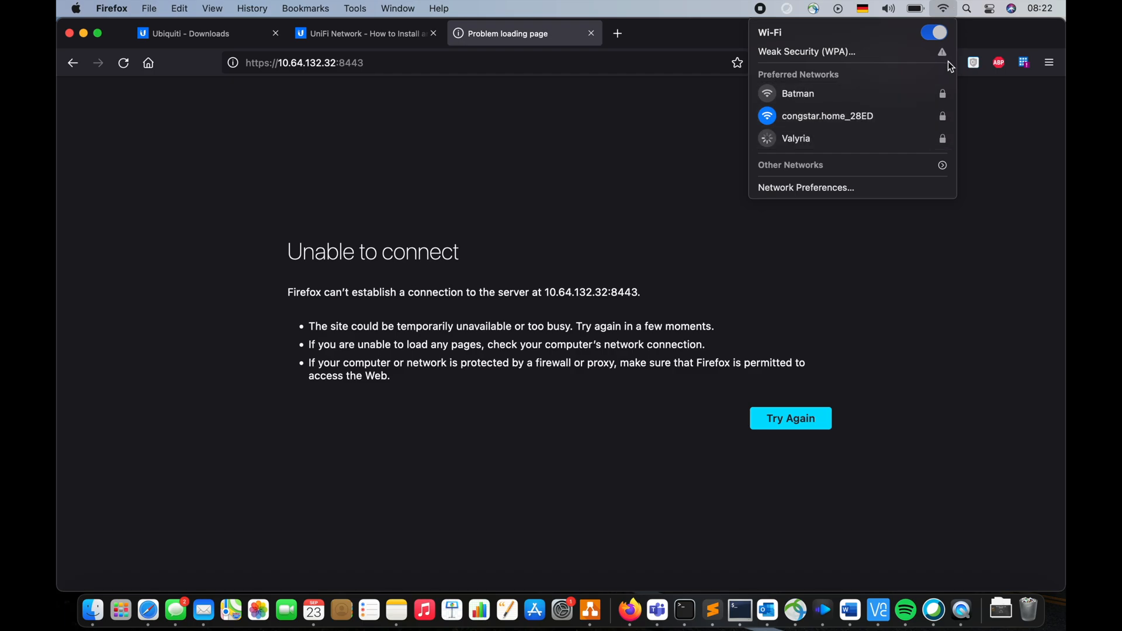
left_click(933, 33)
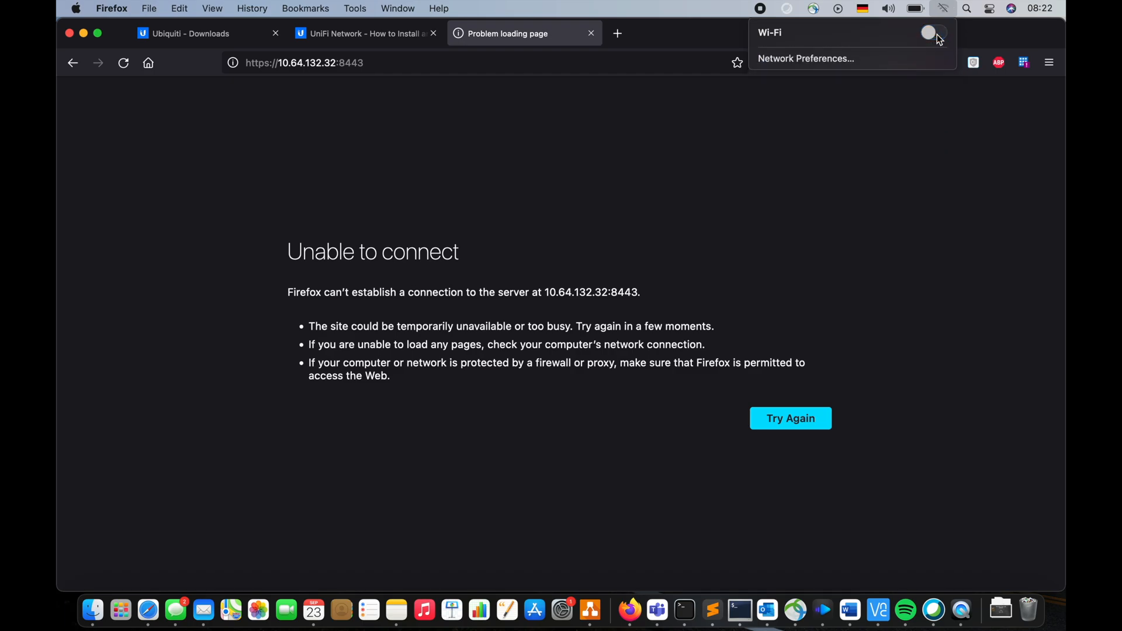
left_click(931, 32)
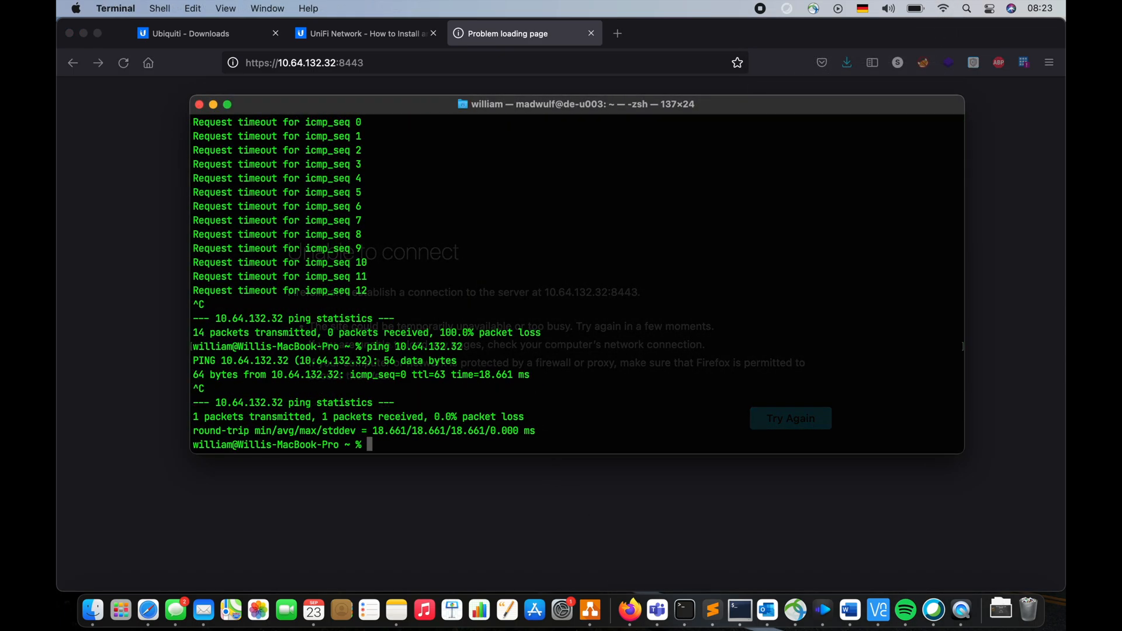
left_click(790, 418)
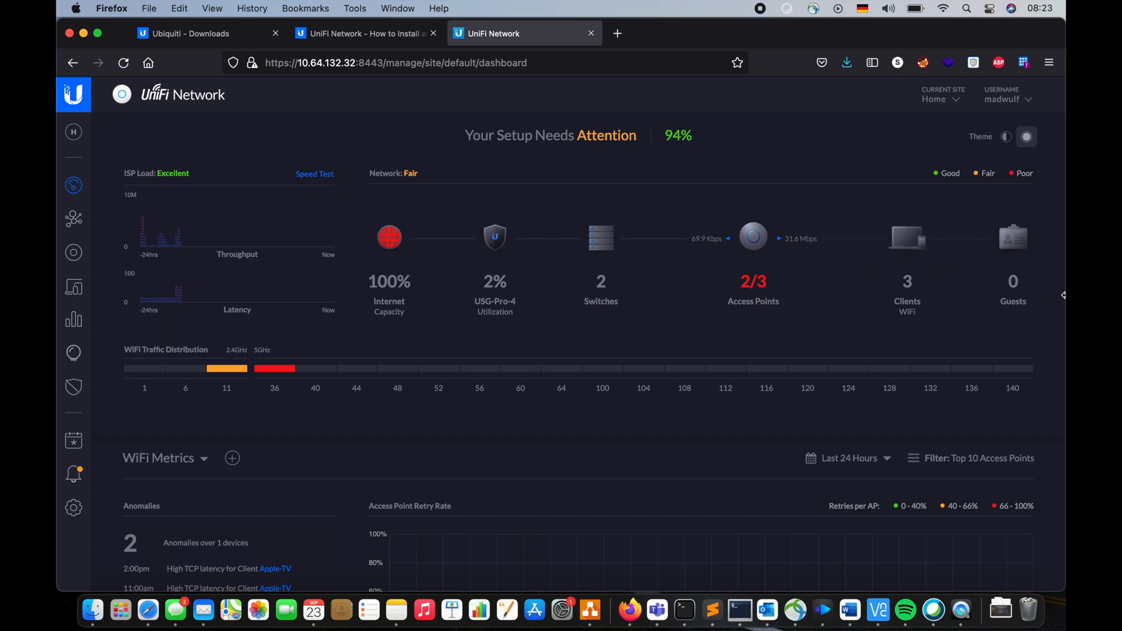
mouse_move(752, 238)
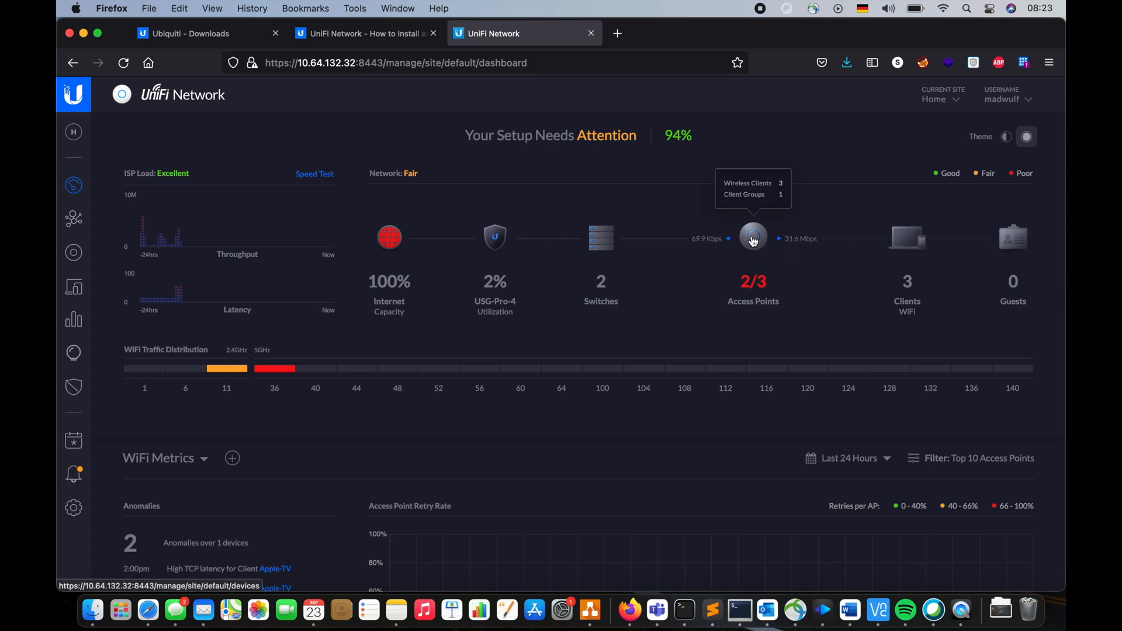
mouse_move(370, 236)
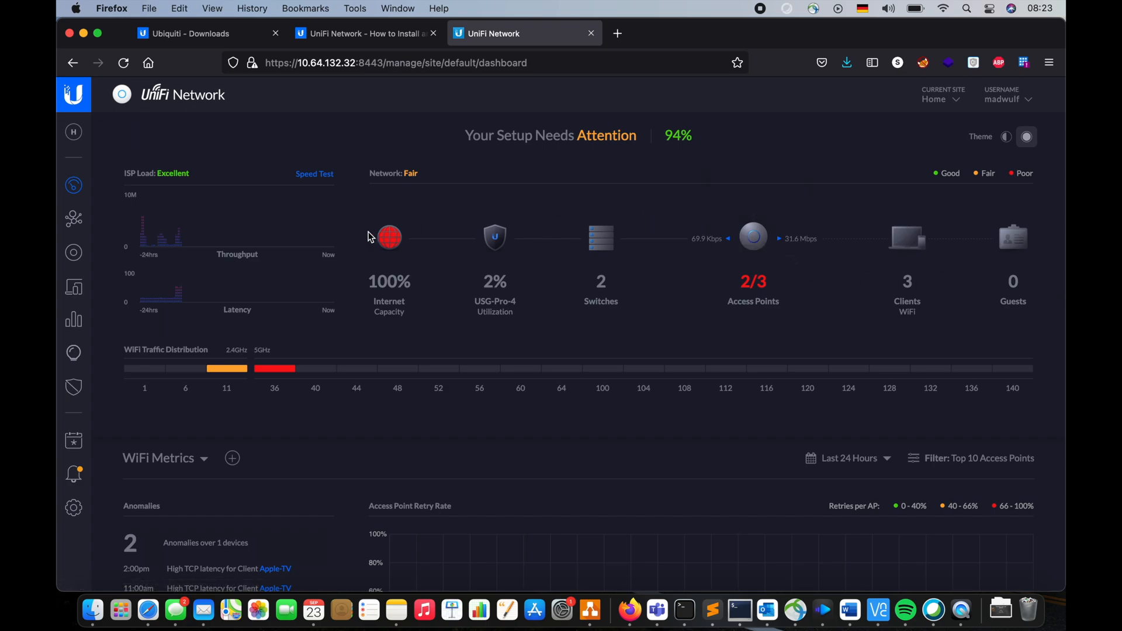
Step: Review the topology map, all six adopted devices, the dashboard, and the device list
left_click(73, 218)
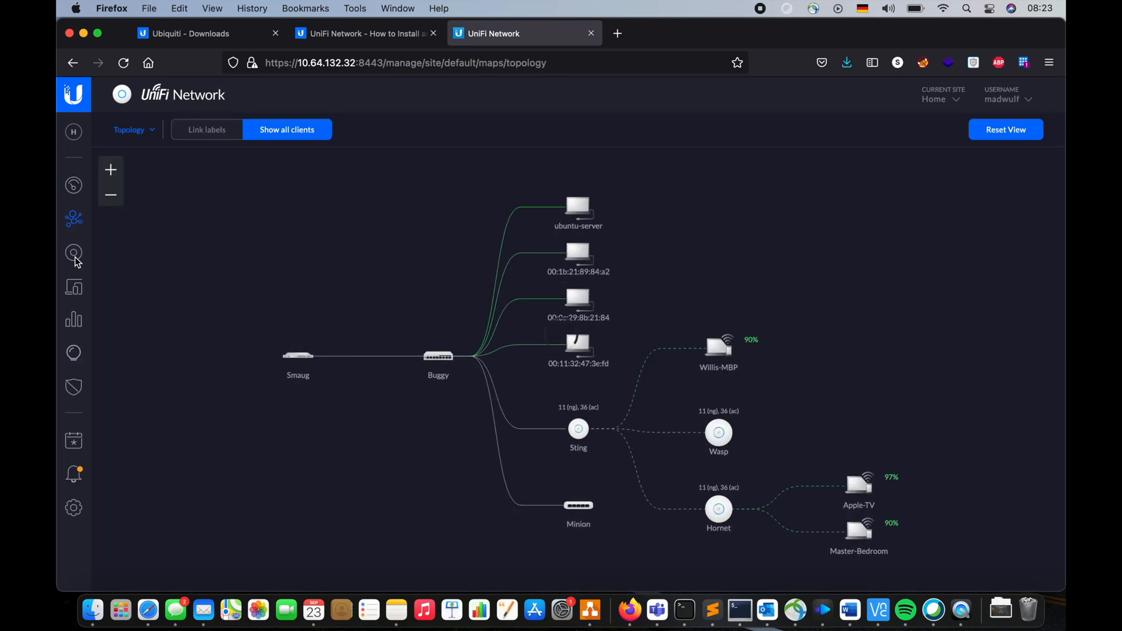
left_click(73, 251)
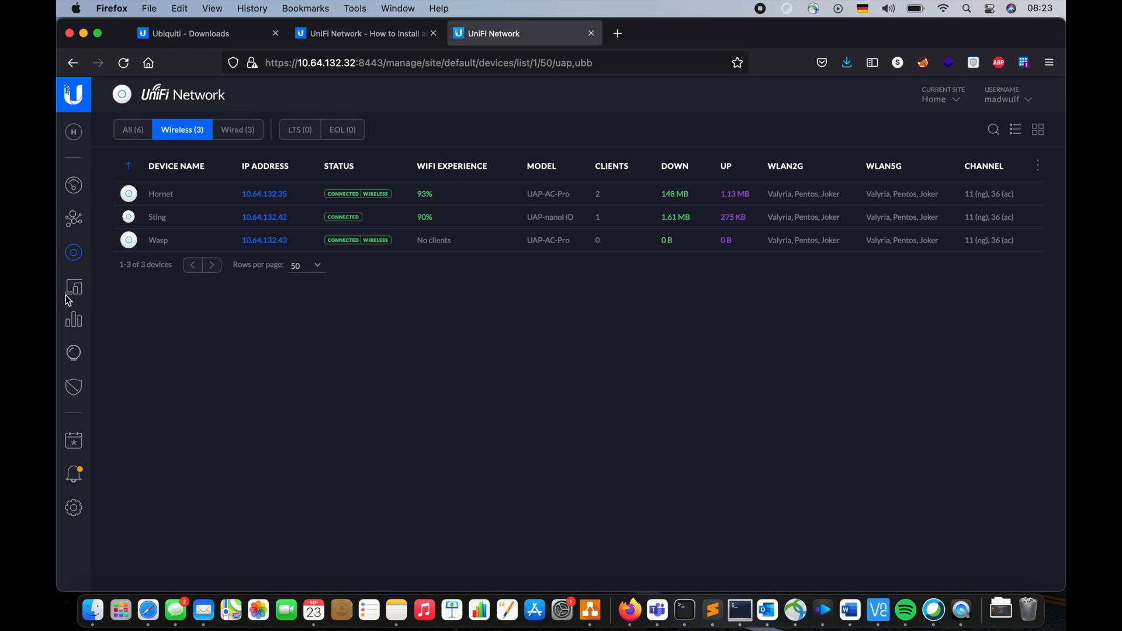
mouse_move(73, 251)
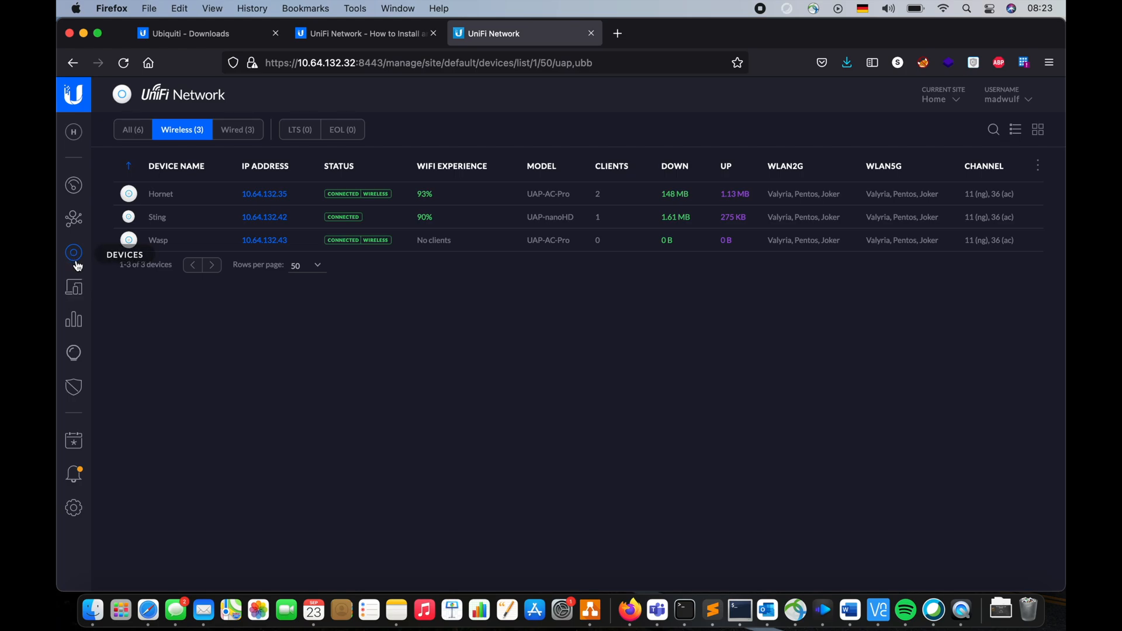
left_click(132, 130)
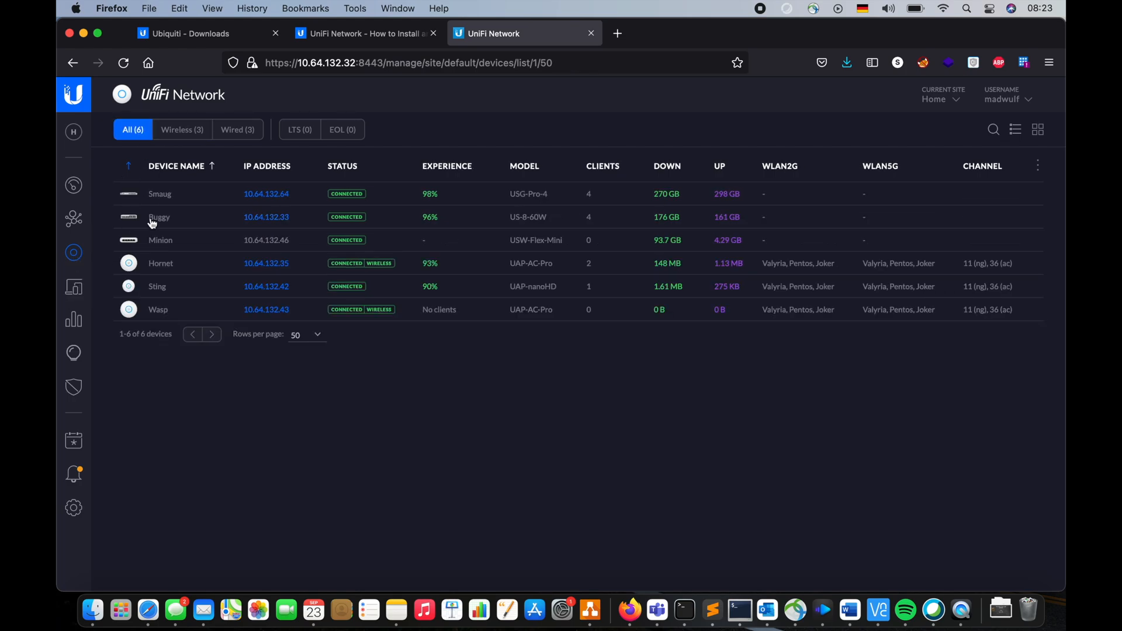
mouse_move(169, 358)
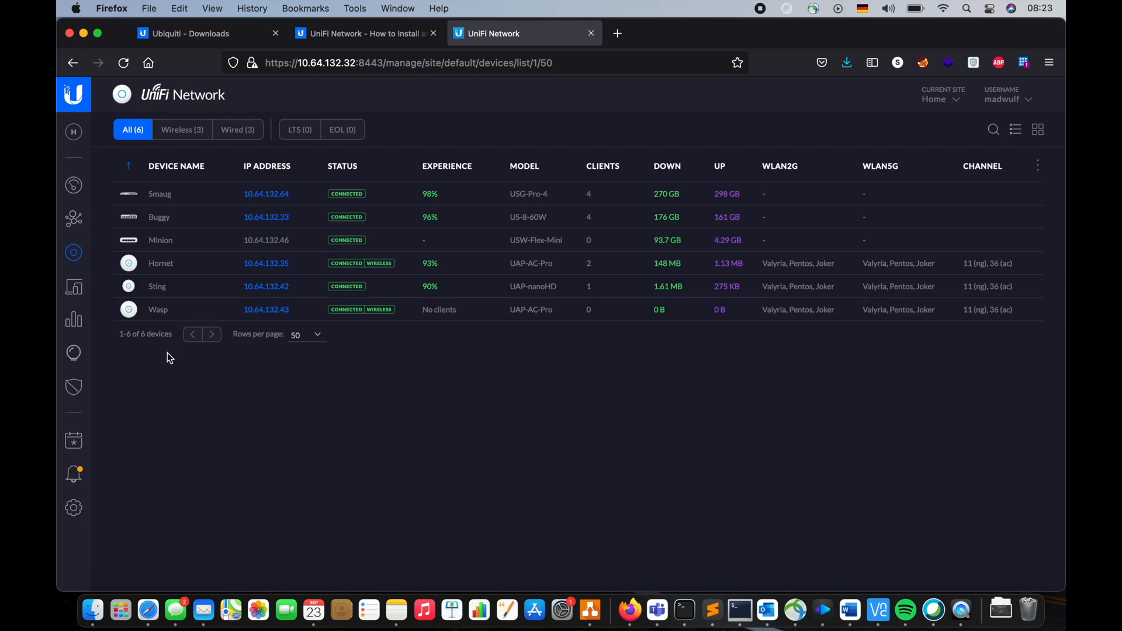
mouse_move(73, 184)
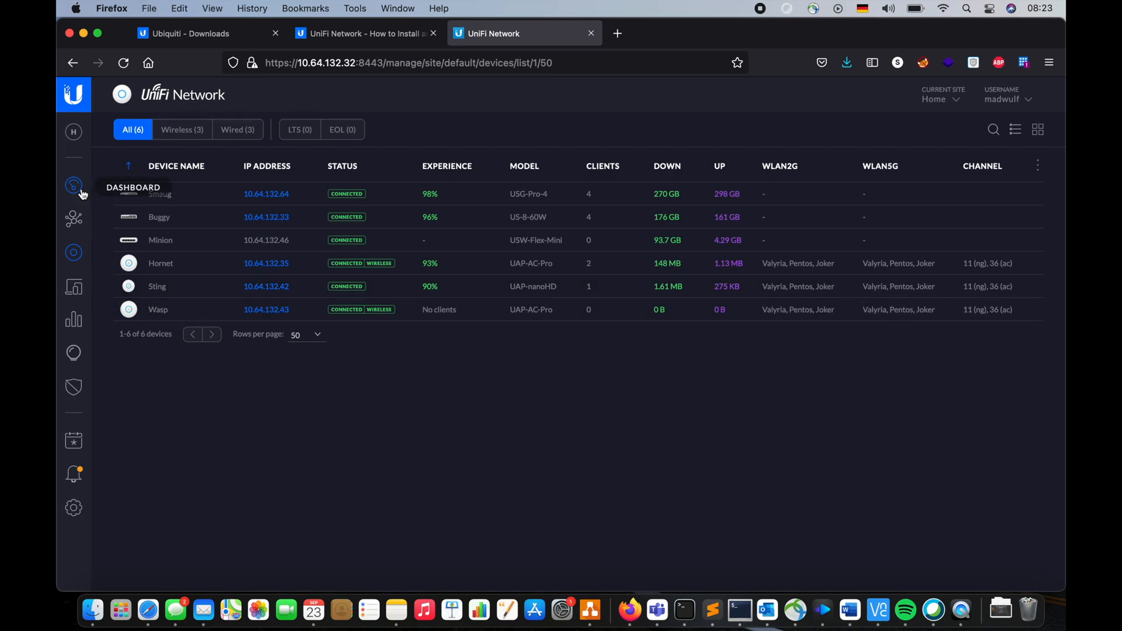
left_click(73, 185)
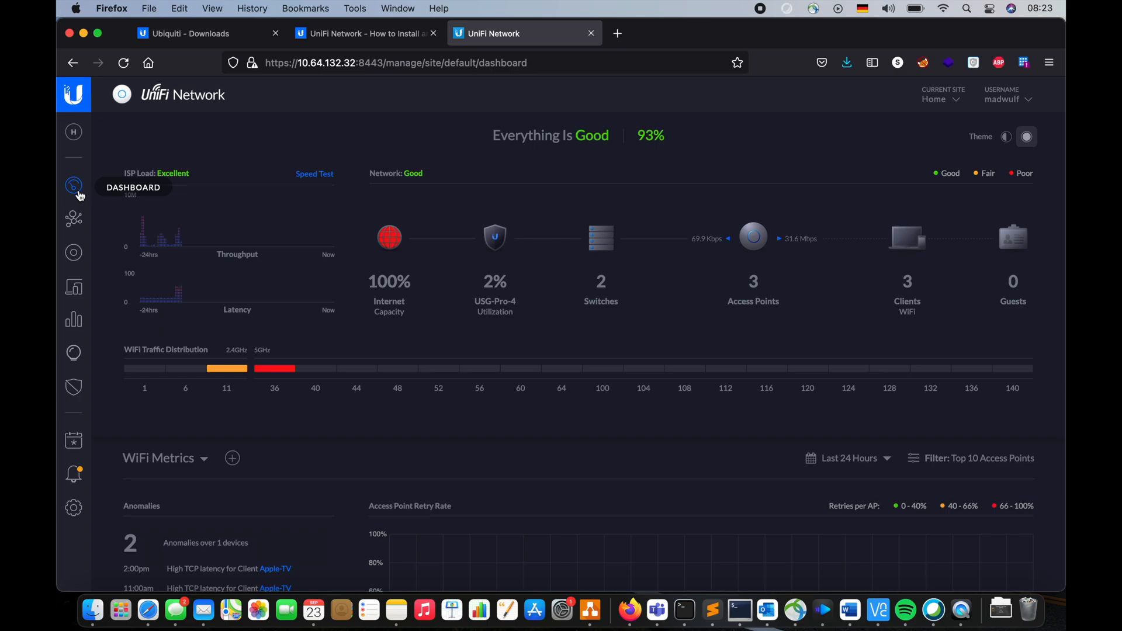
mouse_move(753, 238)
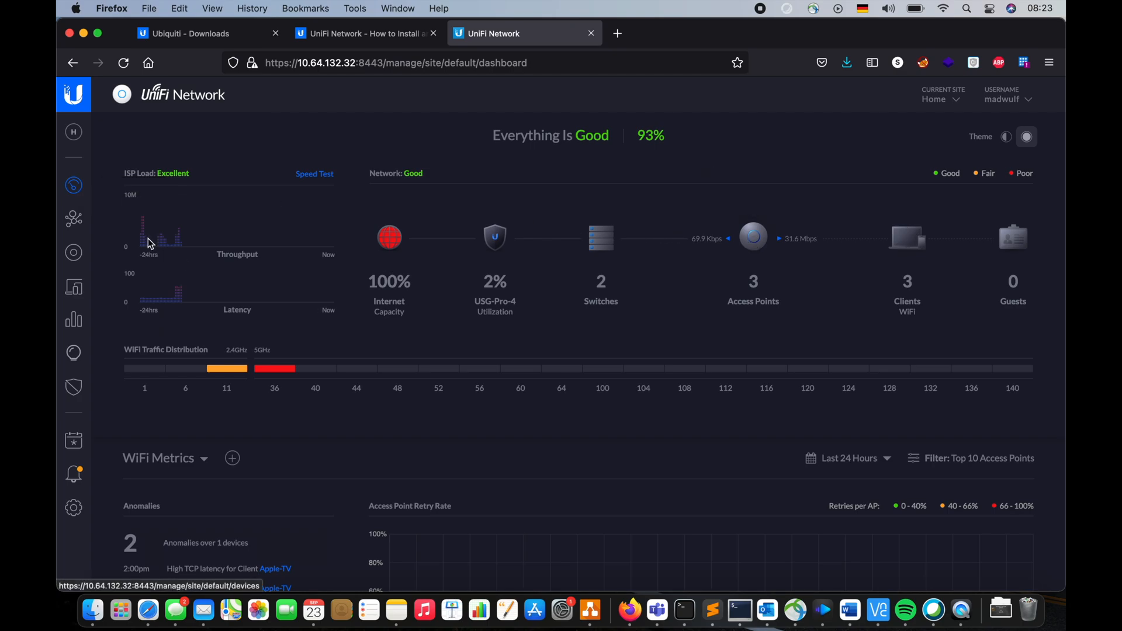
left_click(73, 253)
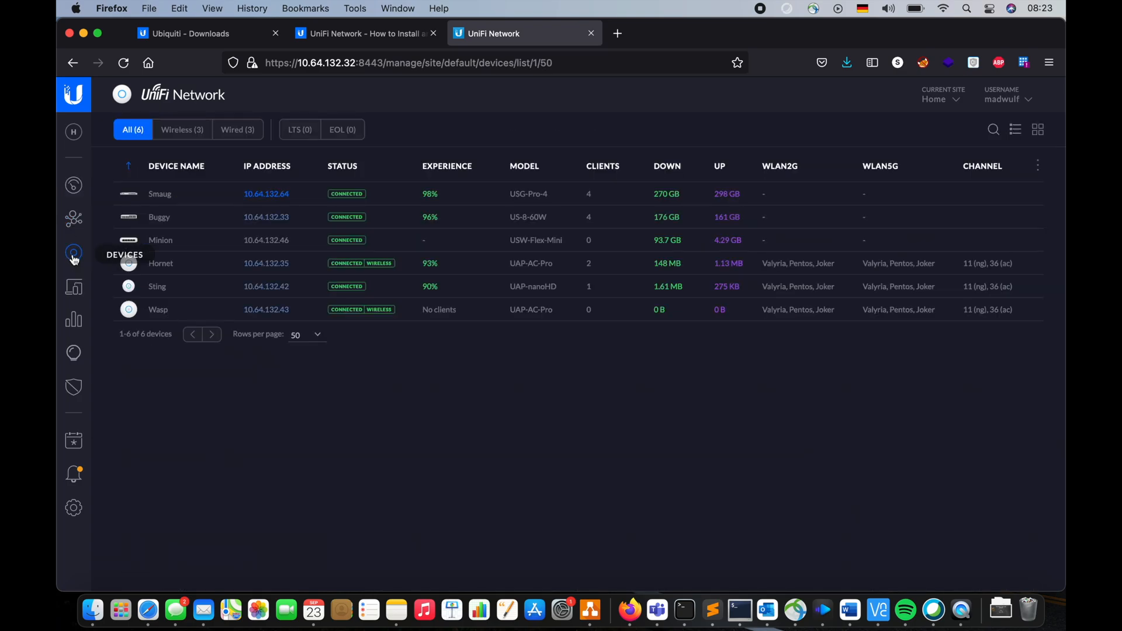
mouse_move(73, 321)
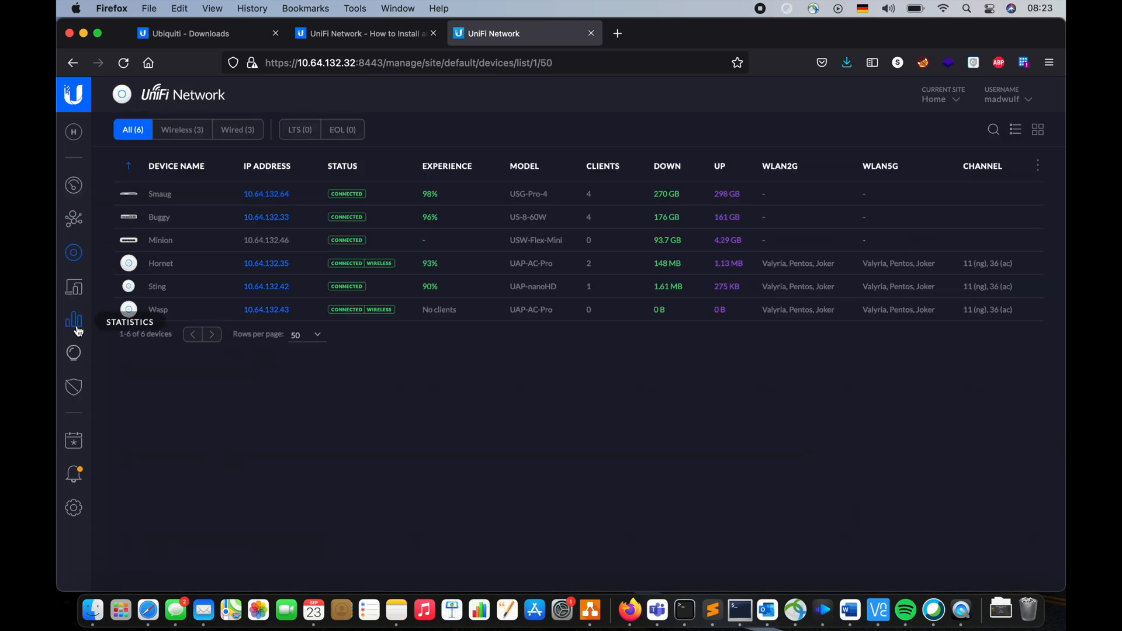
mouse_move(90, 411)
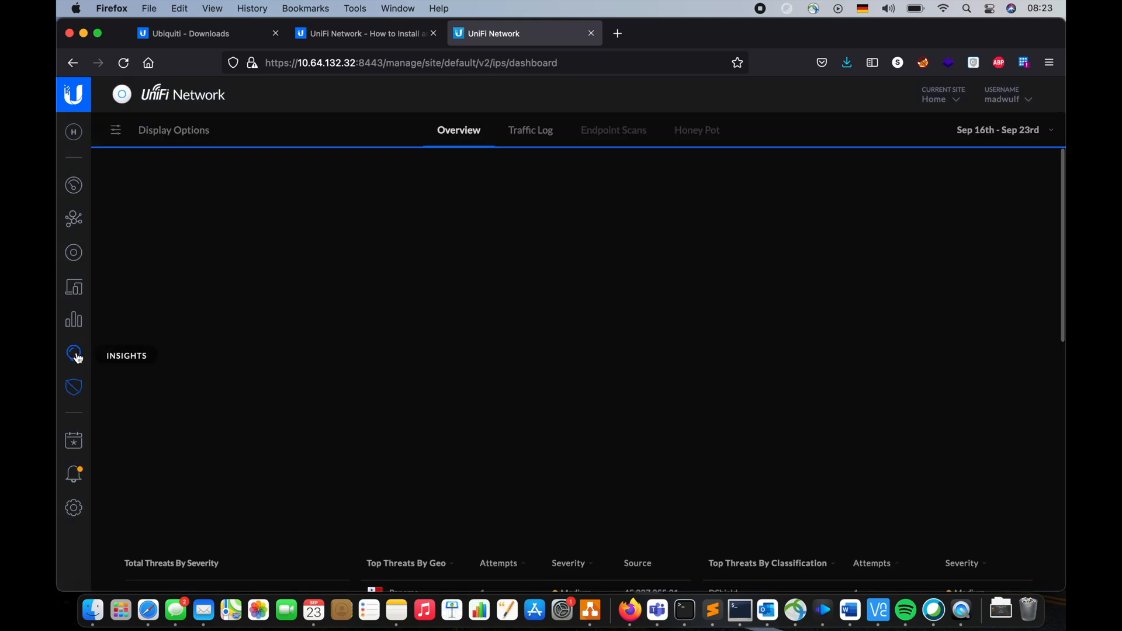
Step: Review the 11 clients in Client History, then return to the dashboard
left_click(73, 352)
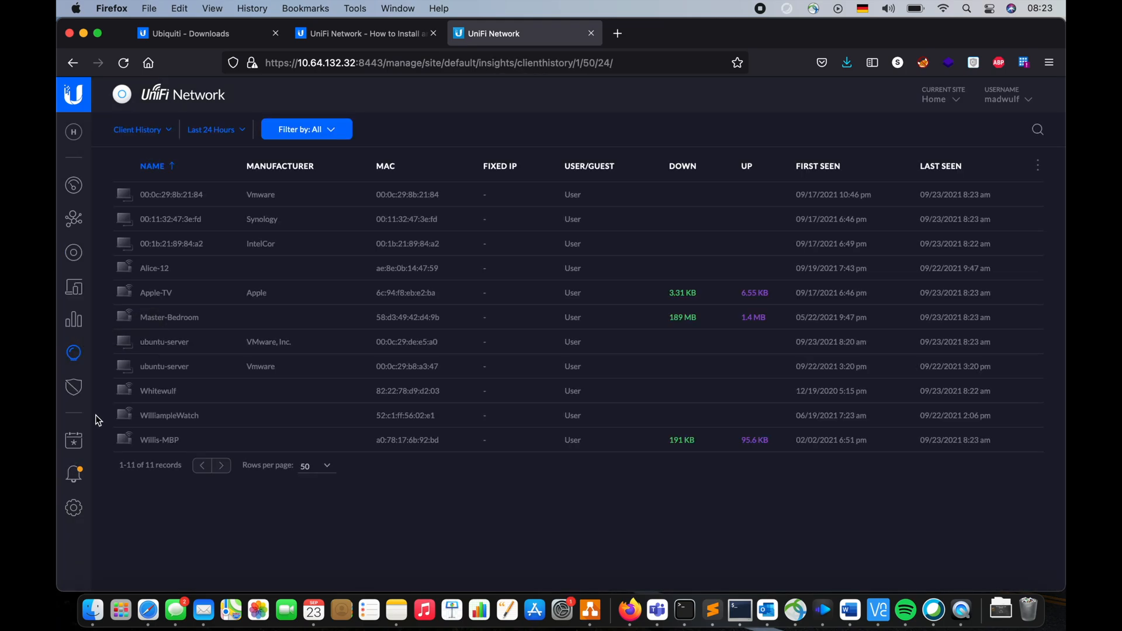
mouse_move(483, 311)
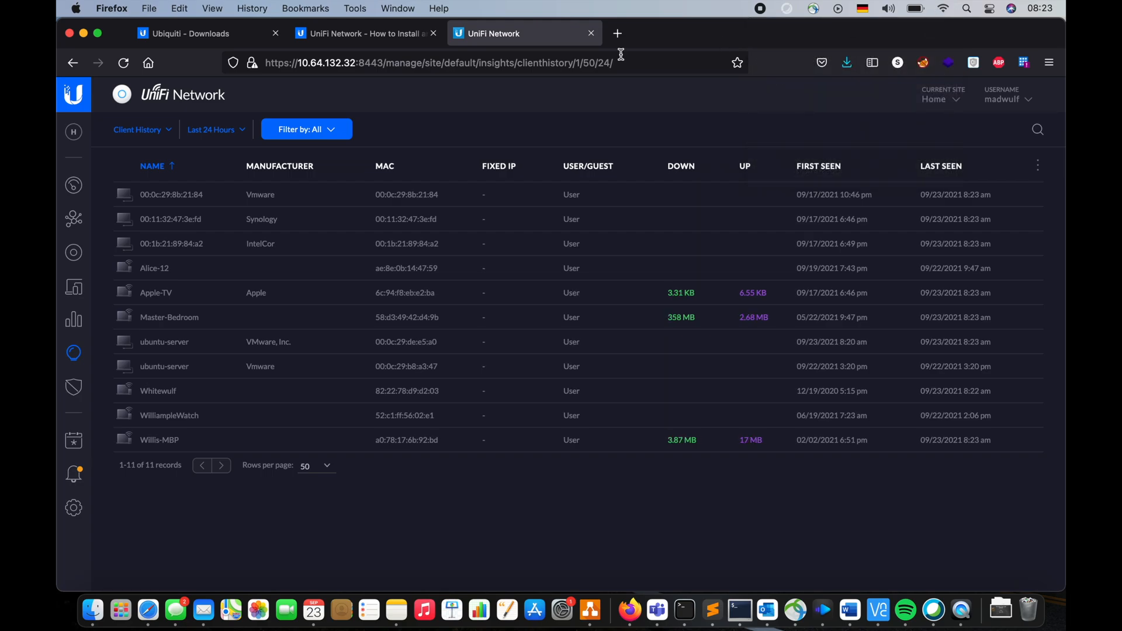
mouse_move(60, 186)
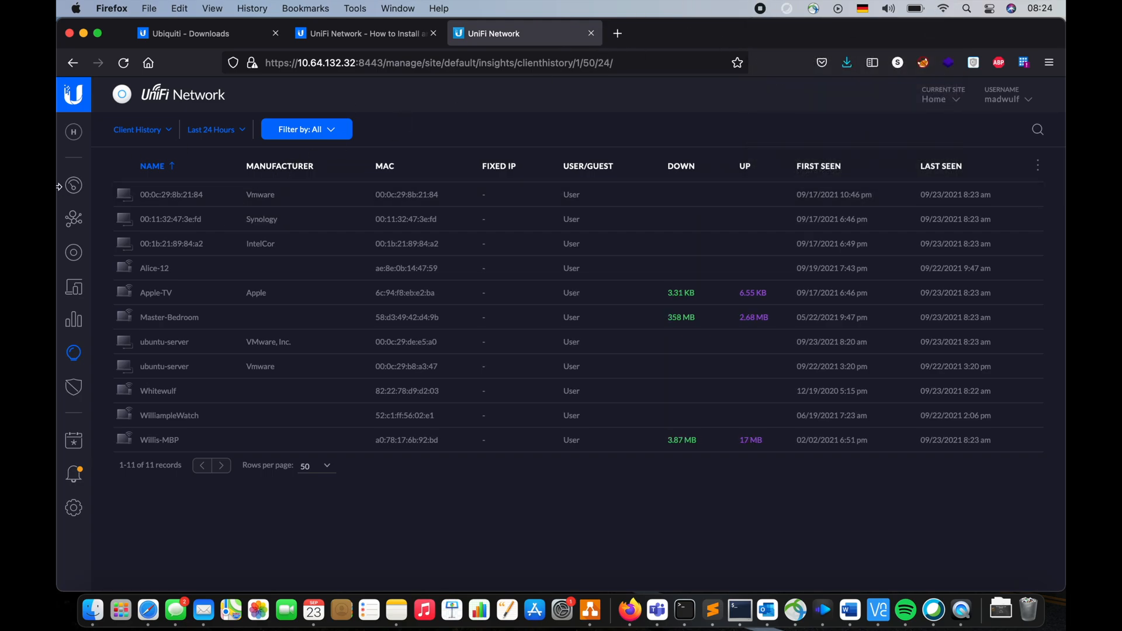
left_click(73, 184)
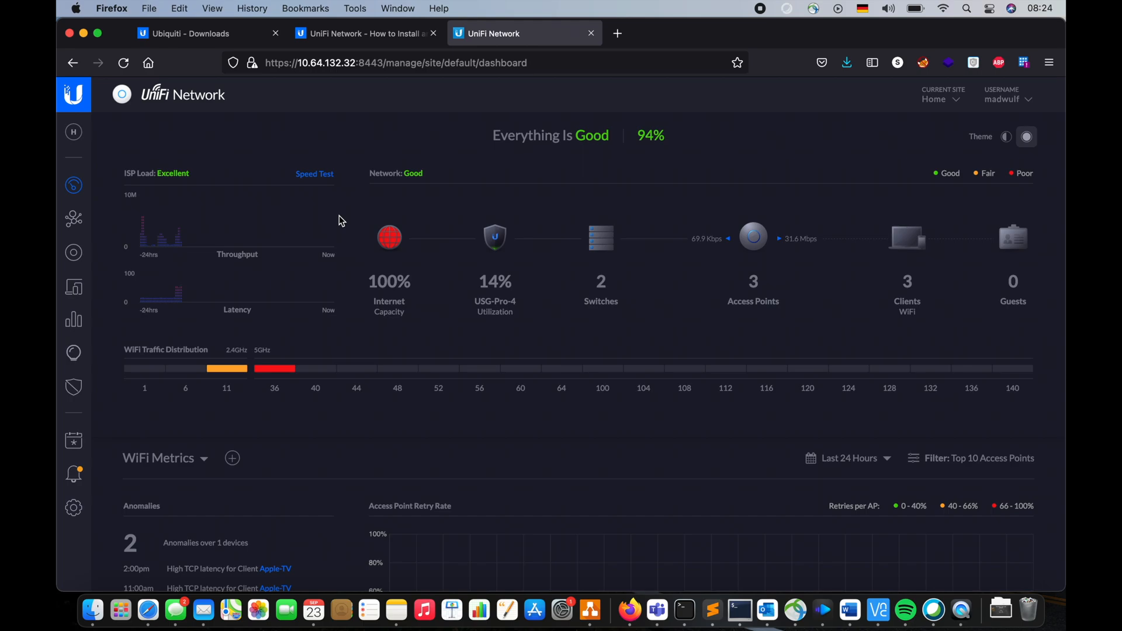
mouse_move(283, 219)
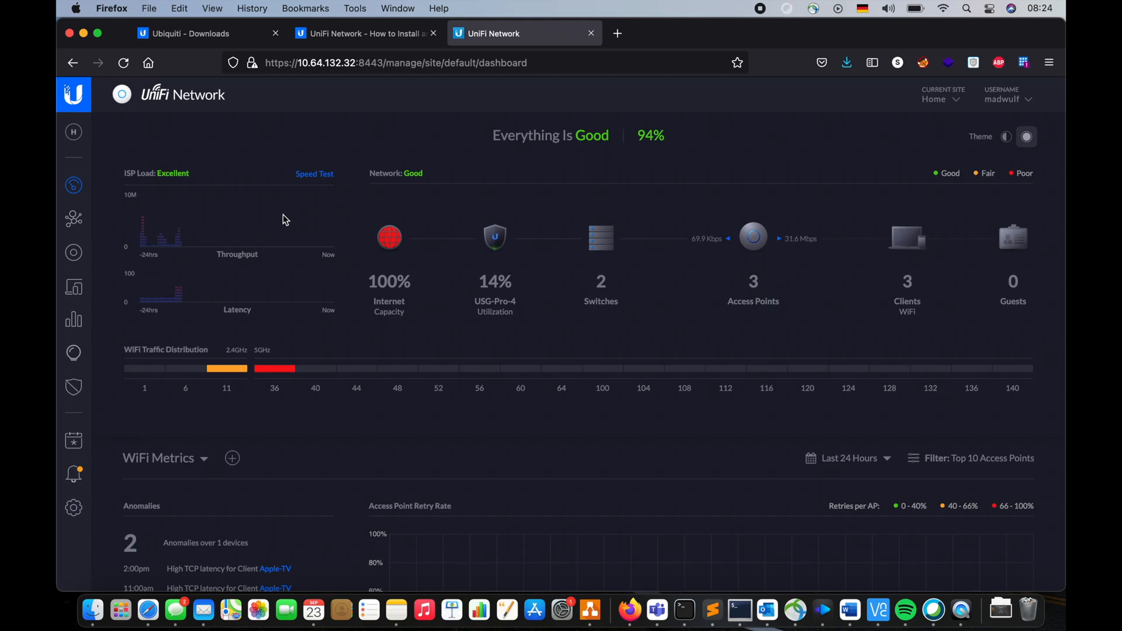
mouse_move(73, 507)
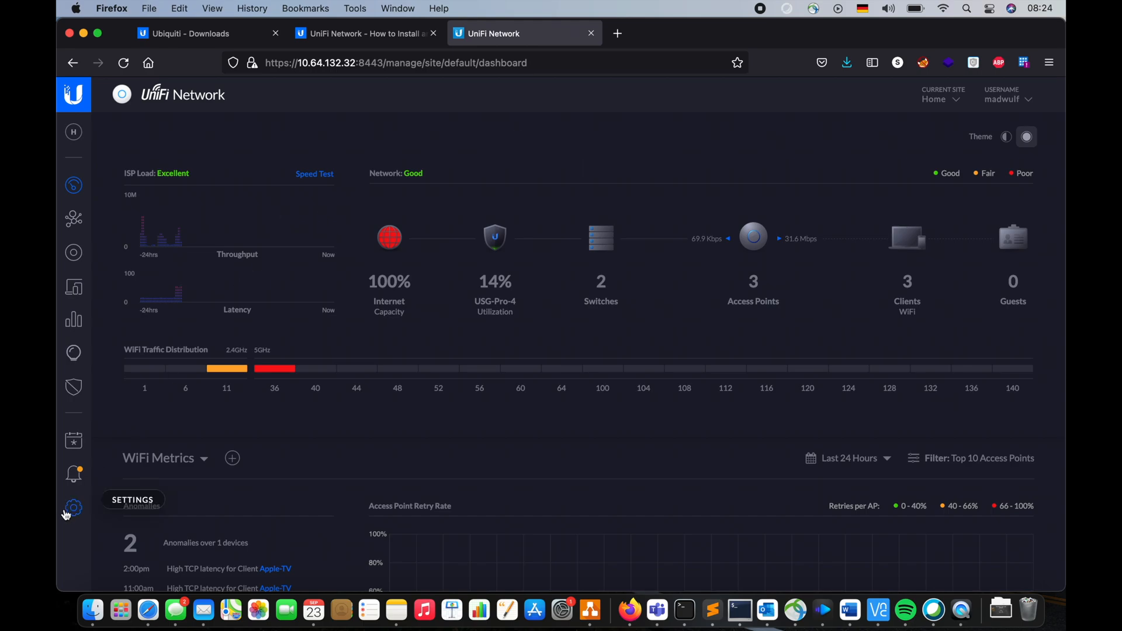
Step: Open Backup settings showing monthly auto backup and no available backups
left_click(73, 507)
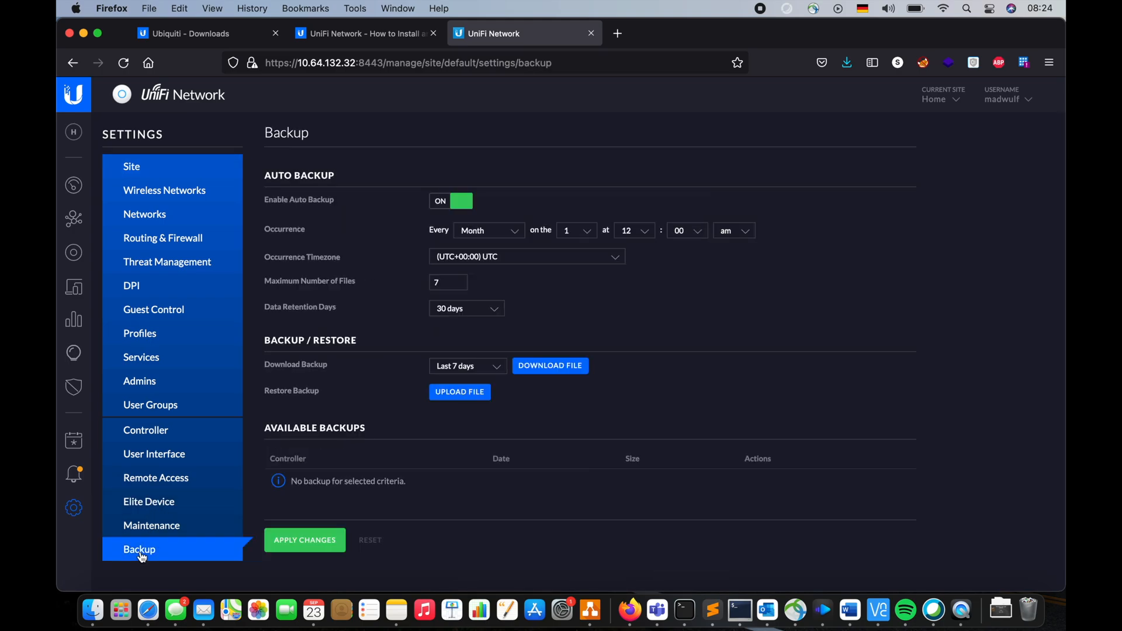
mouse_move(565, 398)
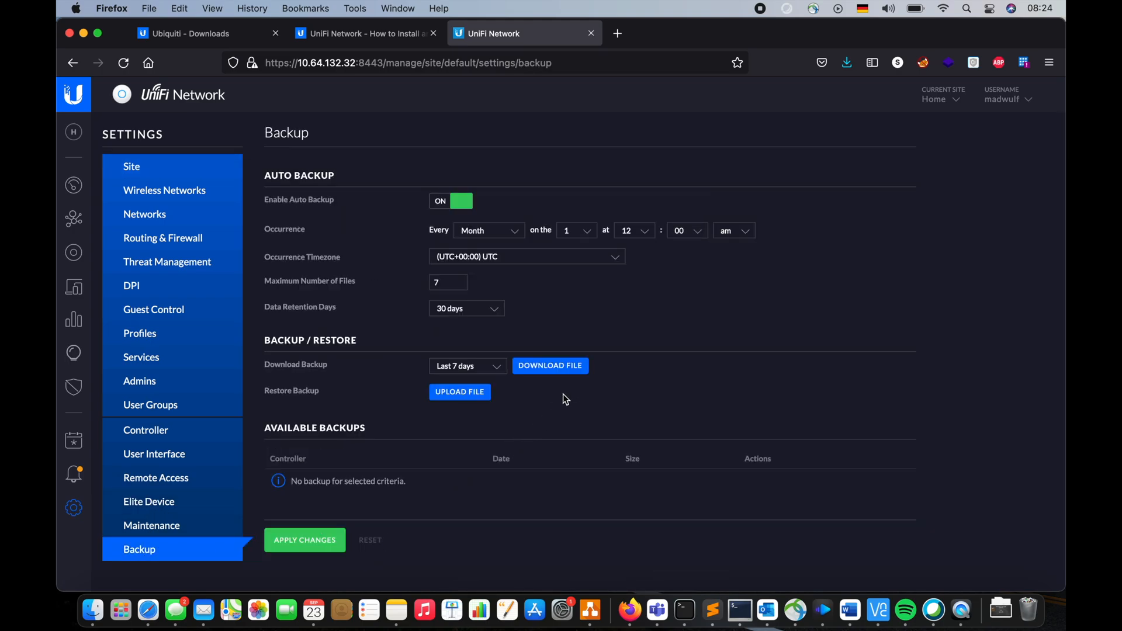
mouse_move(558, 401)
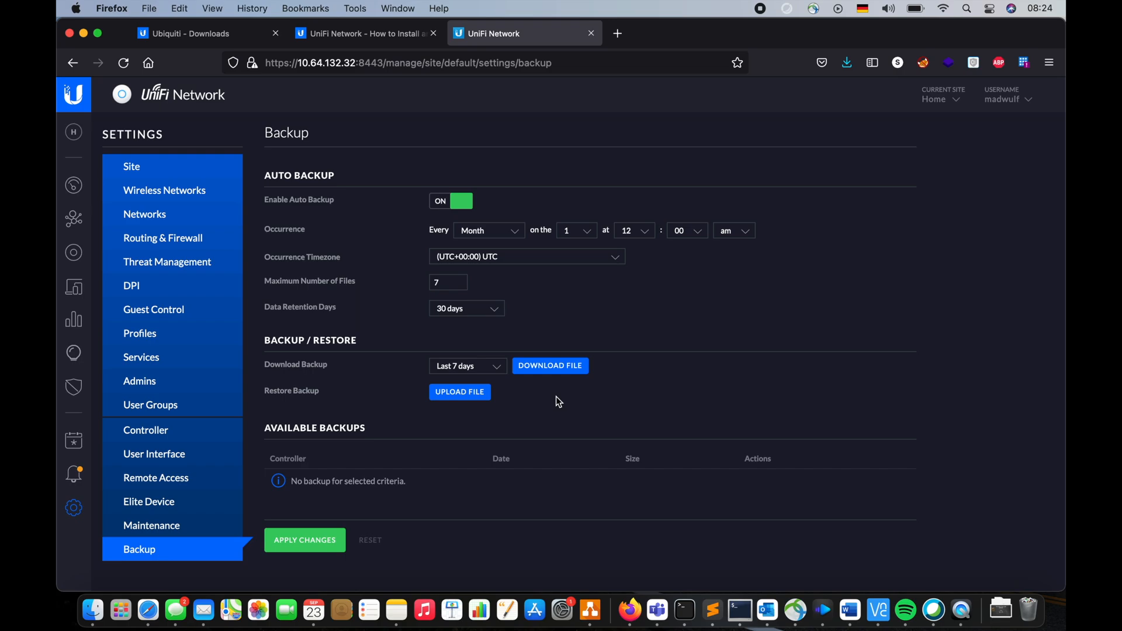
mouse_move(578, 276)
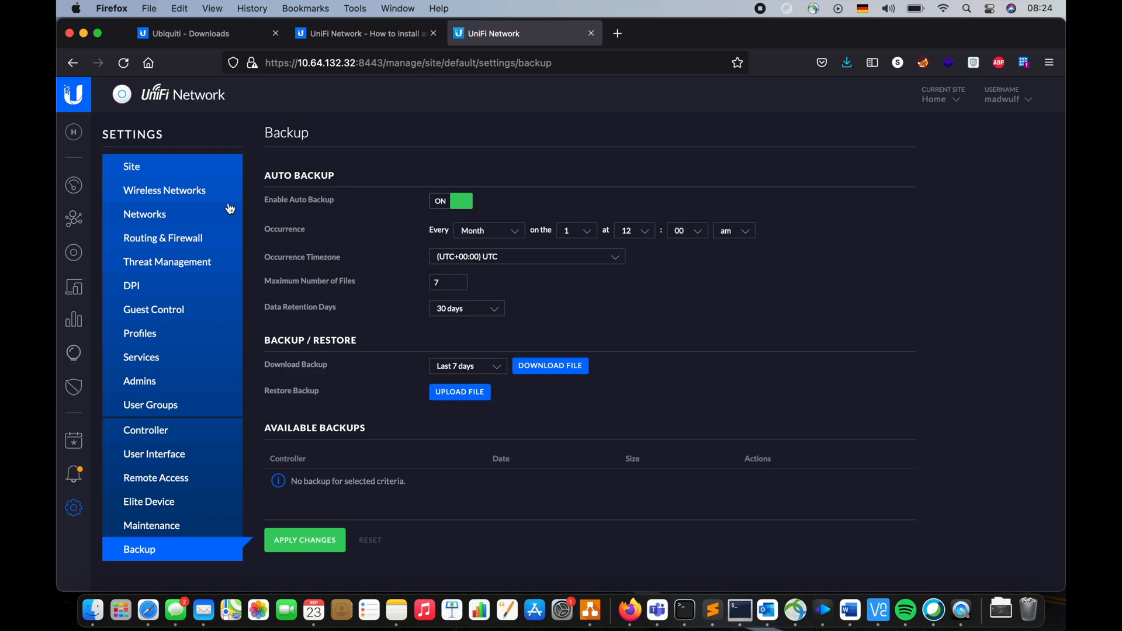
mouse_move(433, 133)
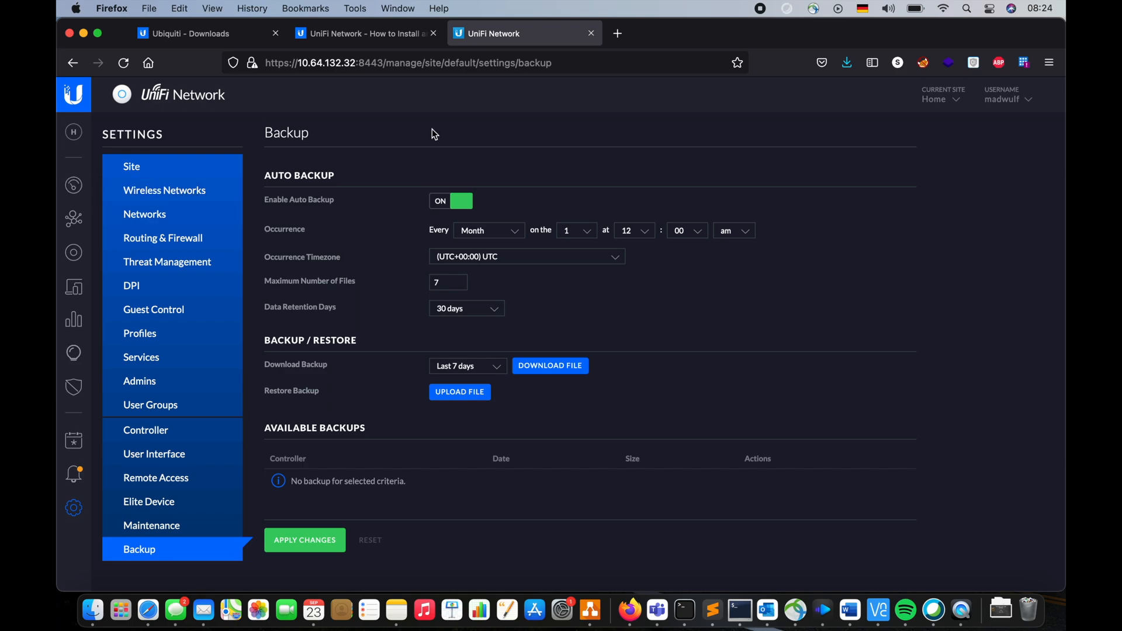